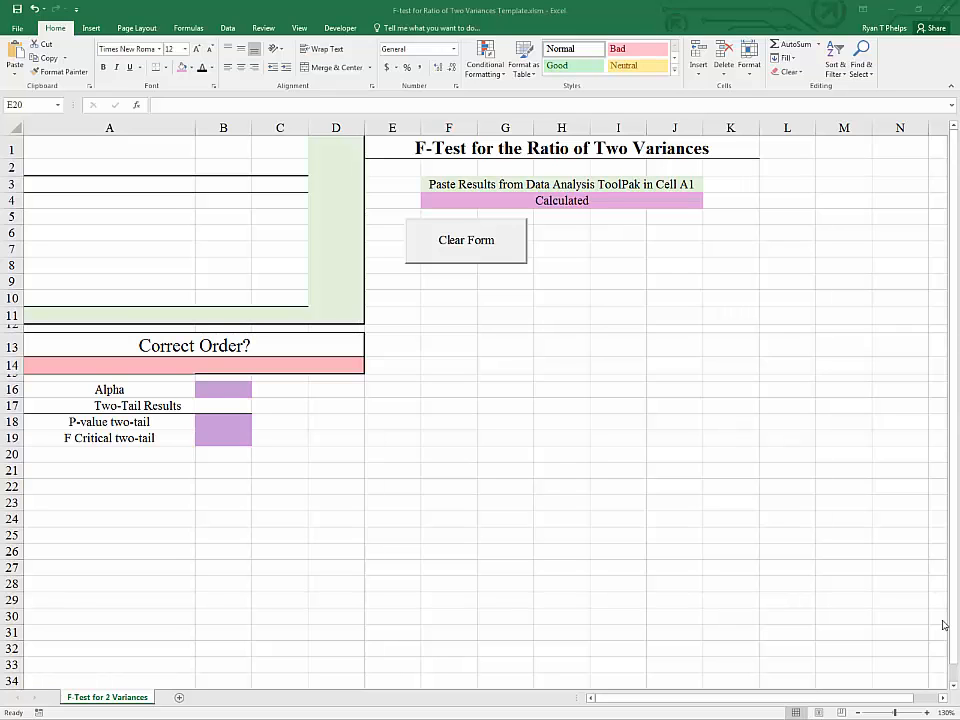
mouse_move(440, 536)
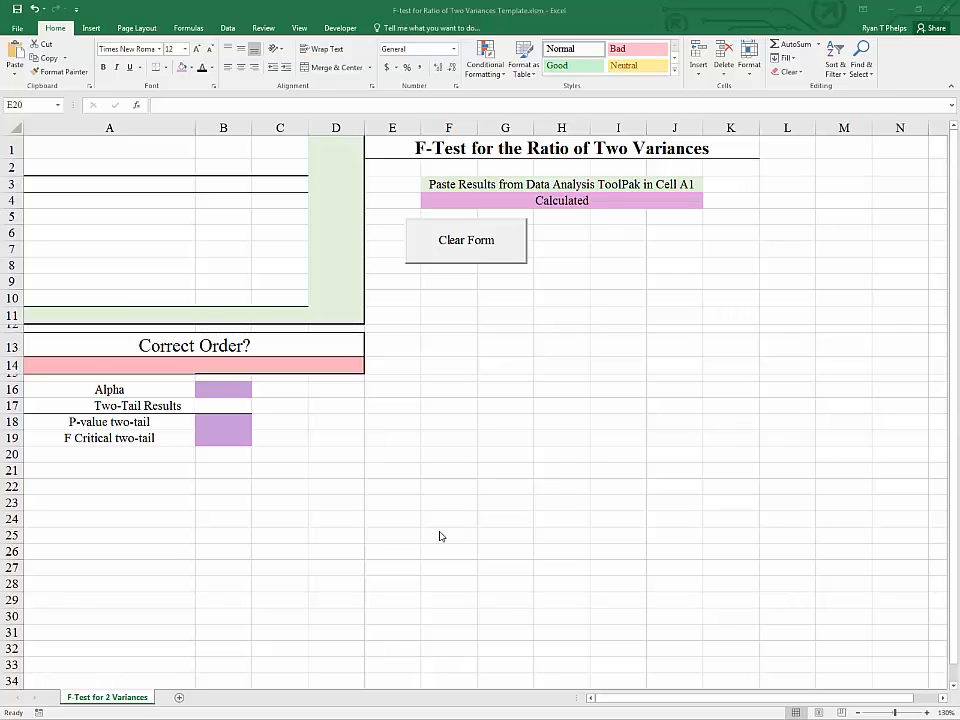
Bring the house price-per-square-foot data workbook to the front.
click(392, 454)
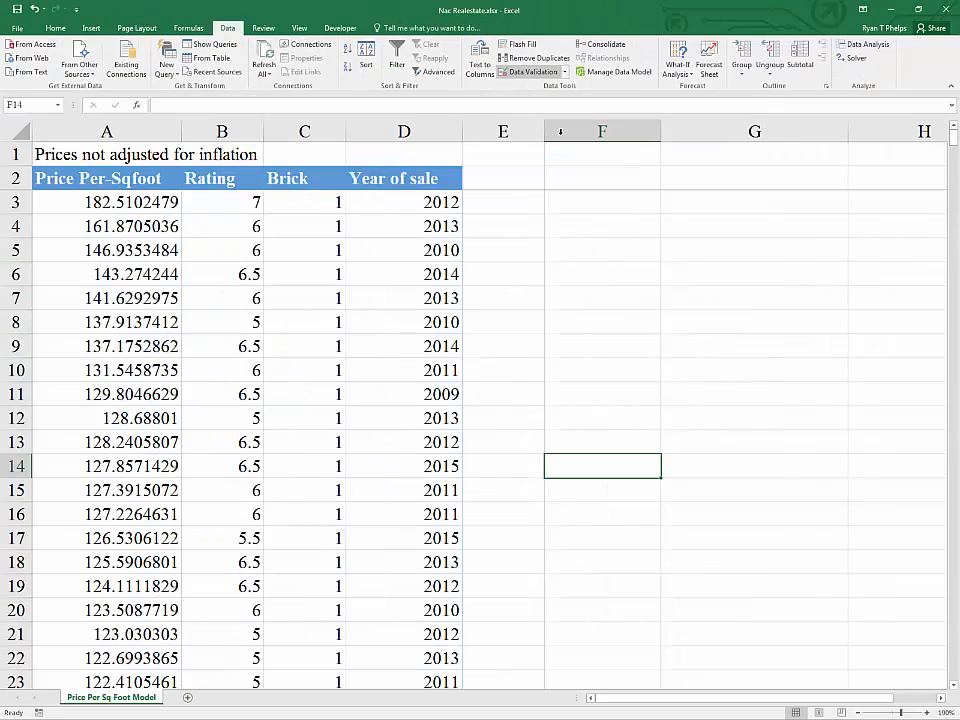
scroll(down, 3)
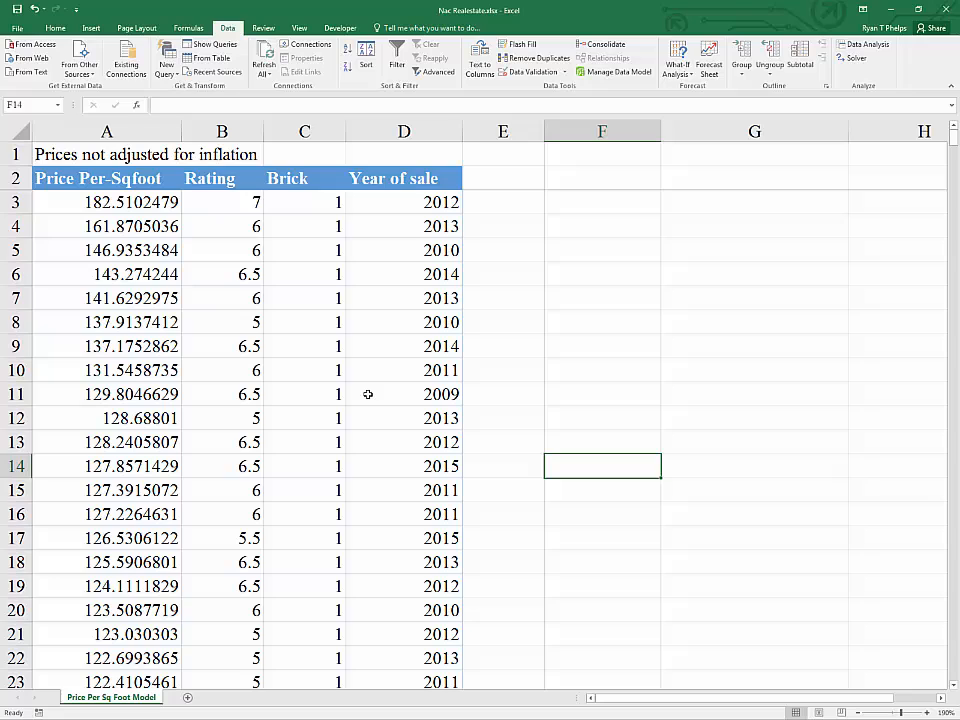
click(106, 202)
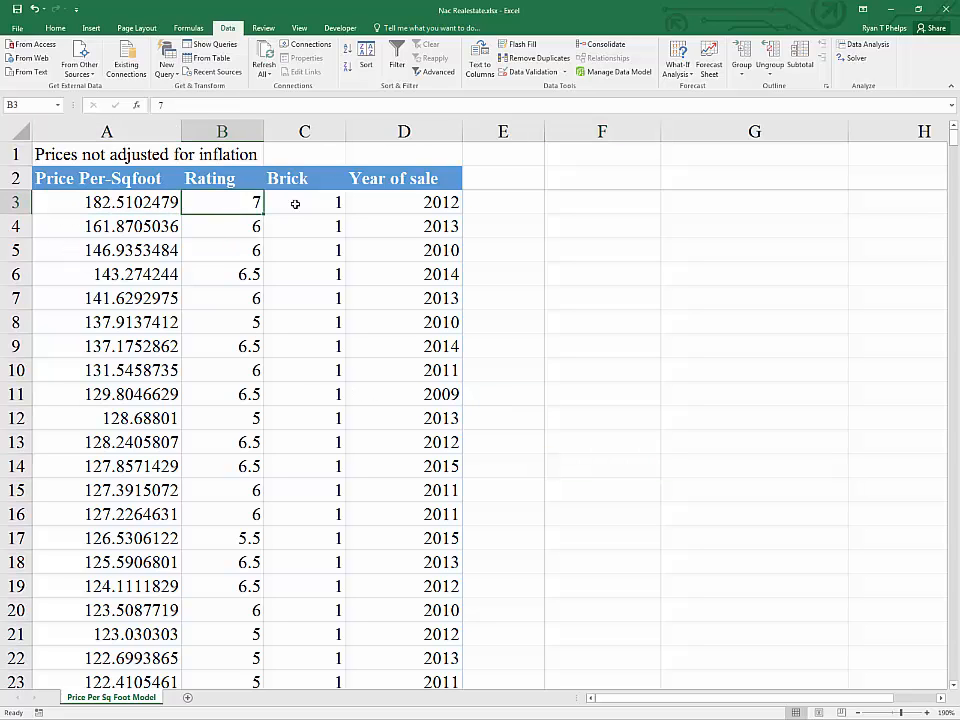
click(304, 202)
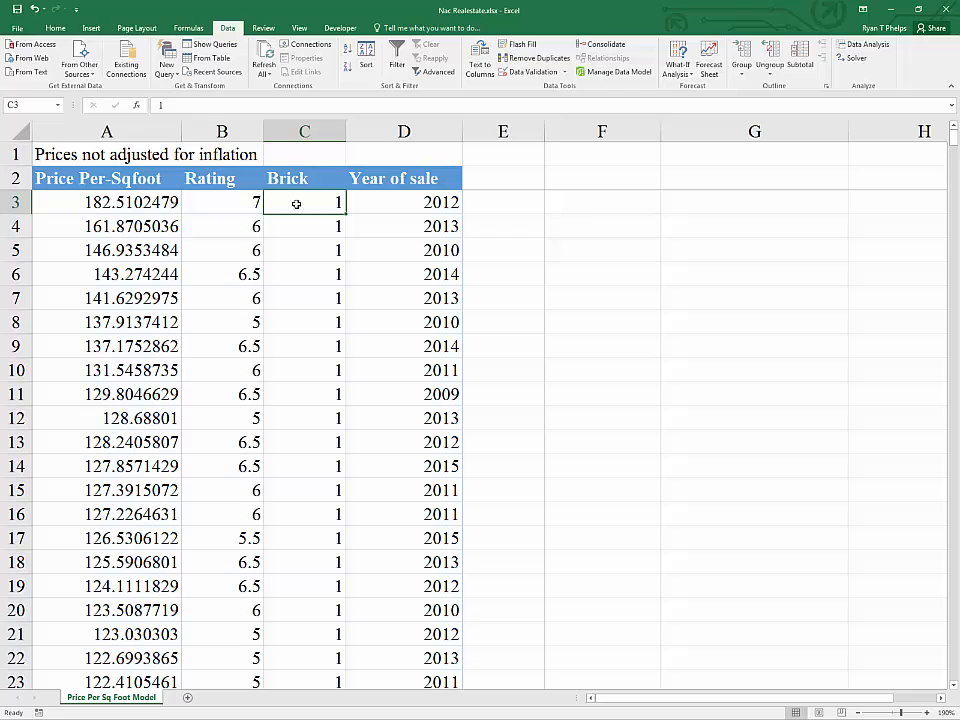
click(404, 202)
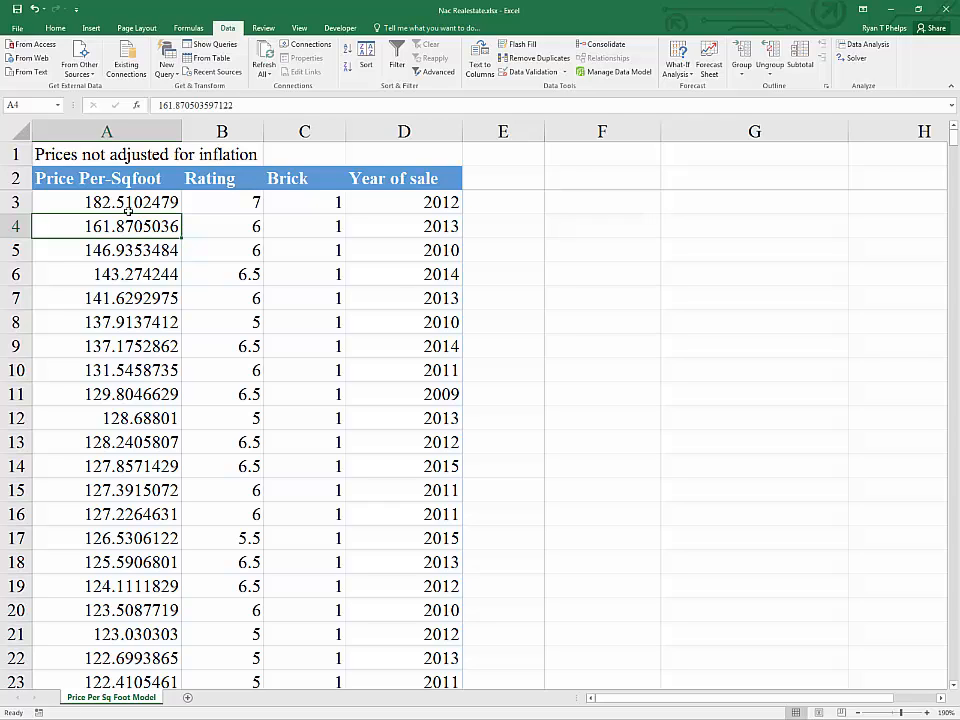
click(106, 202)
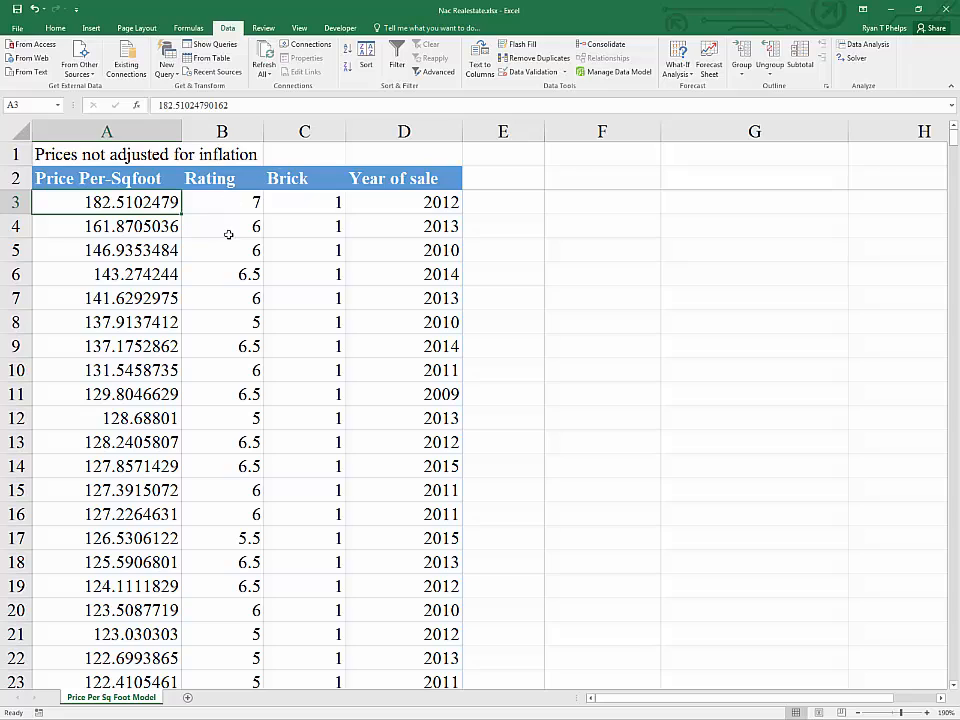
click(304, 202)
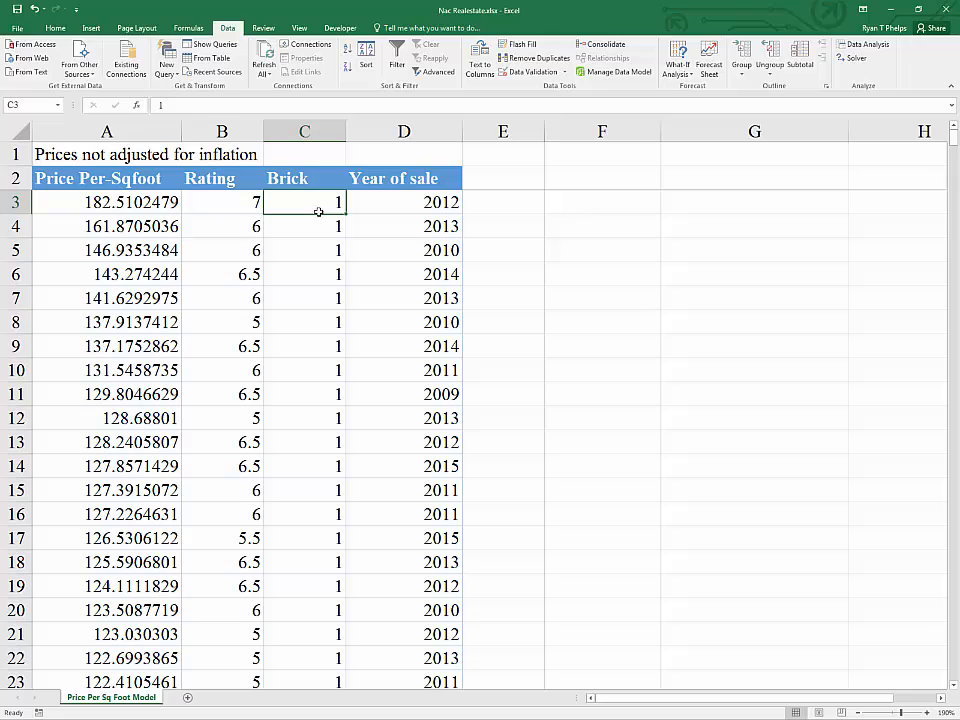
click(106, 202)
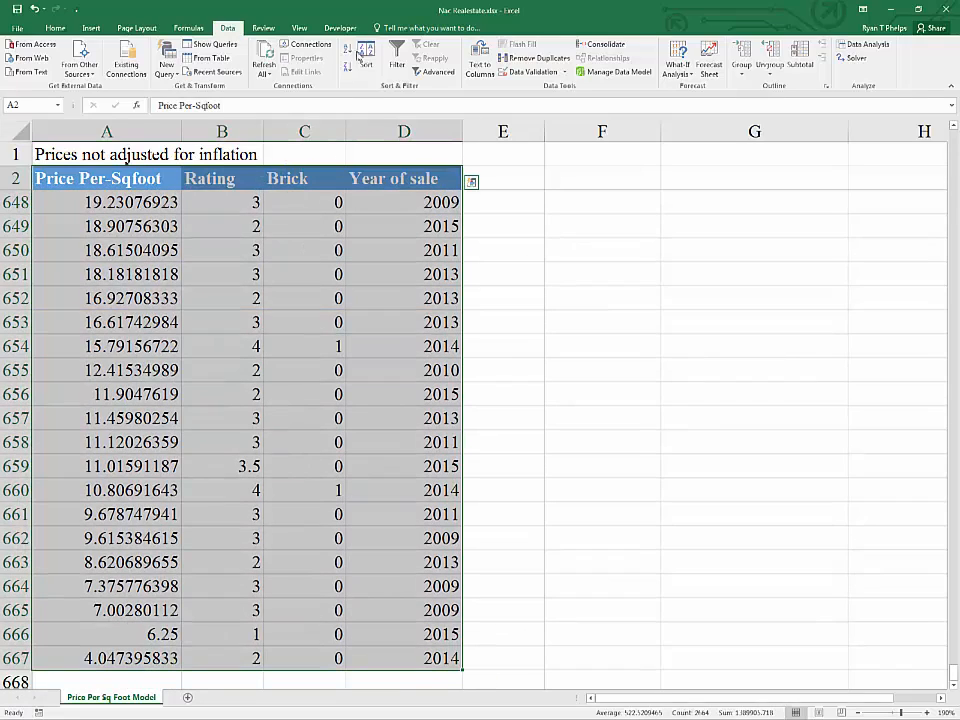
Sort the house data by the Brick column, largest to smallest.
click(366, 60)
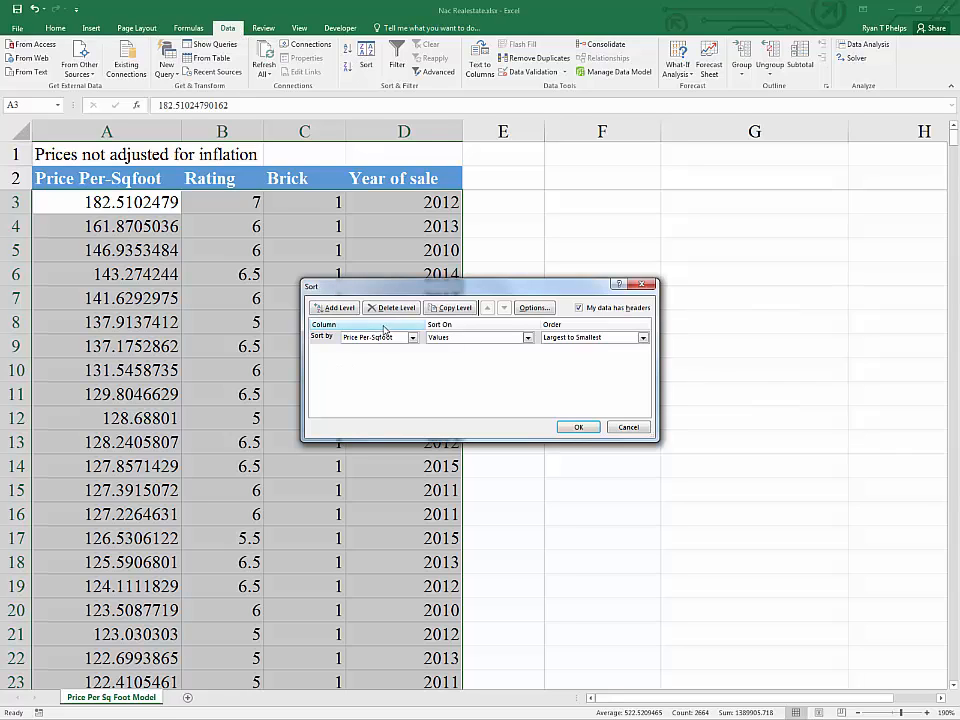
click(376, 336)
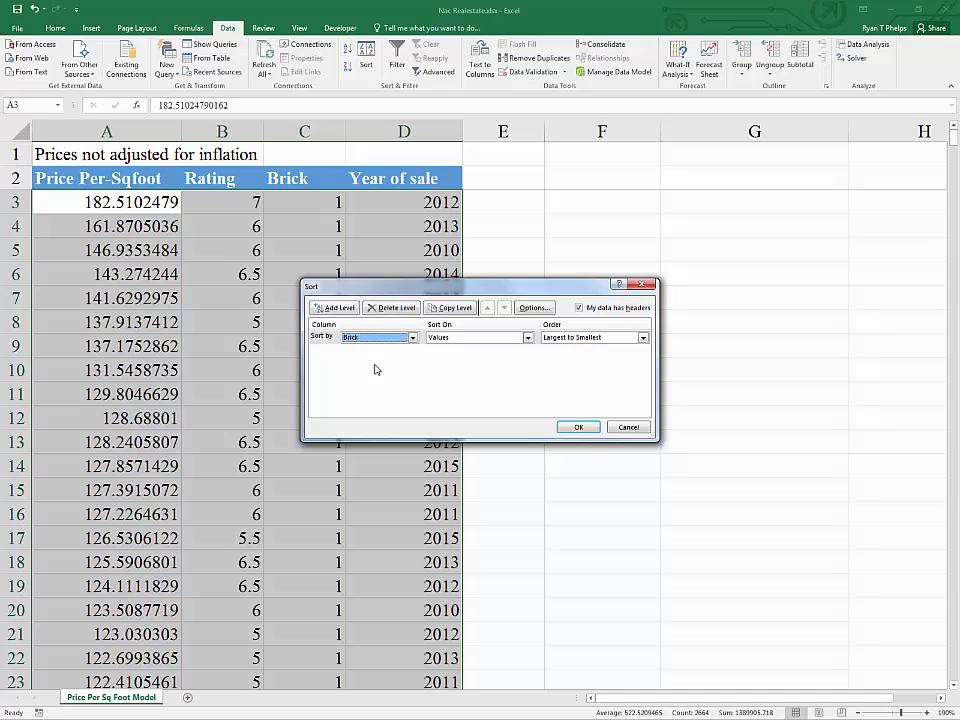
click(578, 428)
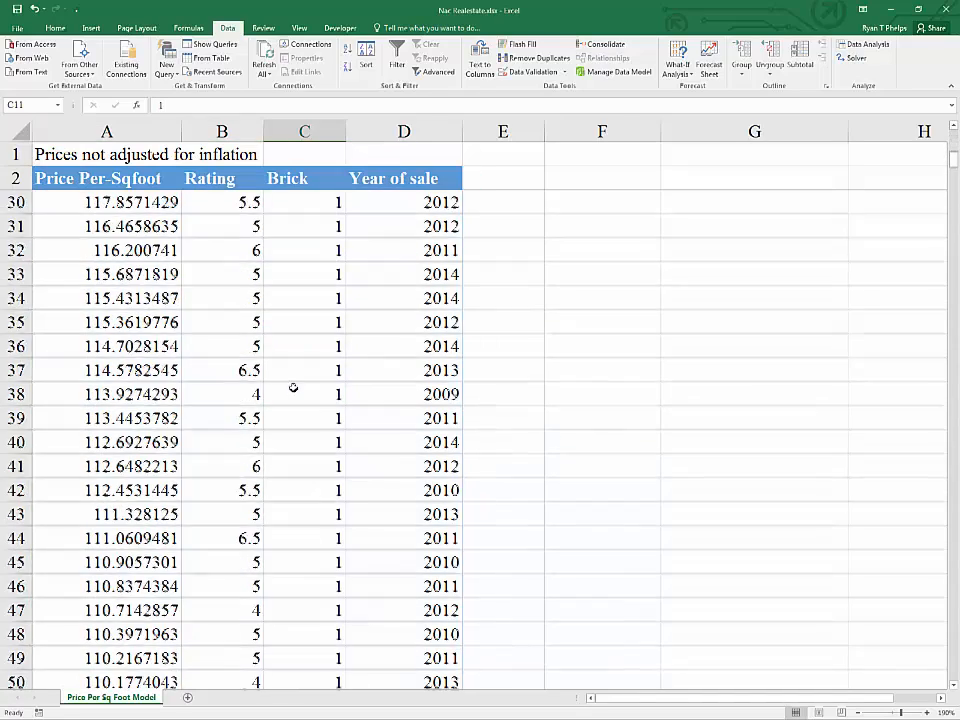
Insert a blank row at 492 where Brick changes from 1 to 0.
scroll(down, 3)
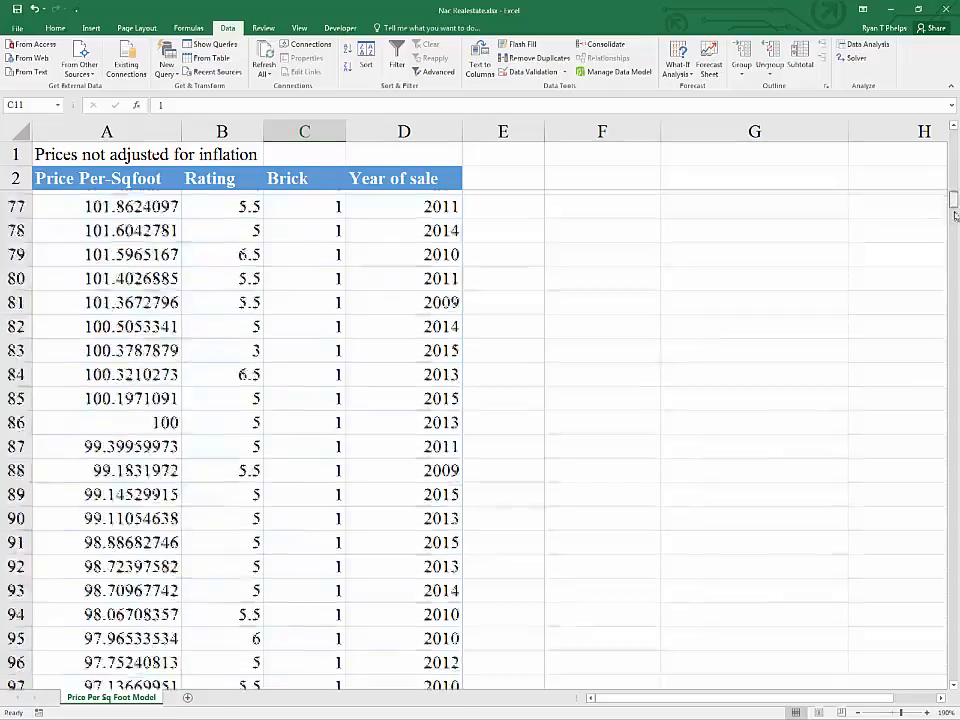
scroll(down, 3)
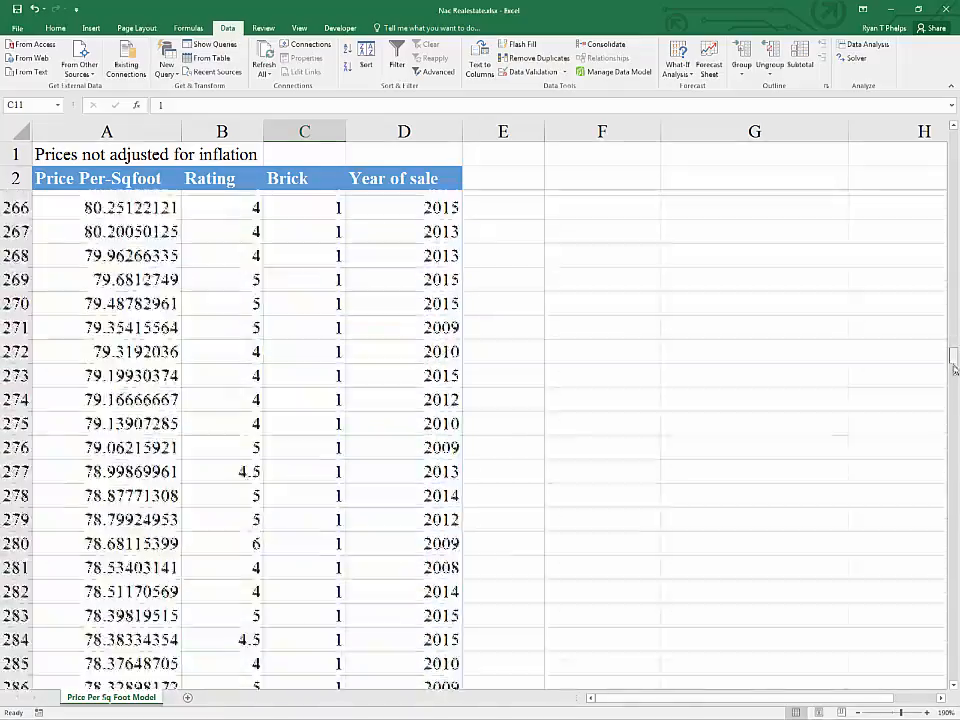
scroll(down, 3)
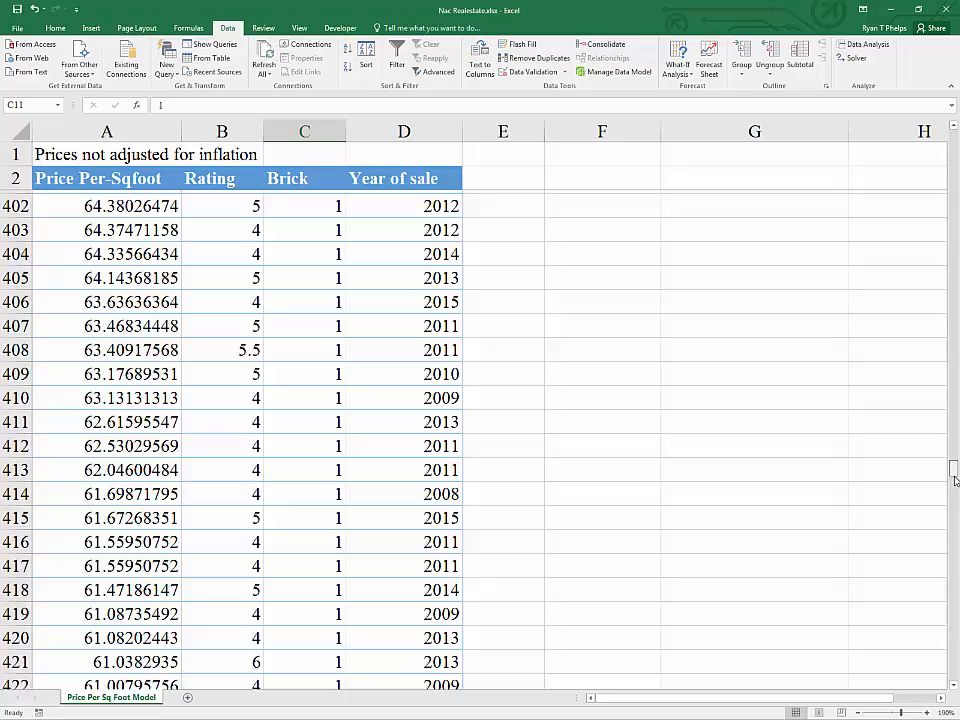
scroll(down, 3)
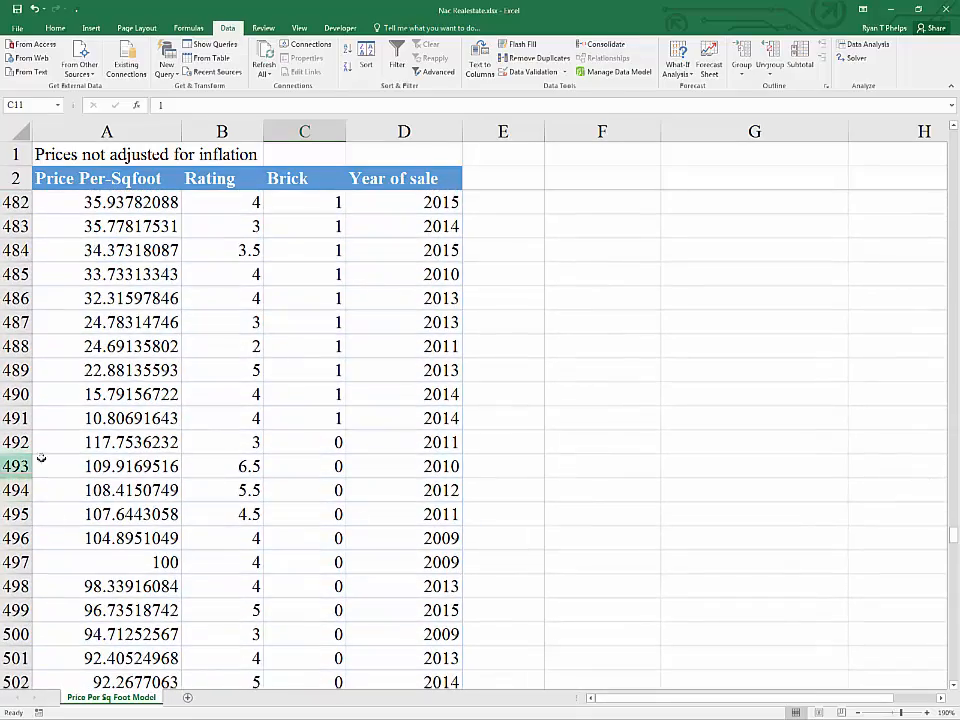
right_click(16, 442)
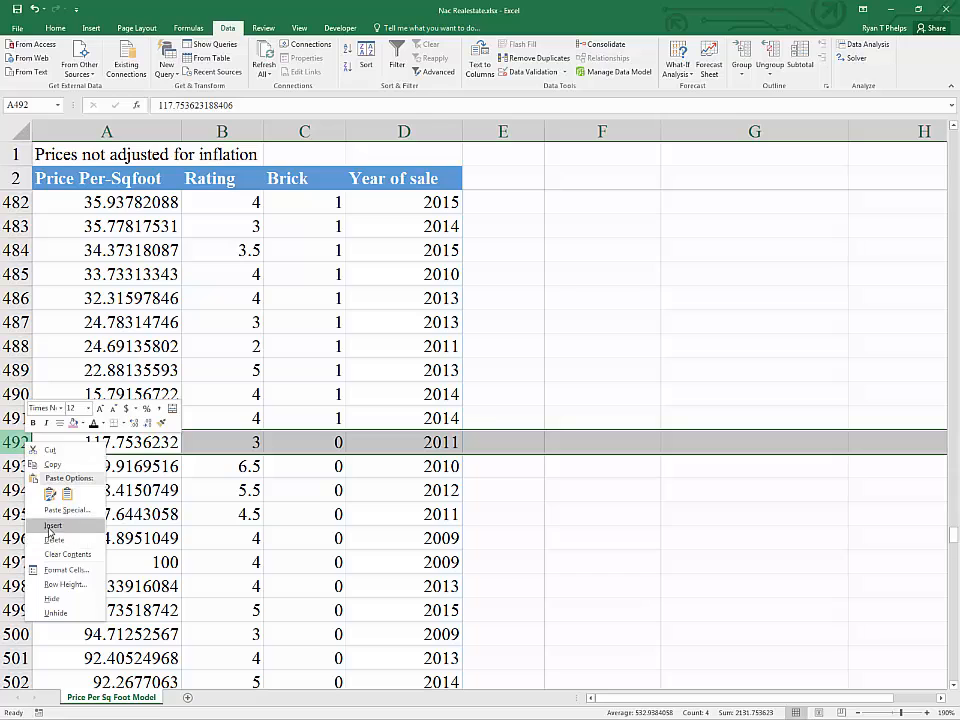
click(52, 526)
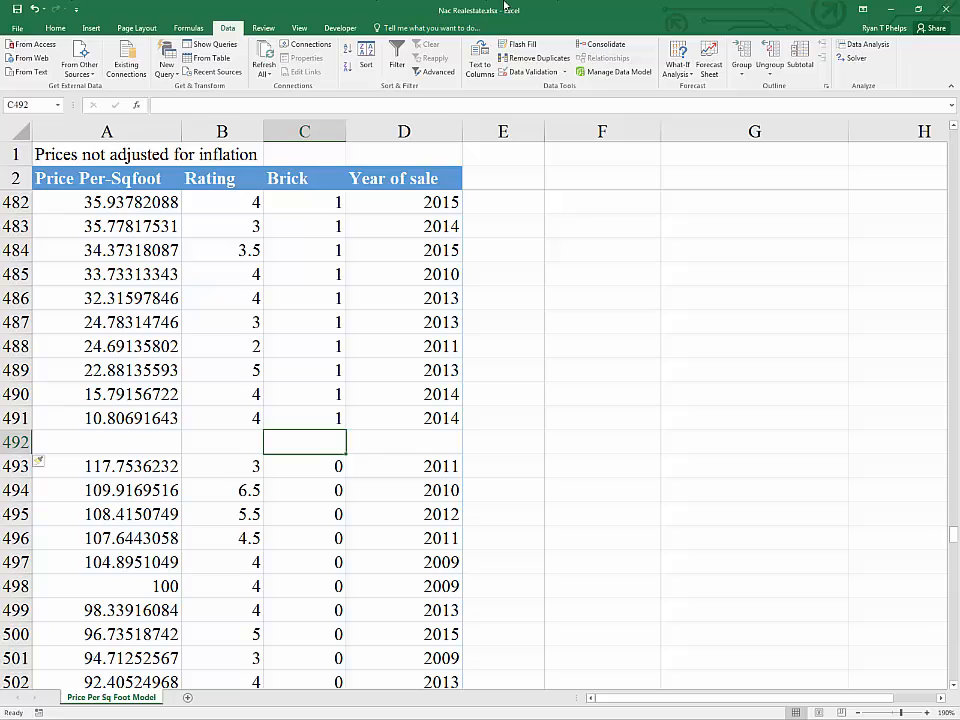
mouse_move(862, 44)
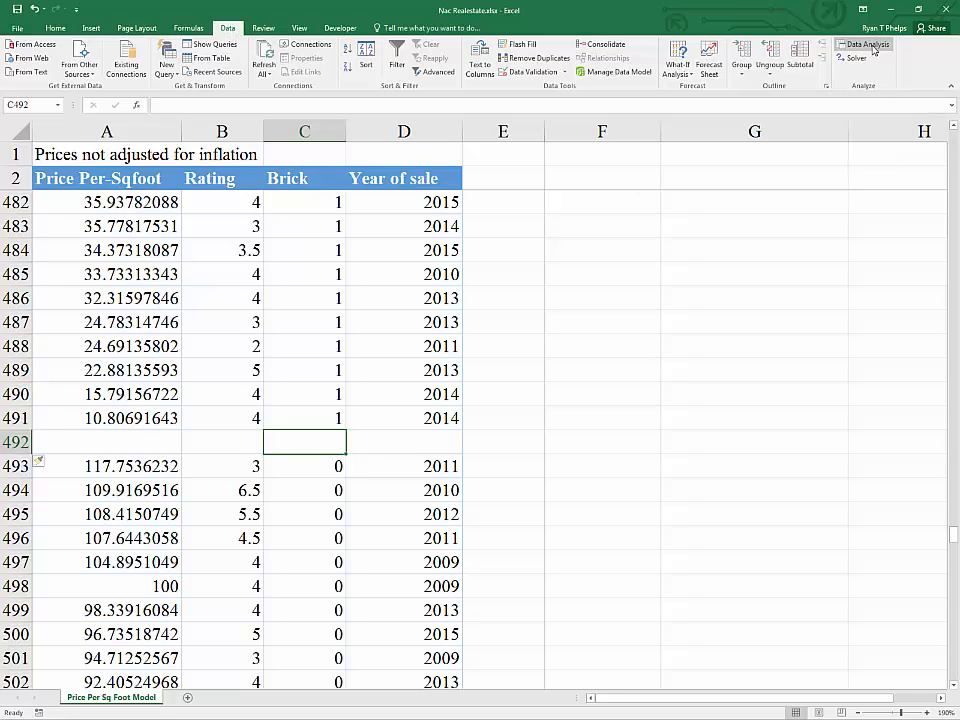
Choose F-Test Two-Sample for Variances from the Data Analysis tool list.
click(862, 44)
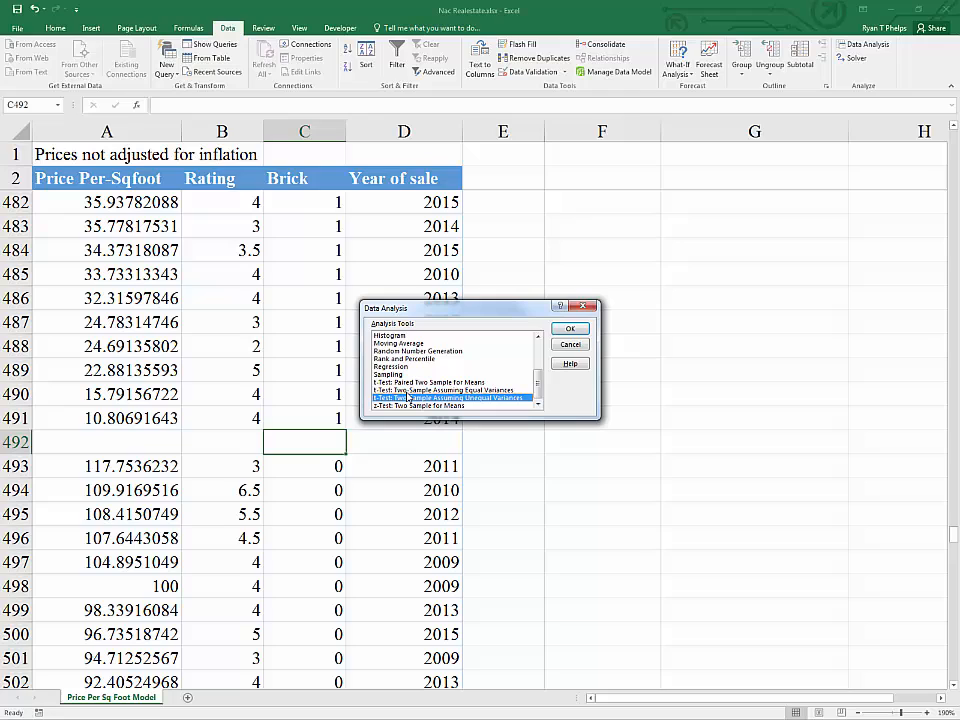
click(450, 390)
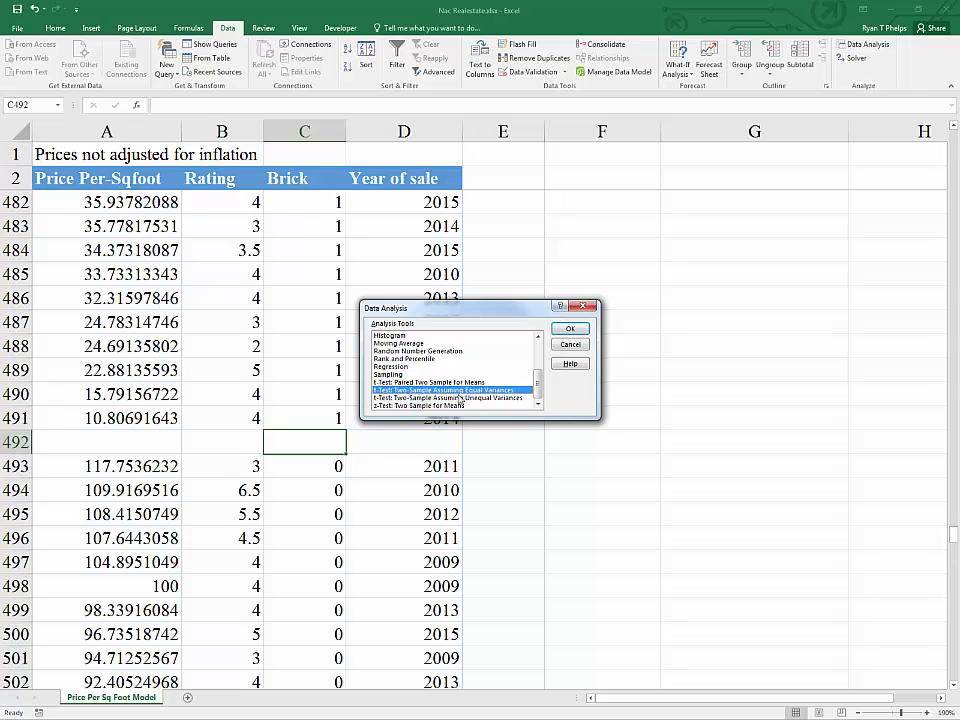
click(450, 398)
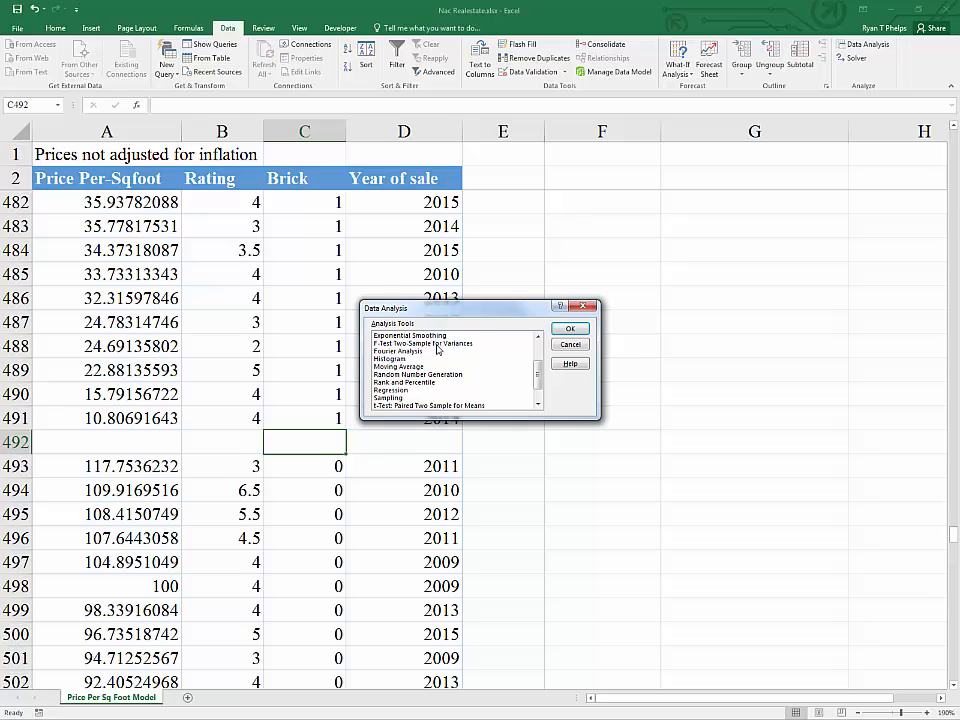
click(424, 344)
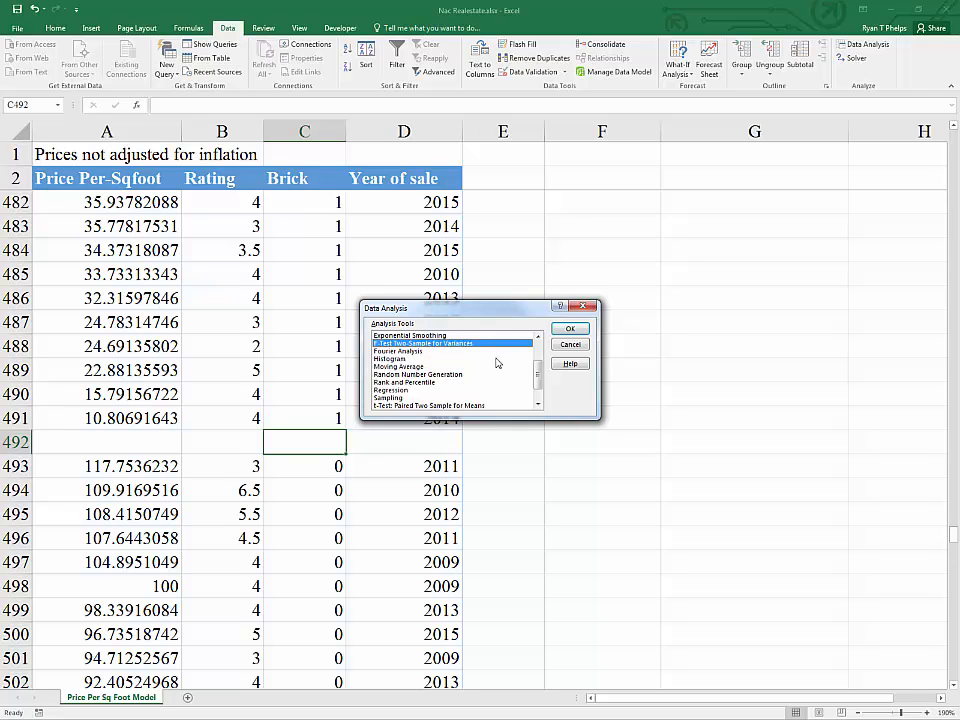
mouse_move(164, 400)
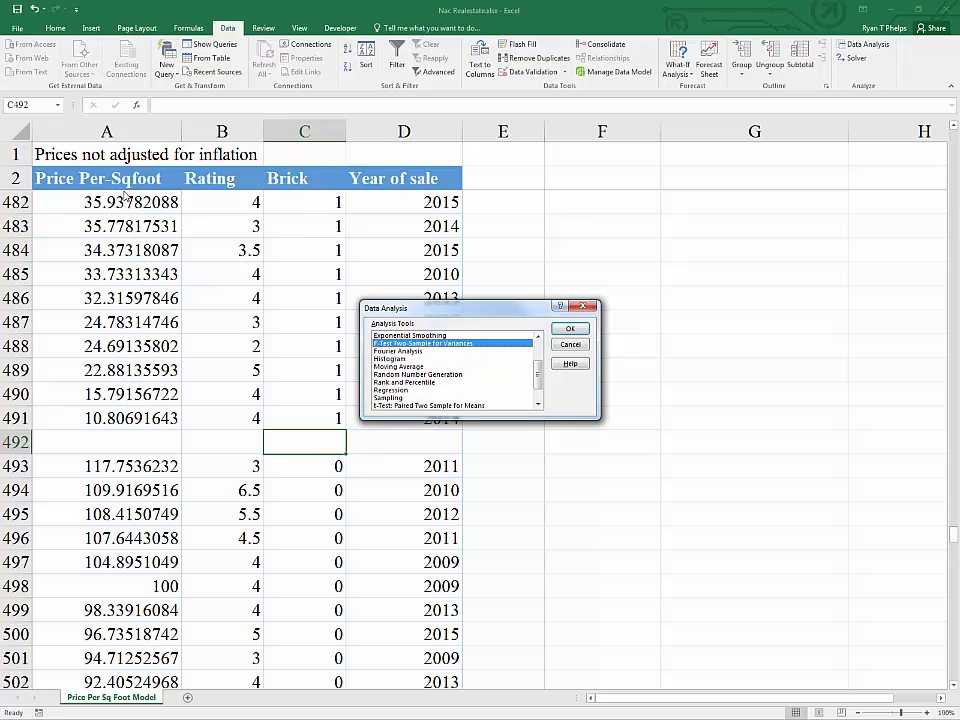
mouse_move(292, 256)
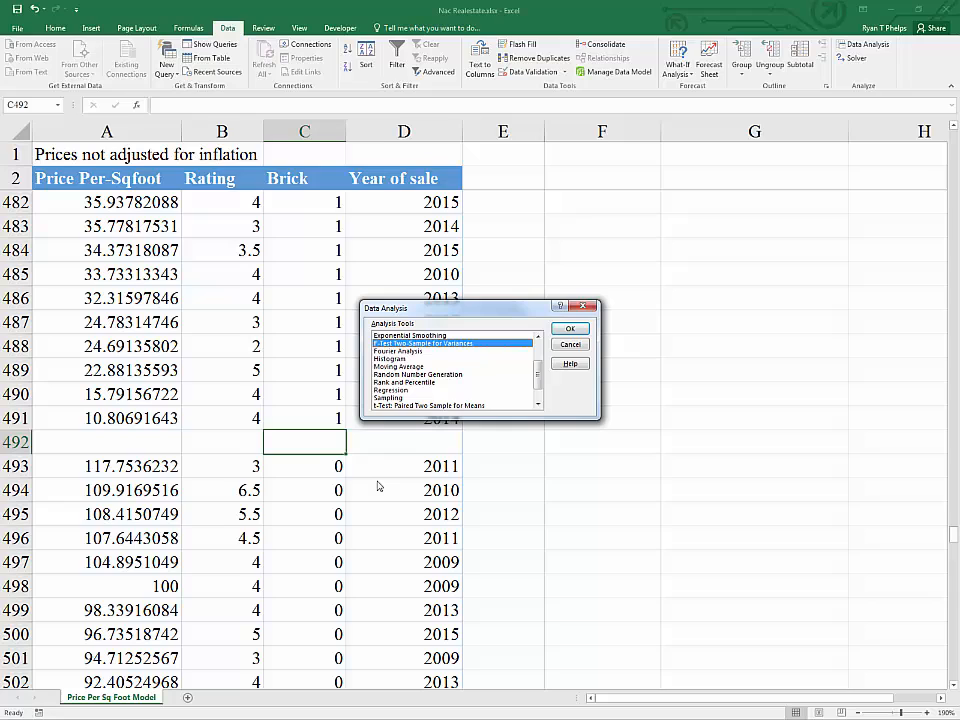
mouse_move(464, 364)
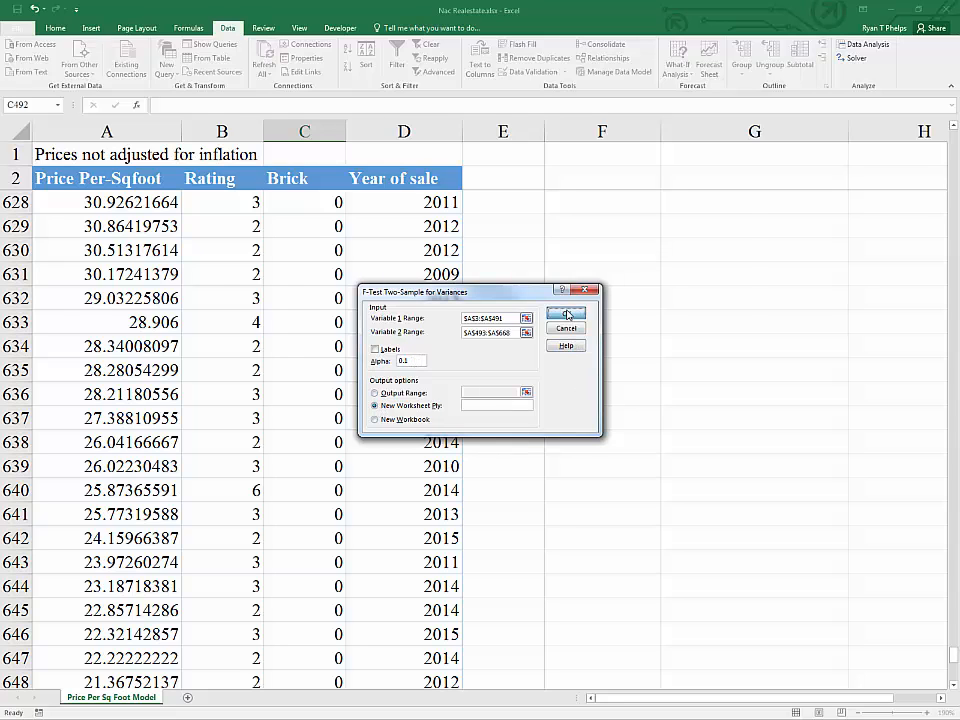
Run the F-test to a new sheet and inspect the F statistic and one-tail p-value.
click(566, 316)
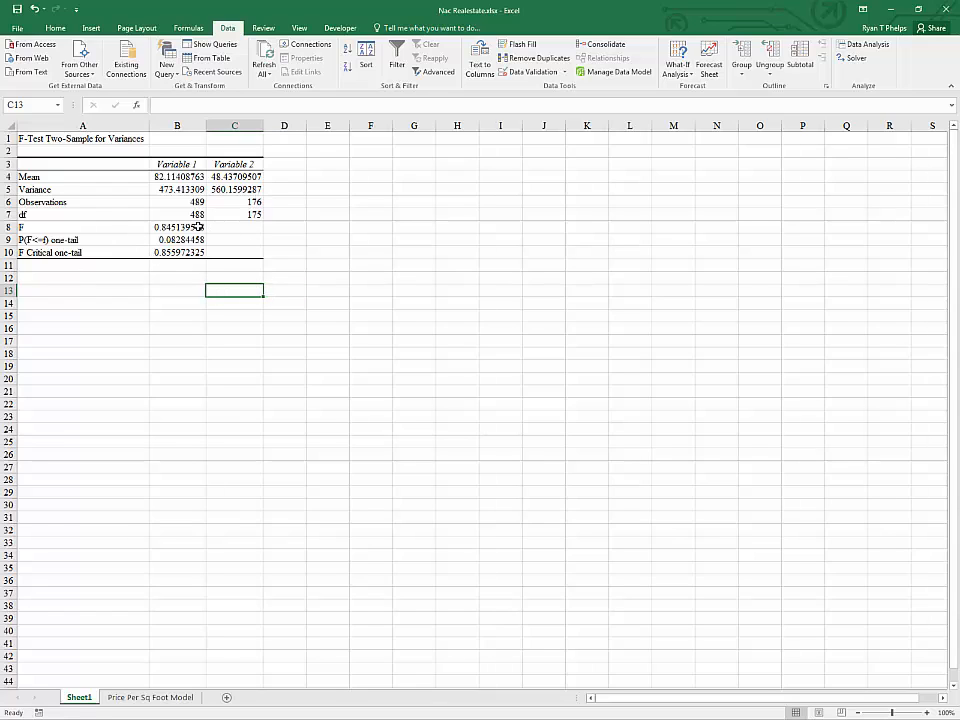
click(176, 228)
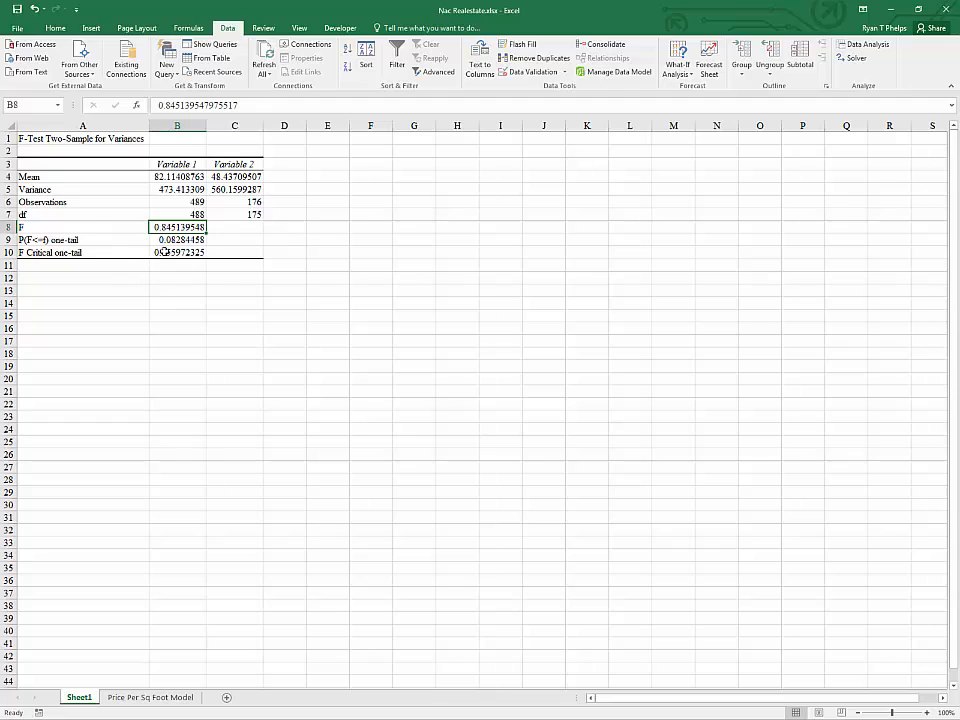
click(176, 240)
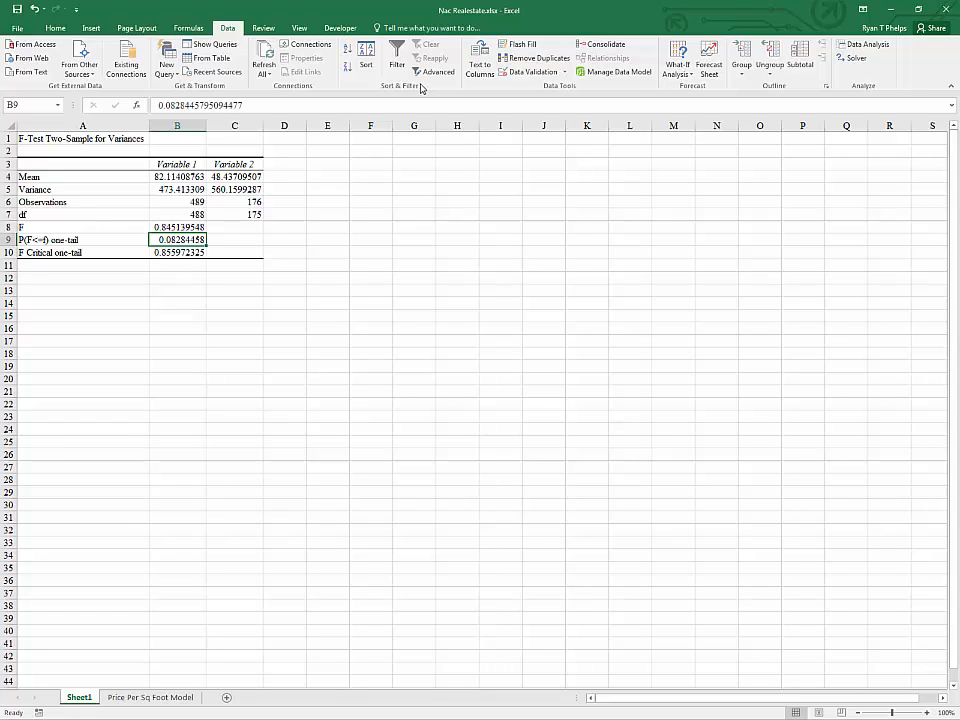
mouse_move(420, 88)
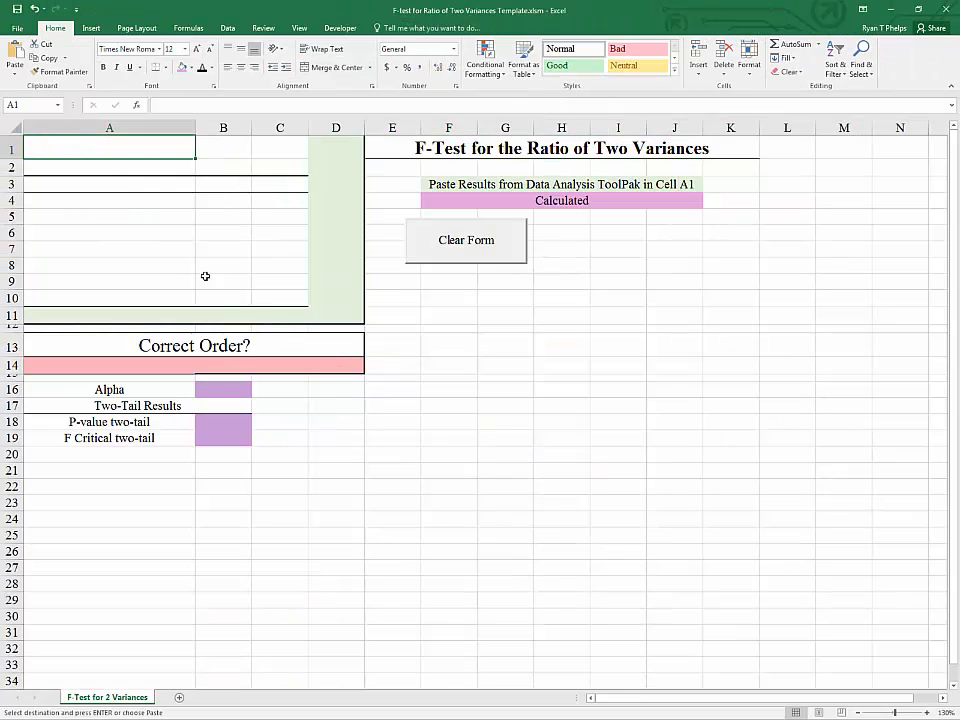
mouse_move(186, 244)
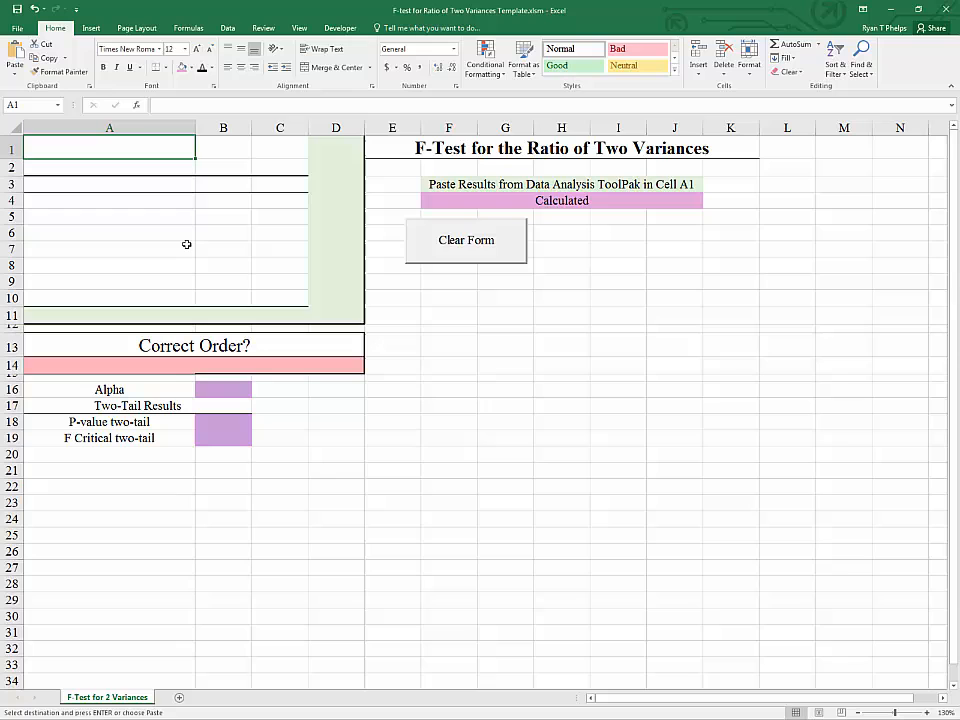
key(ctrl+v)
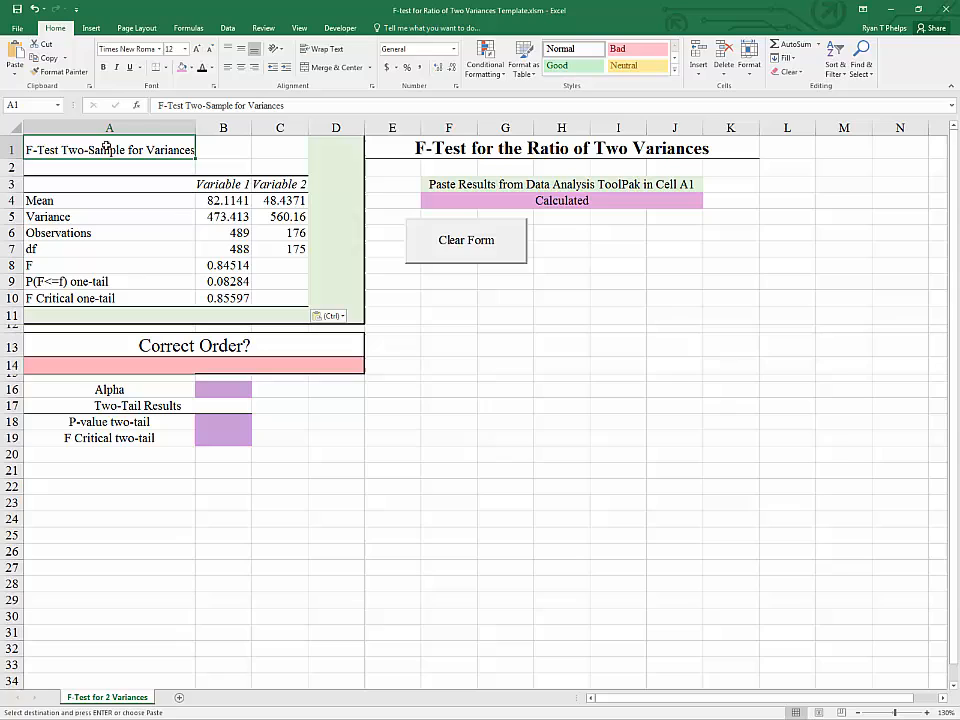
click(448, 454)
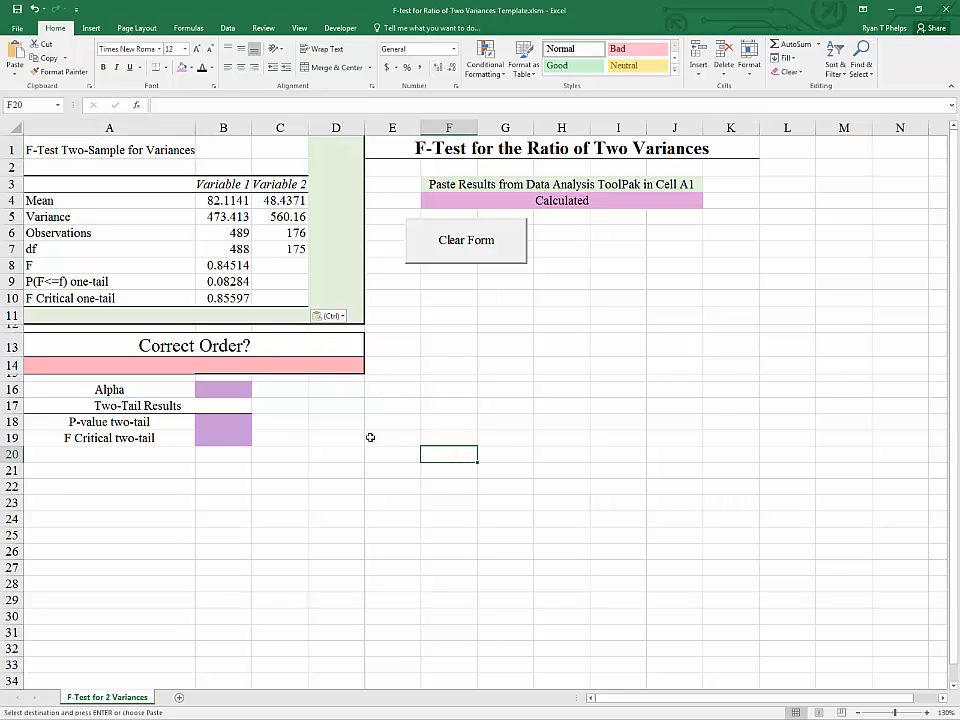
click(108, 264)
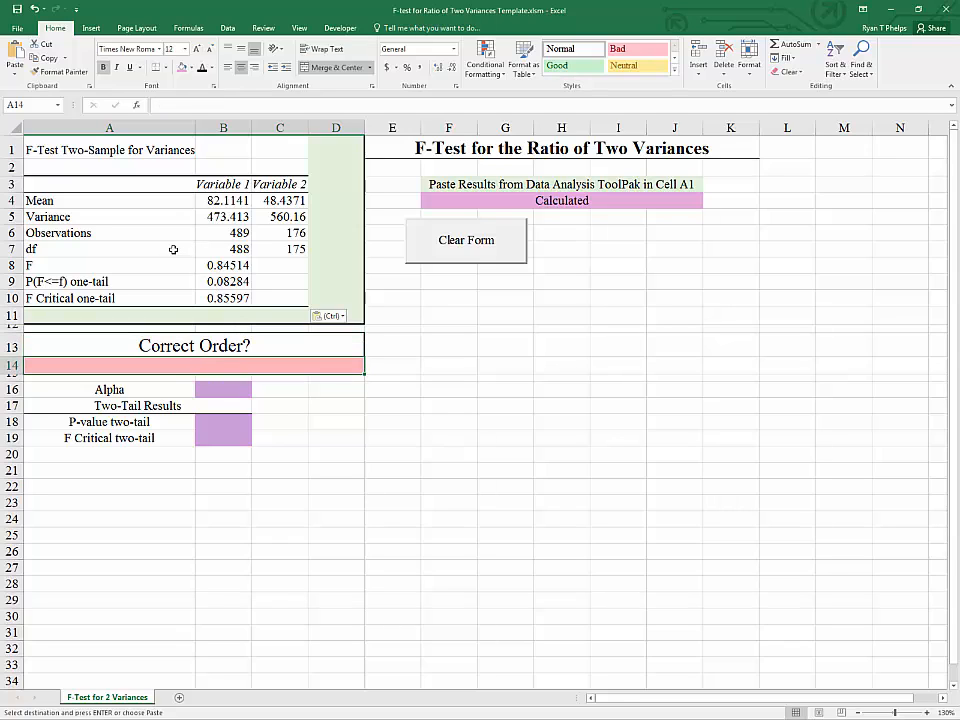
click(224, 216)
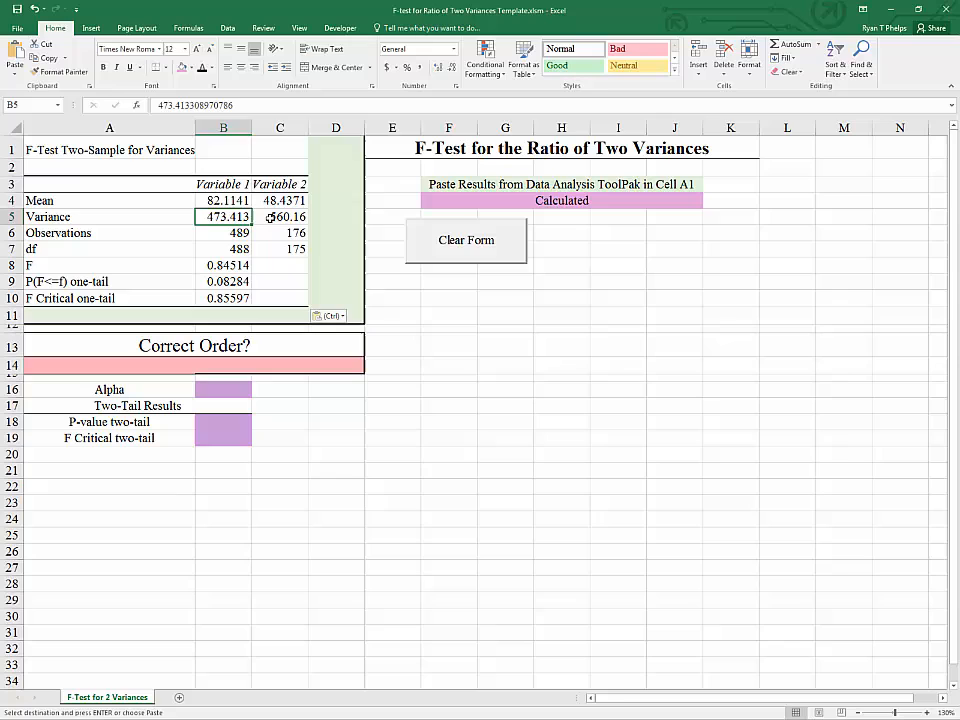
click(280, 216)
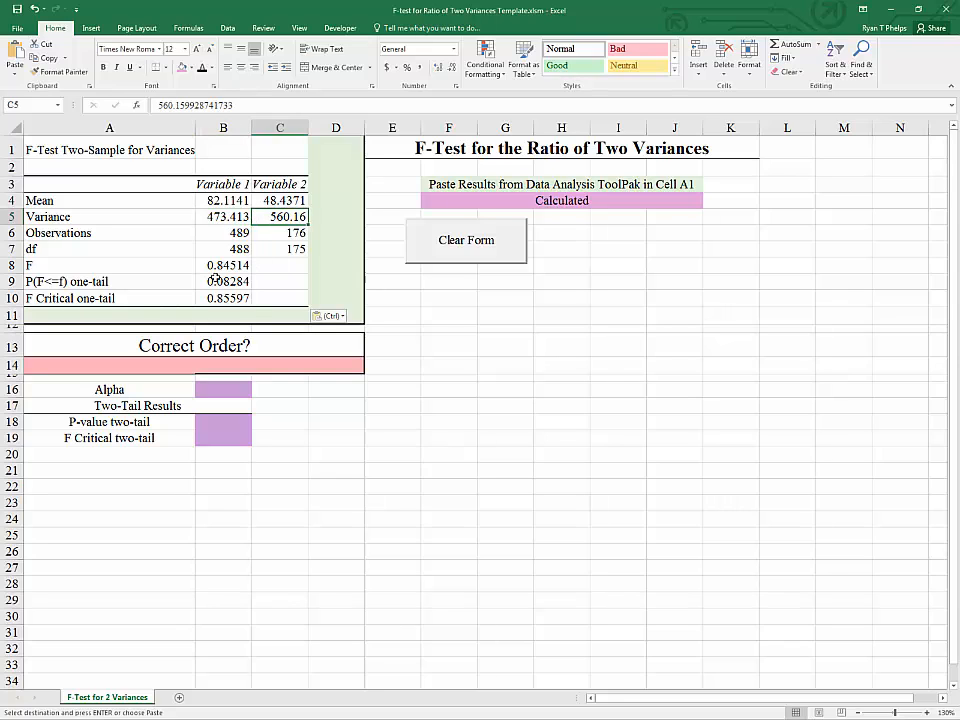
drag(224, 232, 224, 280)
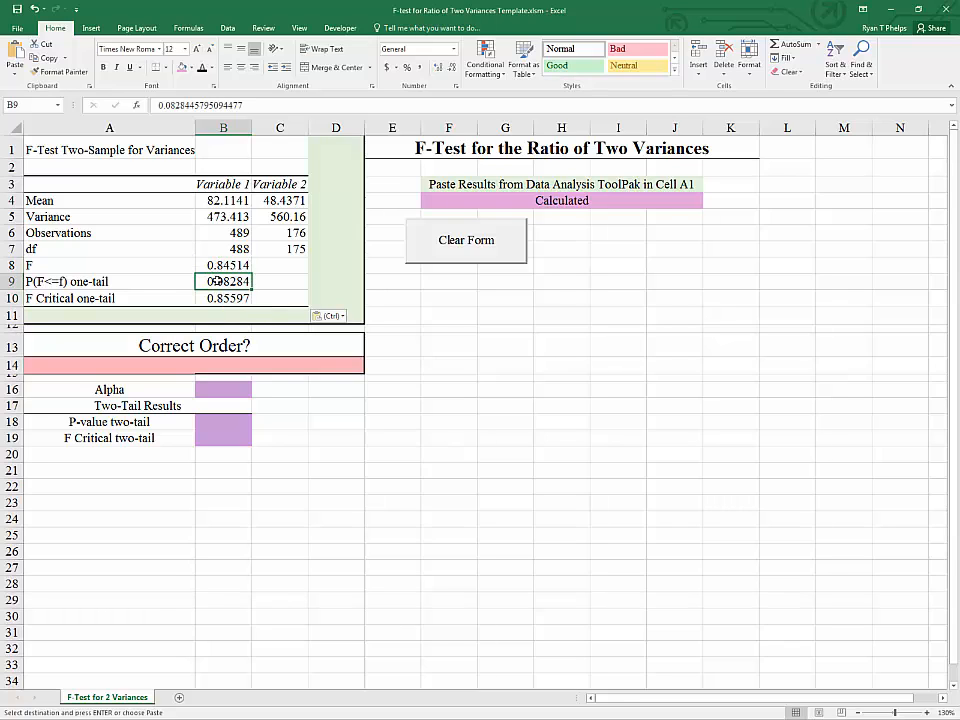
click(224, 298)
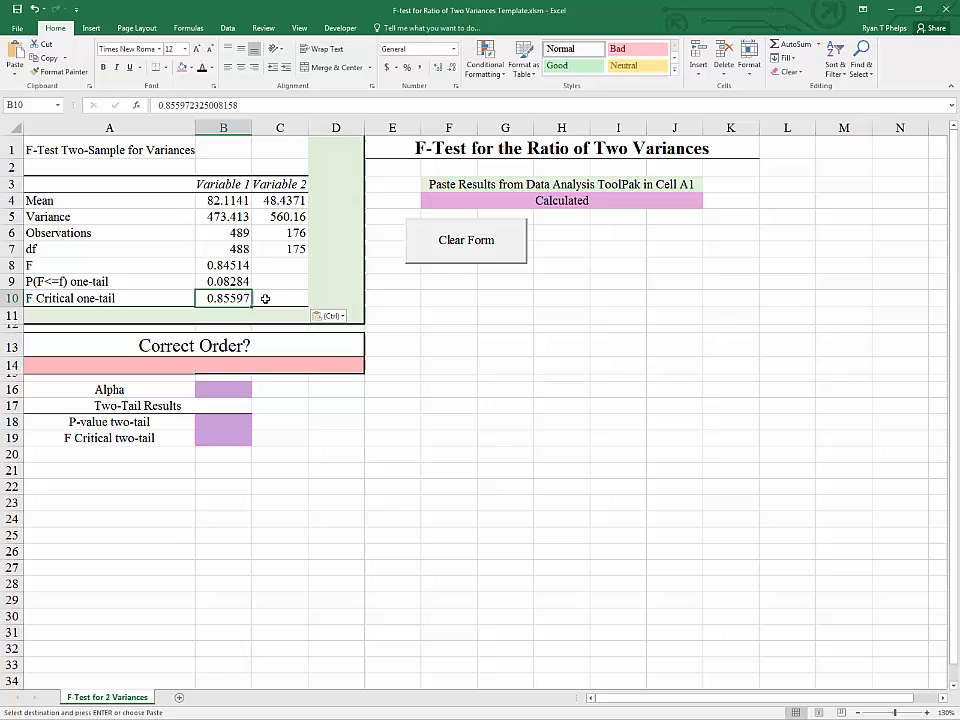
click(216, 364)
text(i)
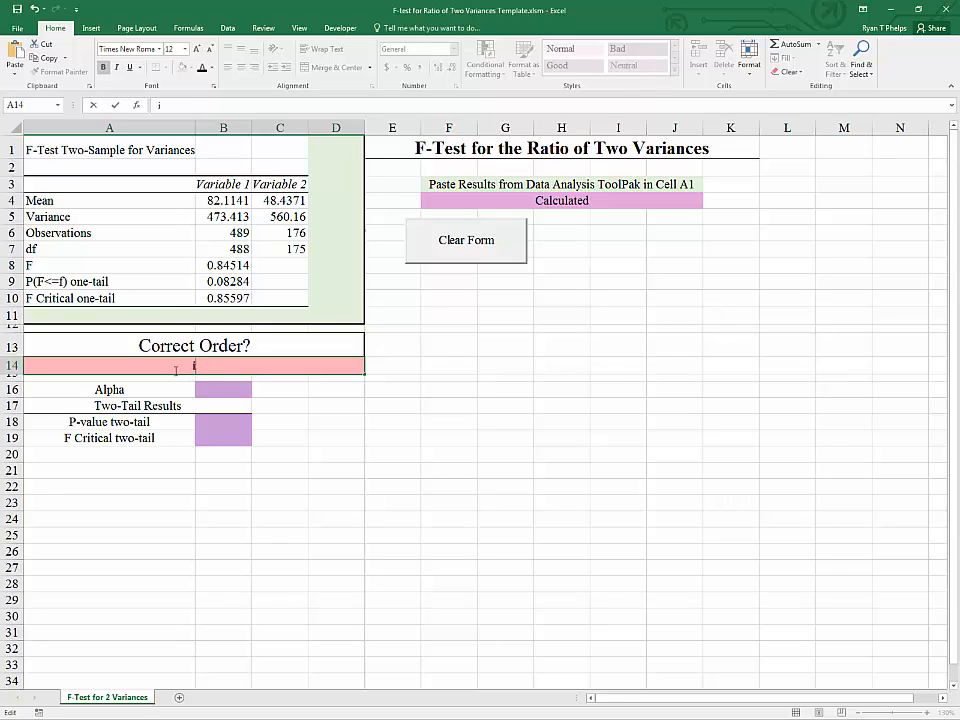
Enter =IF(B5>C5,"Yes","Switch variables 'Variable 1' must have the large variance") in the Correct Order? cell.
text(=if()
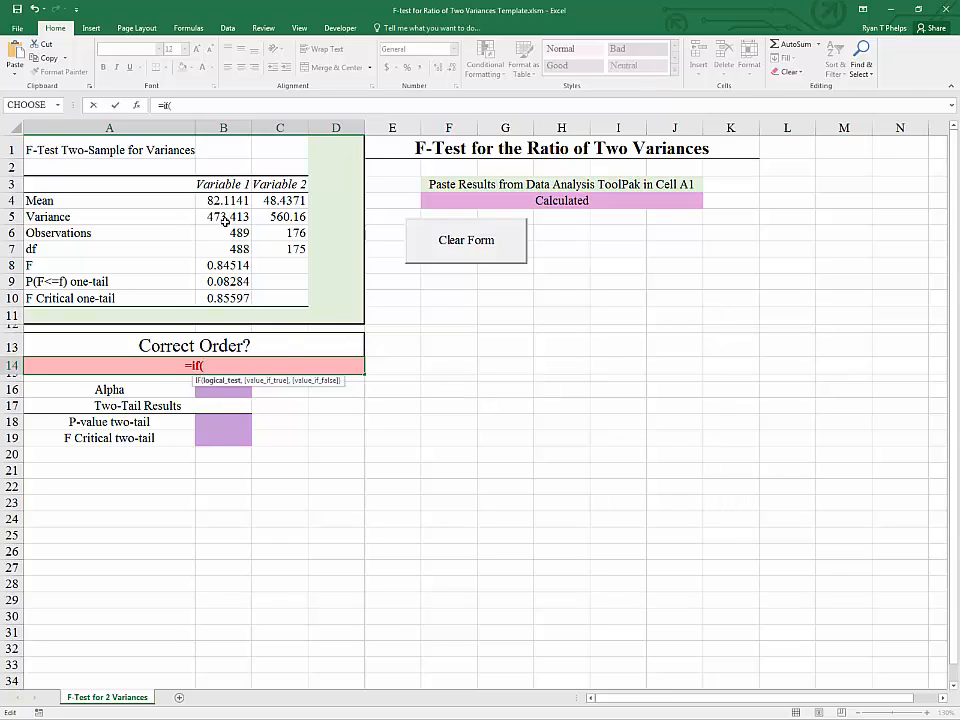
click(224, 216)
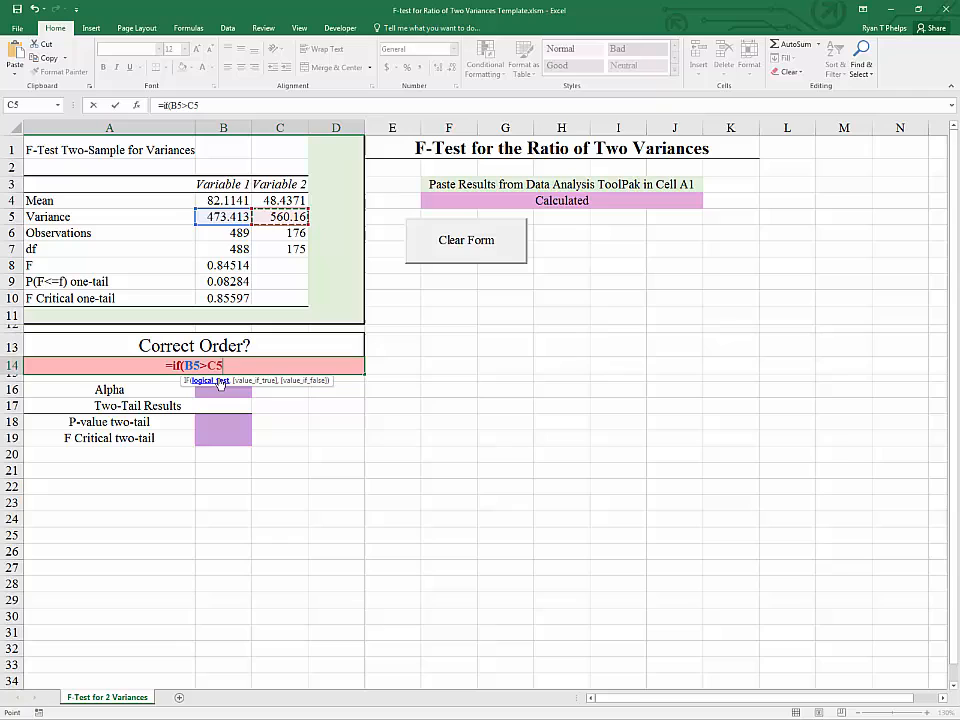
text(,)
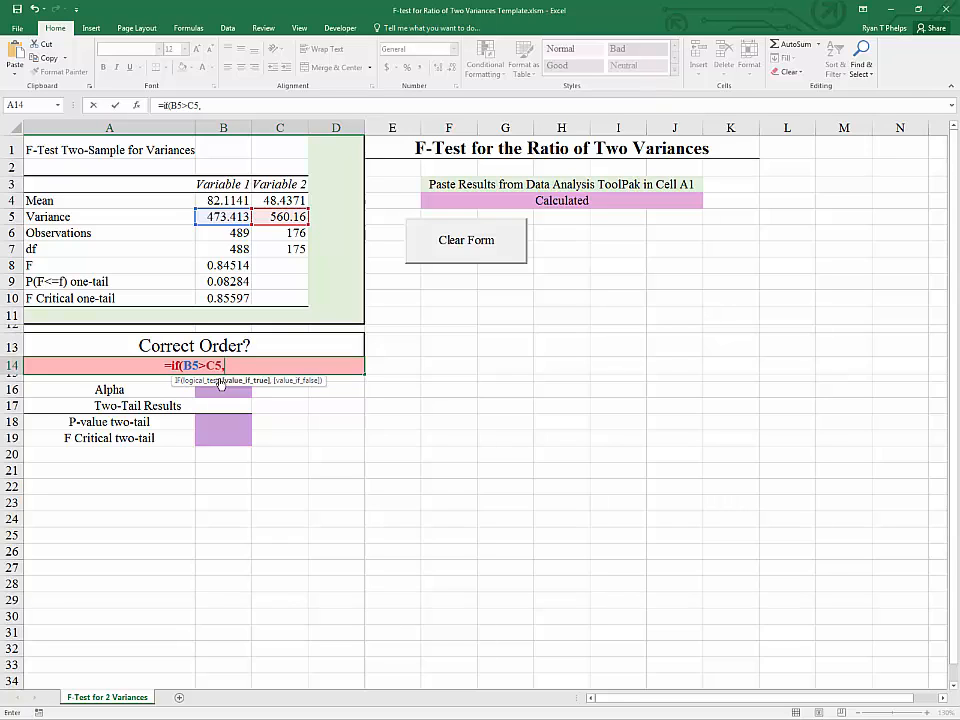
text(")
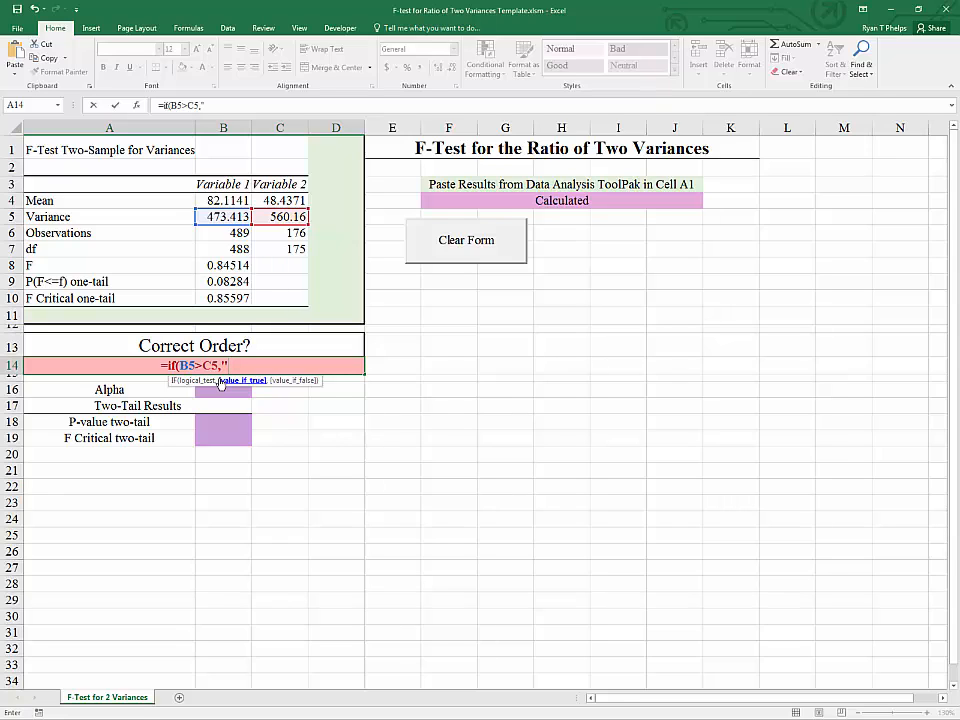
text(Yesy)
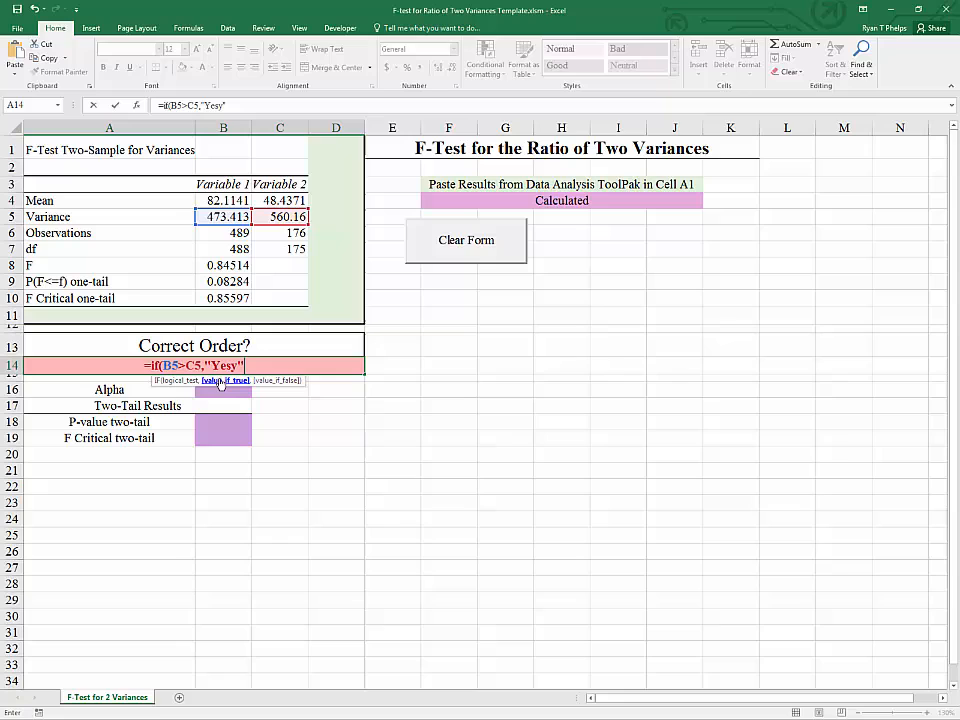
key(Backspace)
text(,)
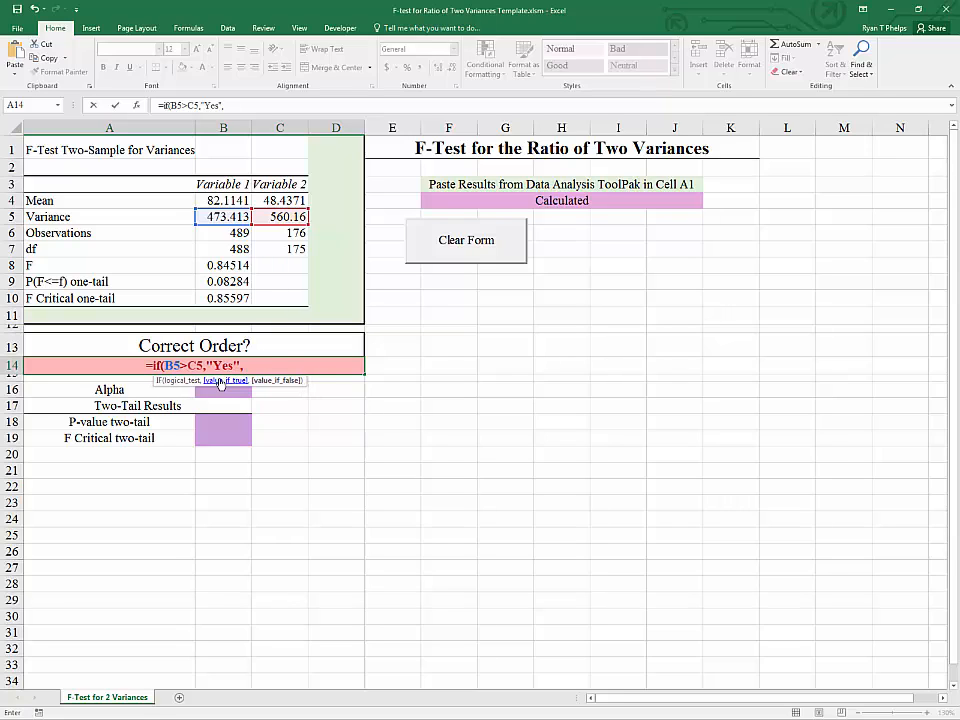
text("Switch)
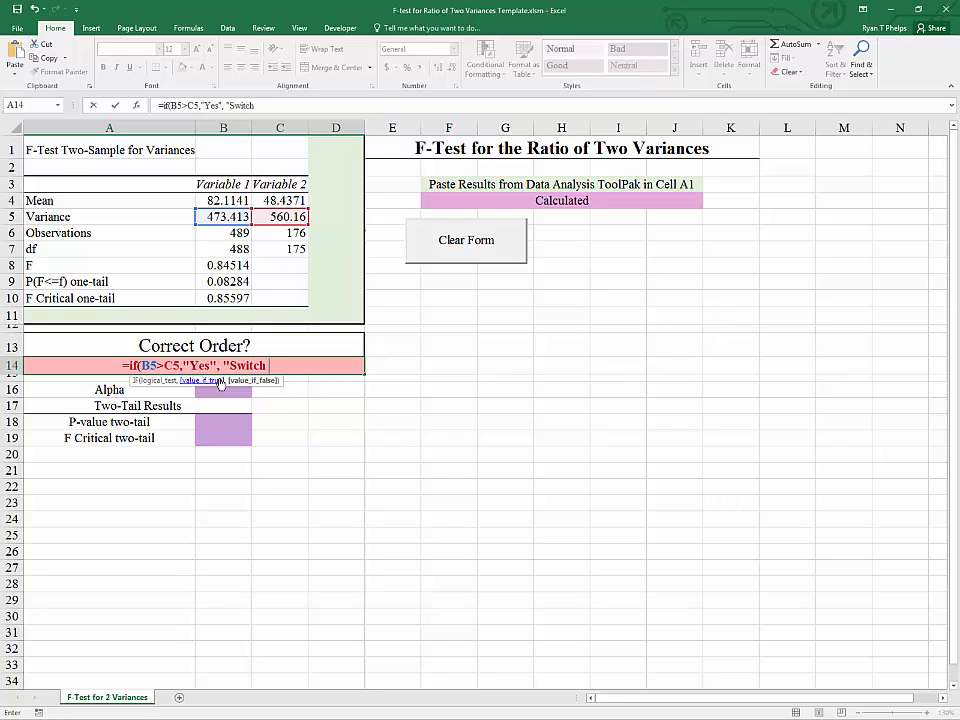
text(variables)
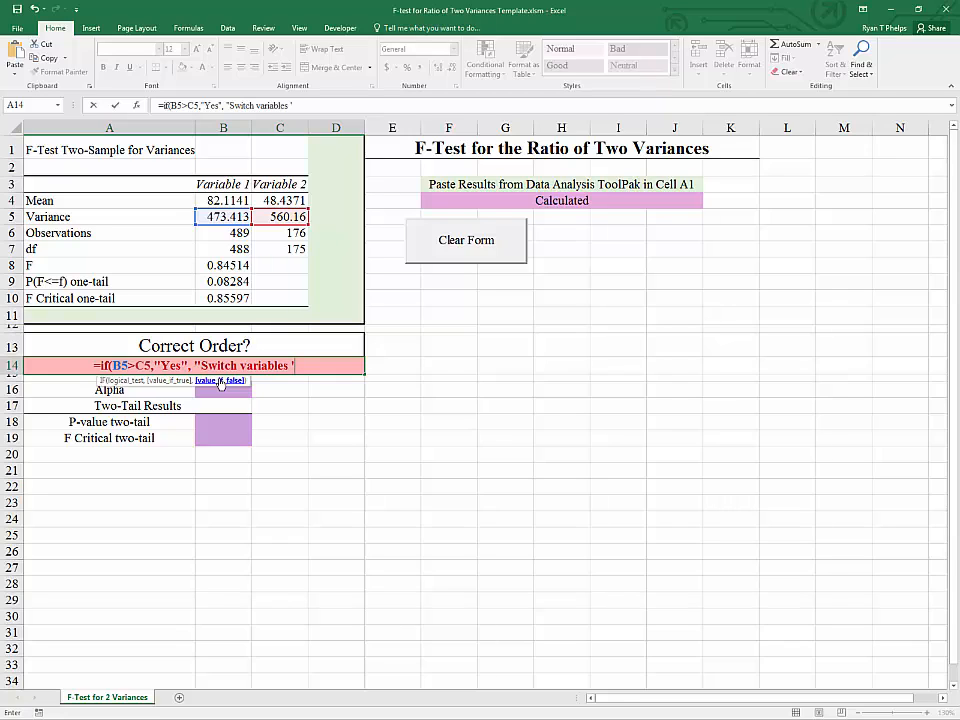
text('Variable)
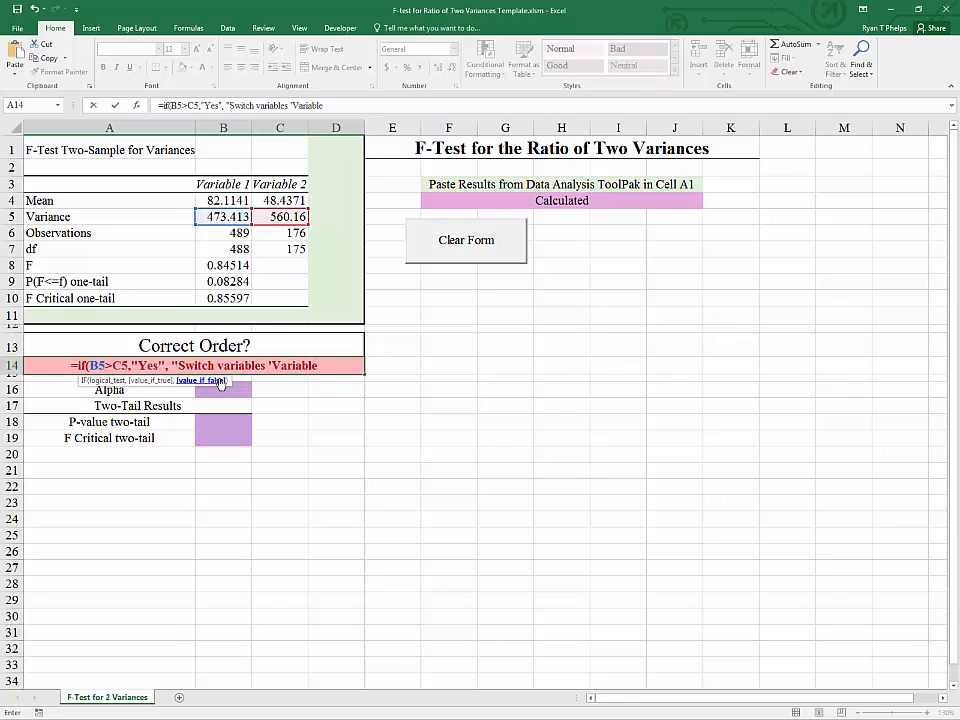
text(Variable 1')
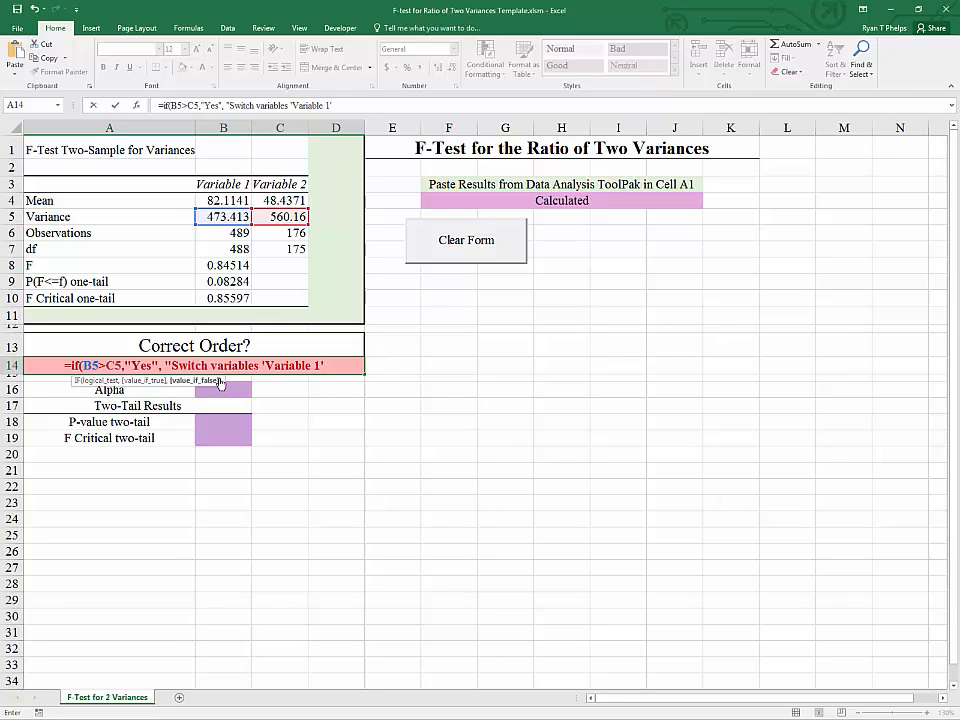
text(must have the large)
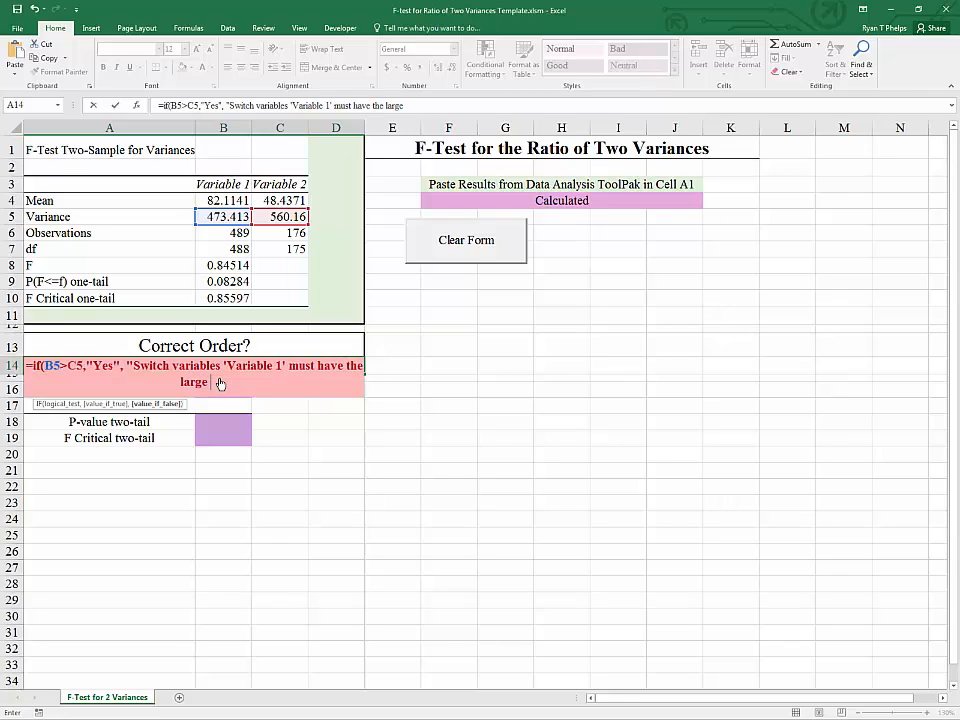
text(variance)
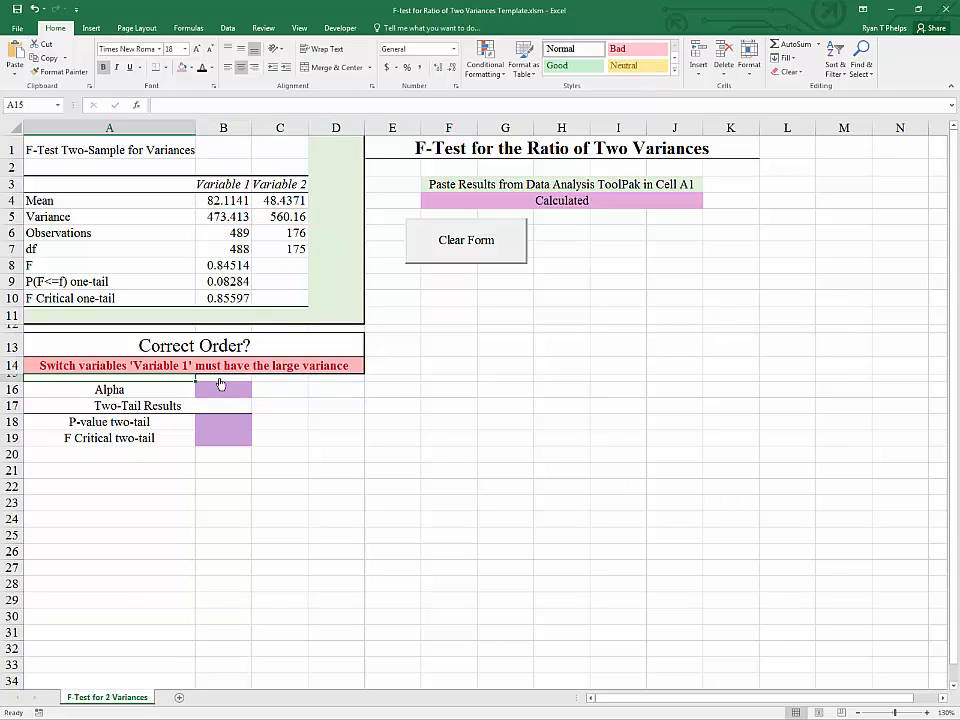
Clear the pasted F-test results with Clear Form and acknowledge the Form Cleared message.
click(196, 364)
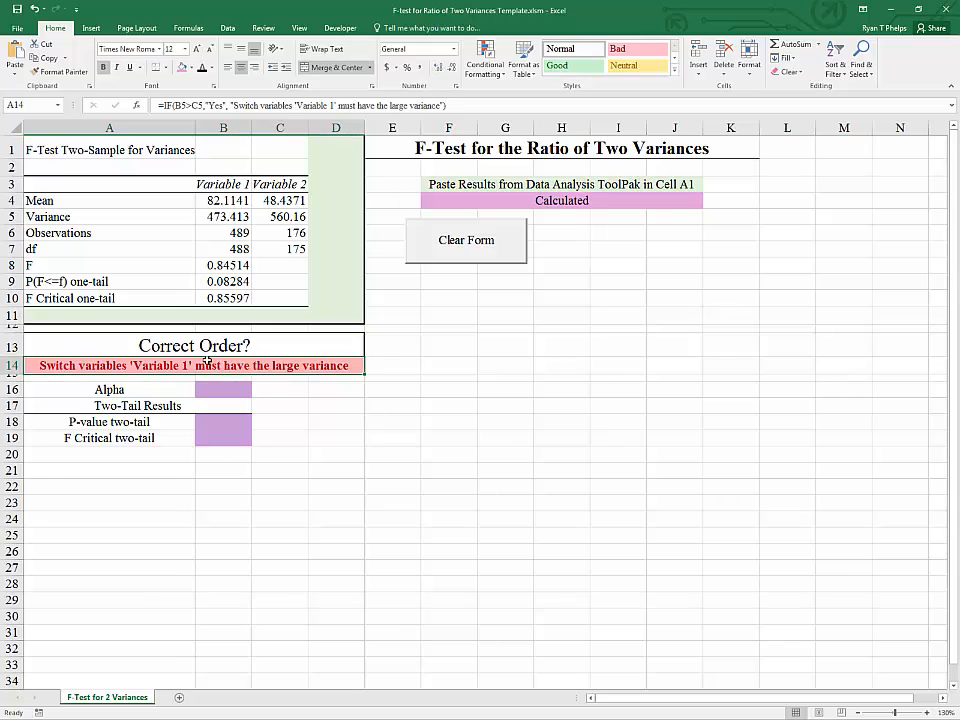
mouse_move(128, 384)
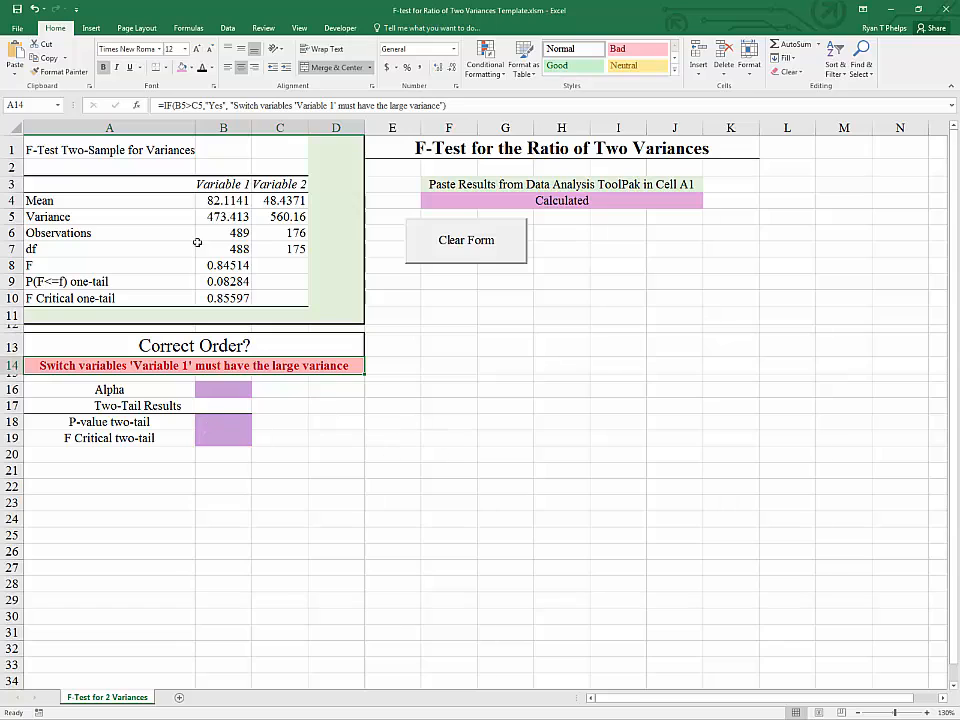
drag(224, 264, 224, 298)
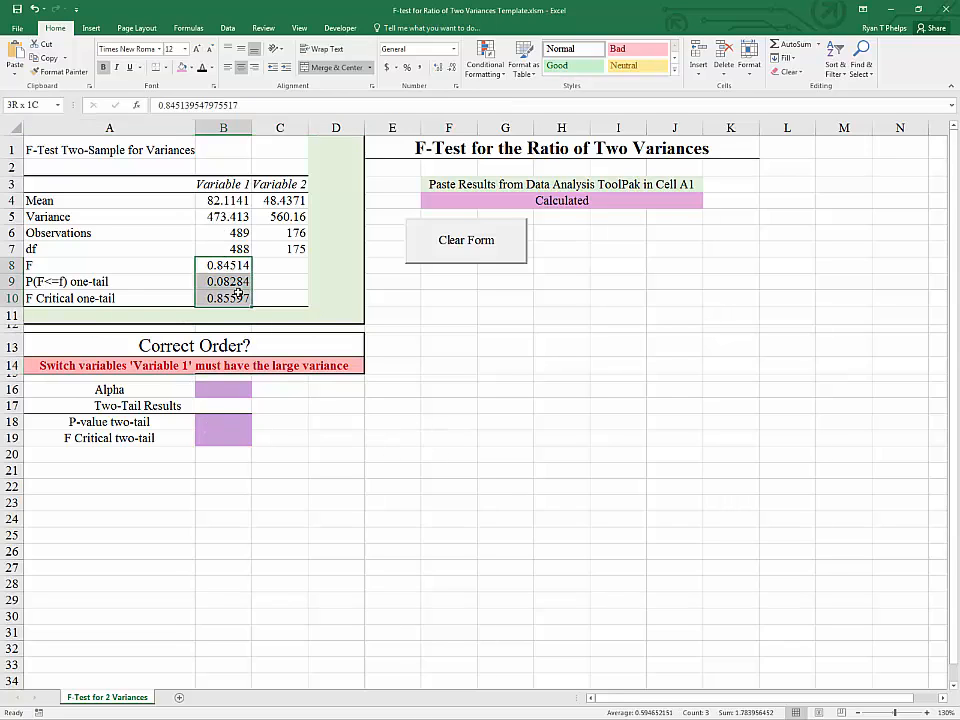
click(224, 264)
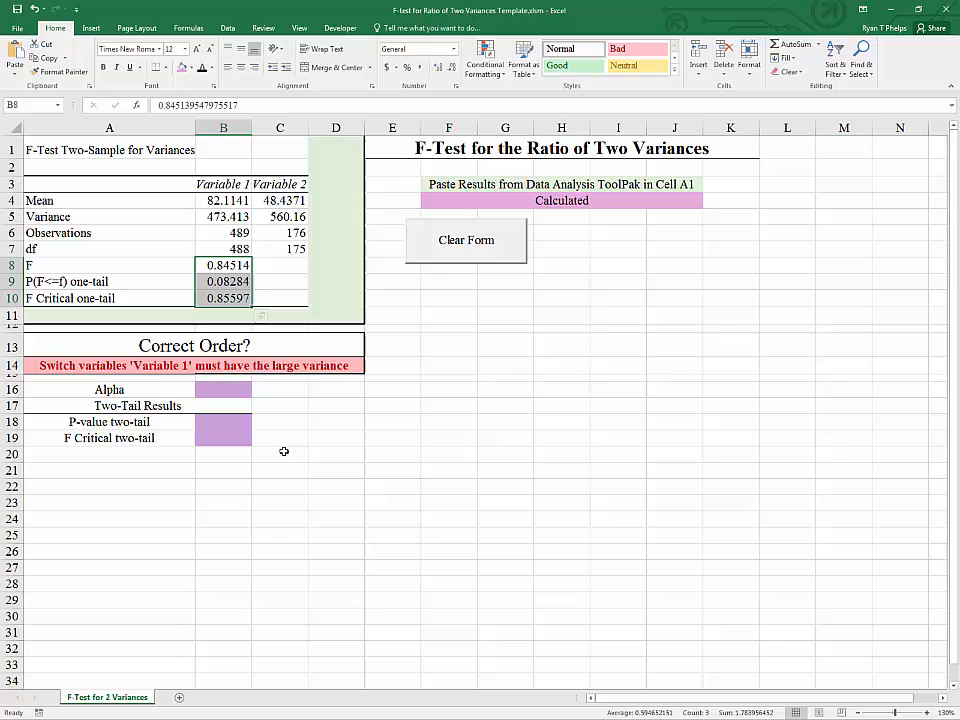
mouse_move(288, 440)
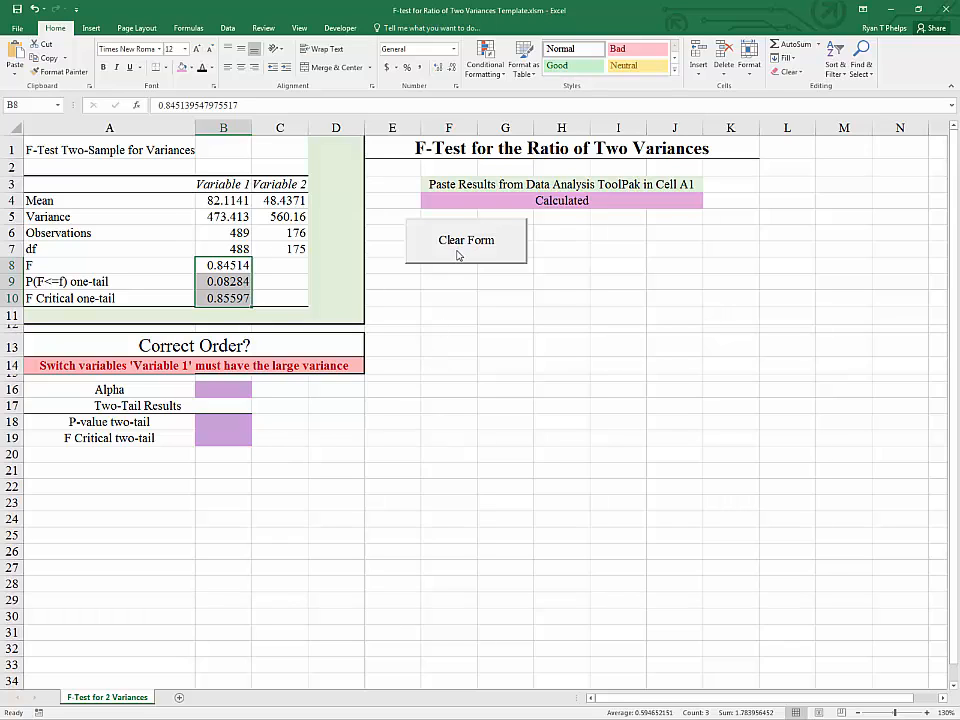
click(466, 240)
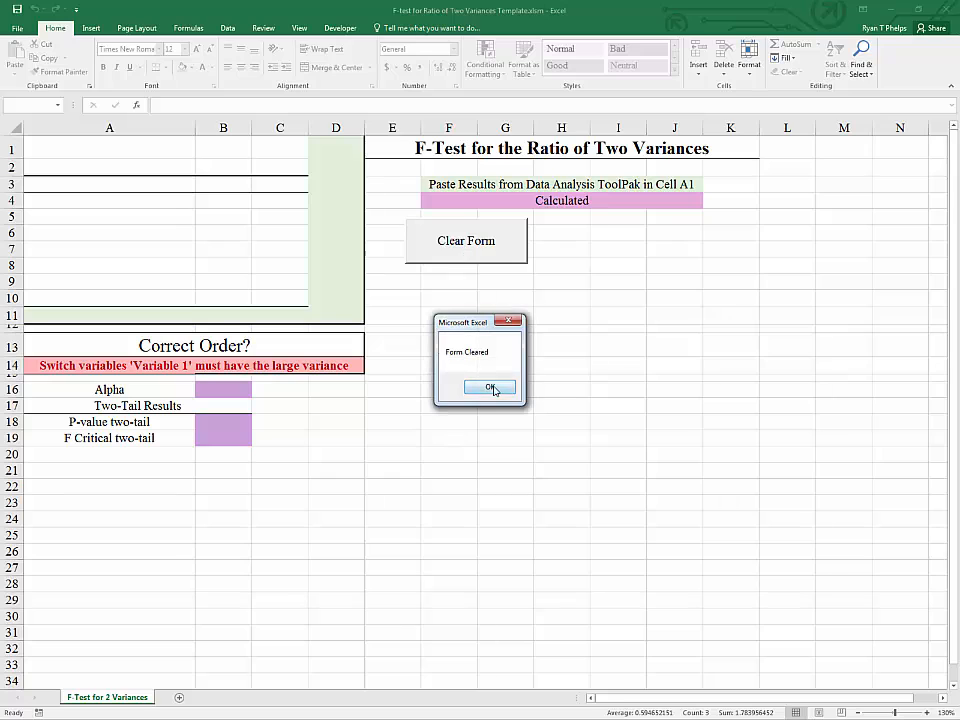
click(490, 388)
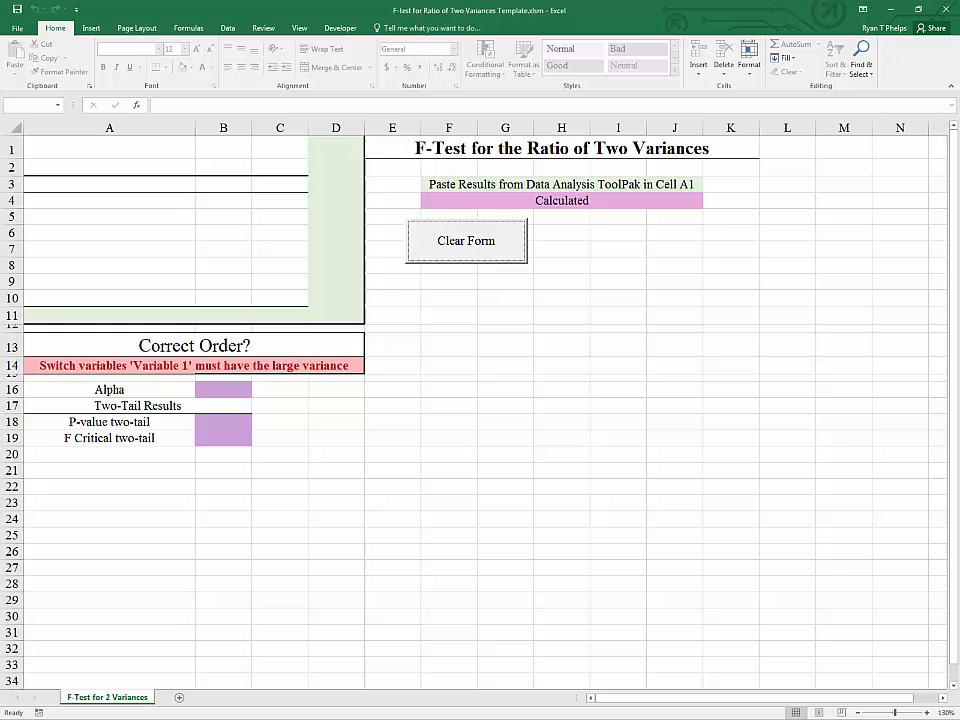
Rerun the two-sample F-test for variances with the samples swapped, output to a new sheet.
click(466, 240)
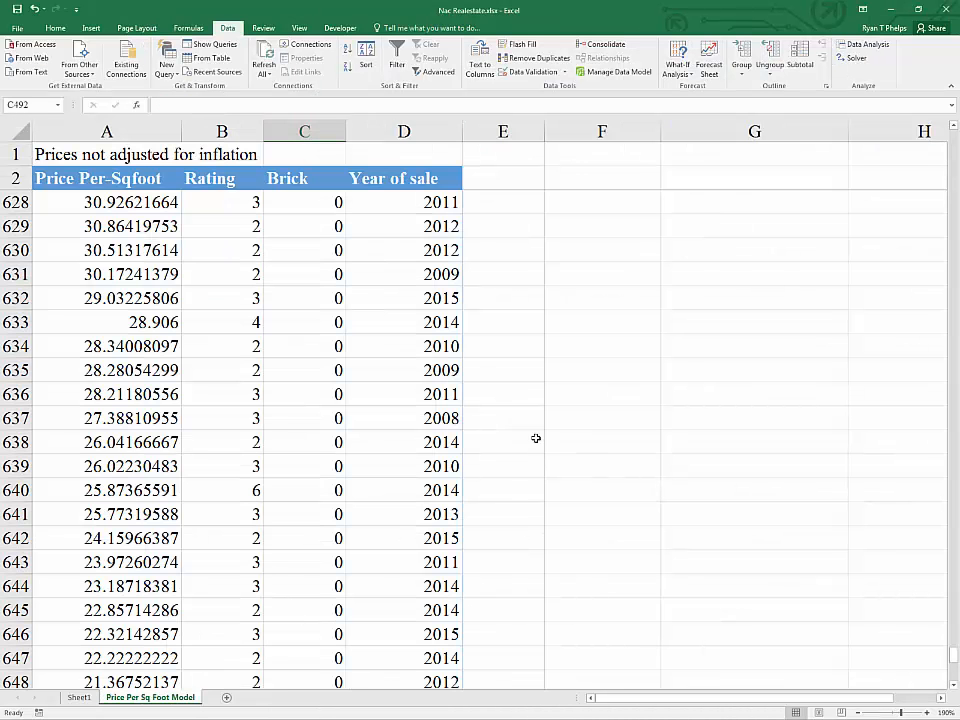
click(304, 392)
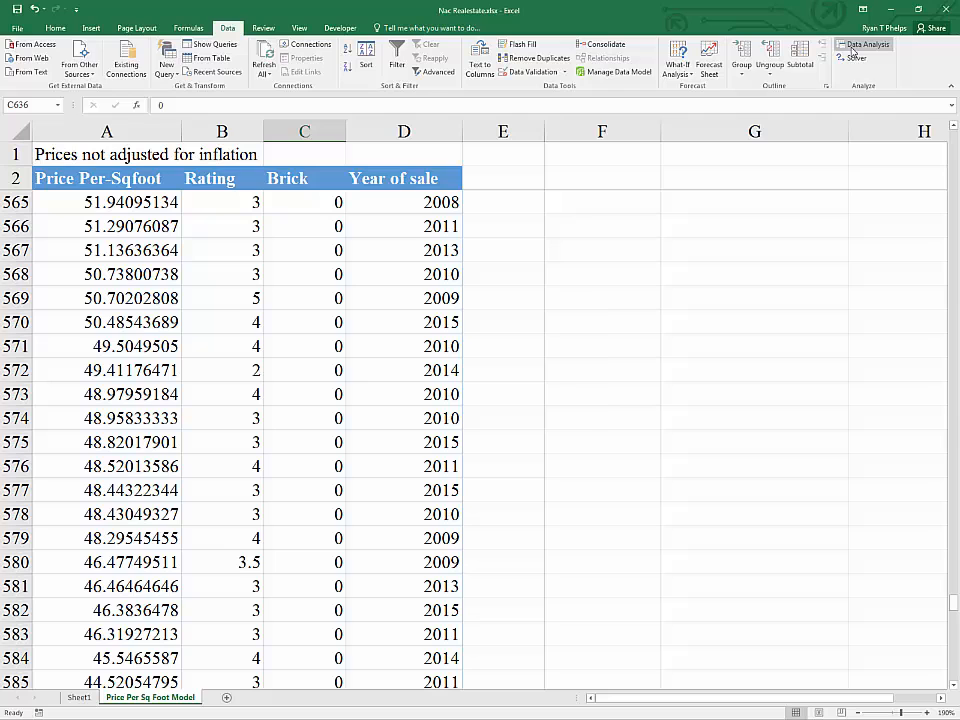
click(866, 44)
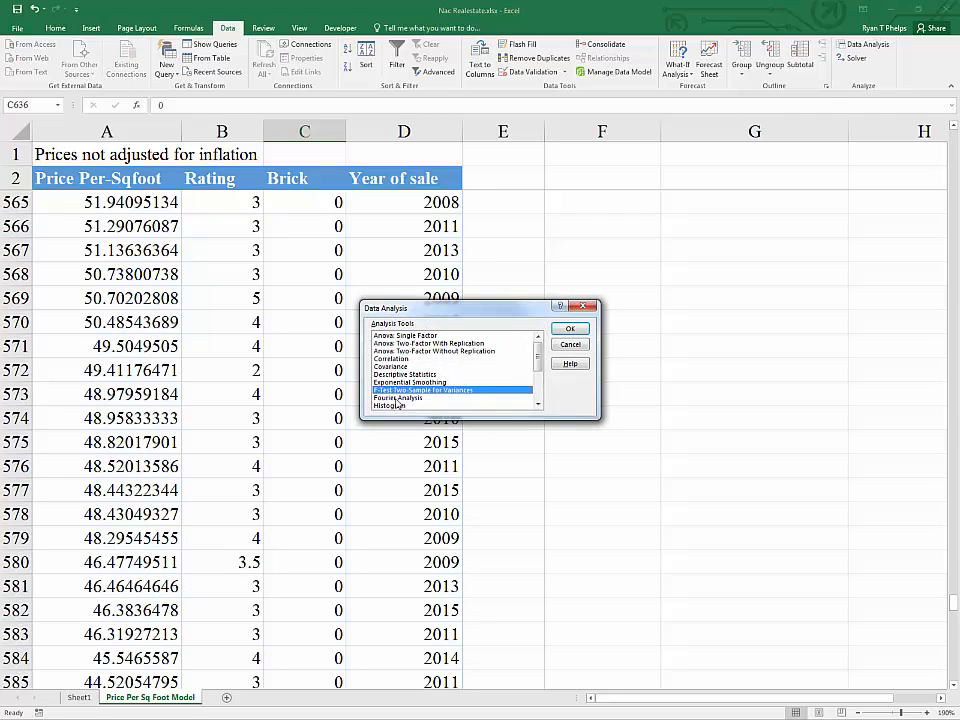
click(570, 328)
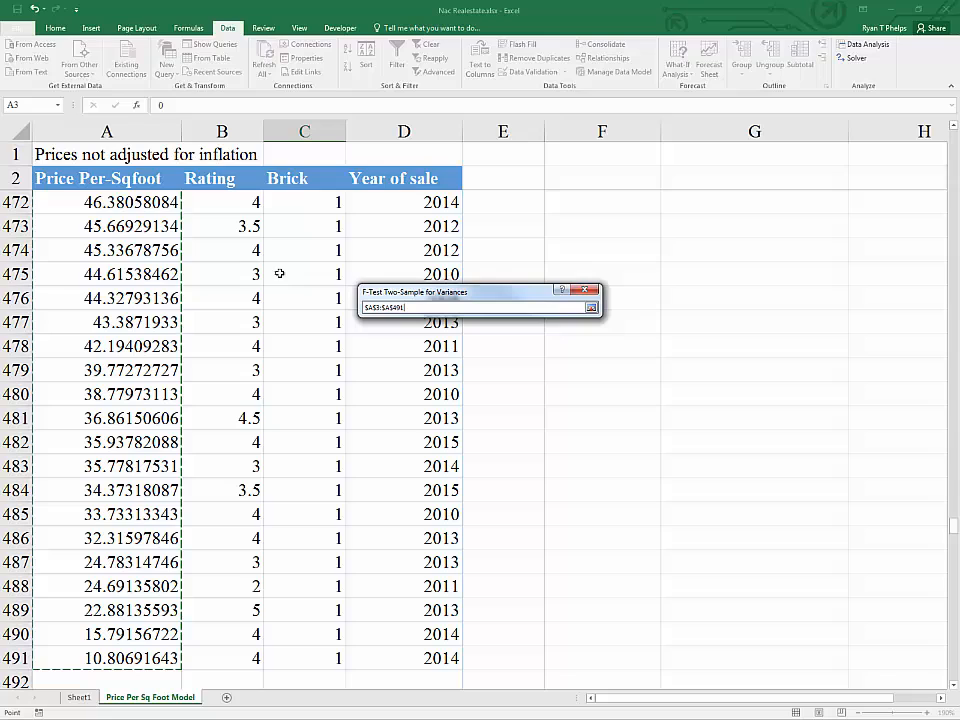
mouse_move(144, 438)
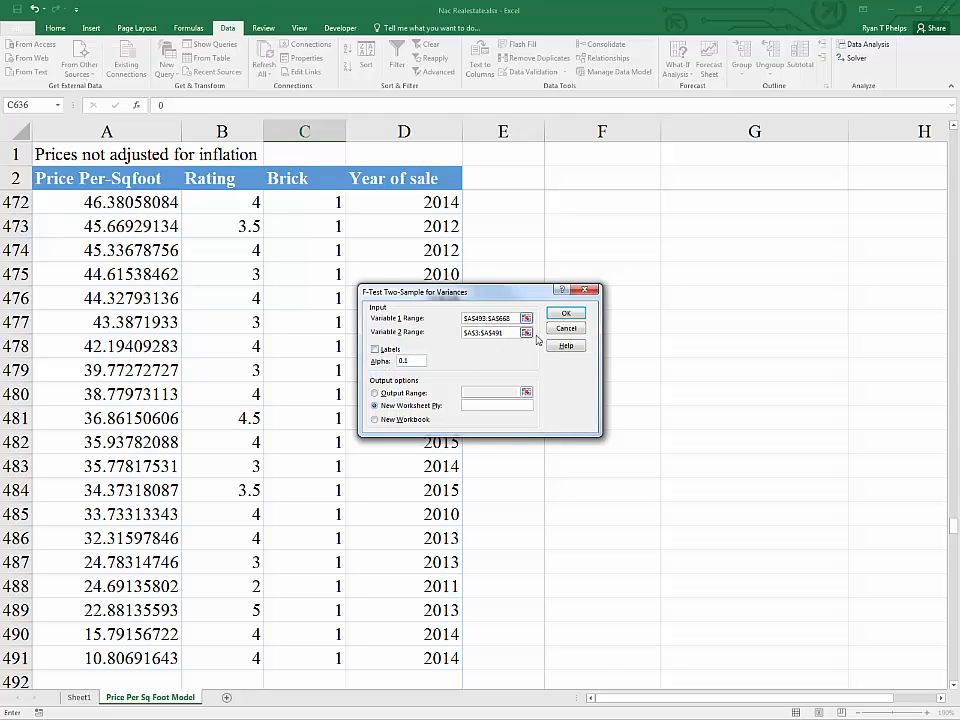
click(564, 312)
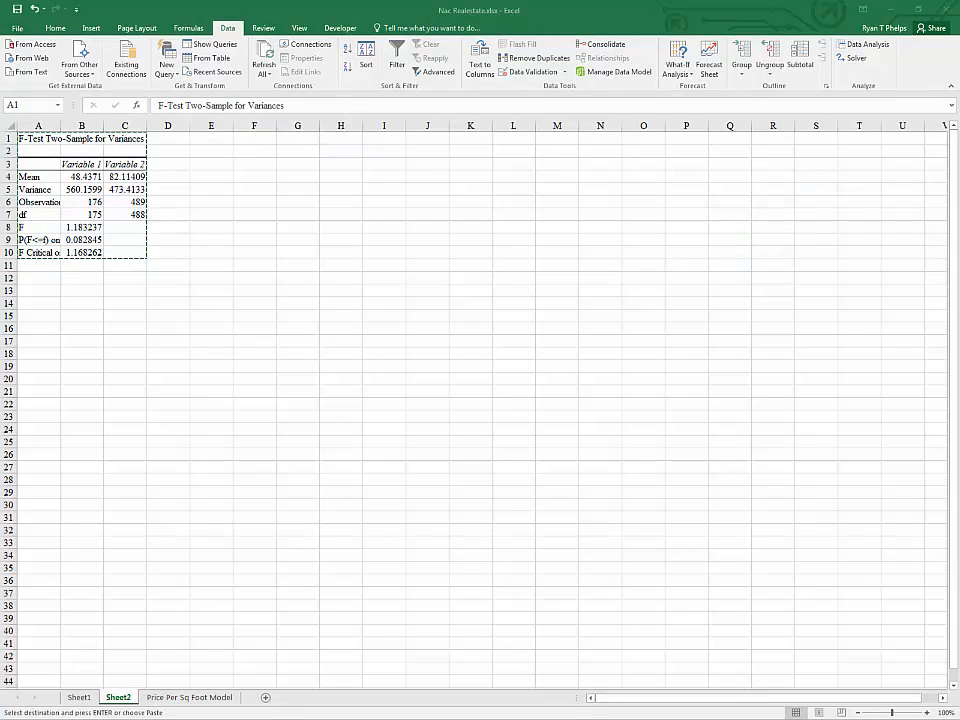
Paste the swapped F-test results into the template and confirm Correct Order? shows Yes.
click(108, 696)
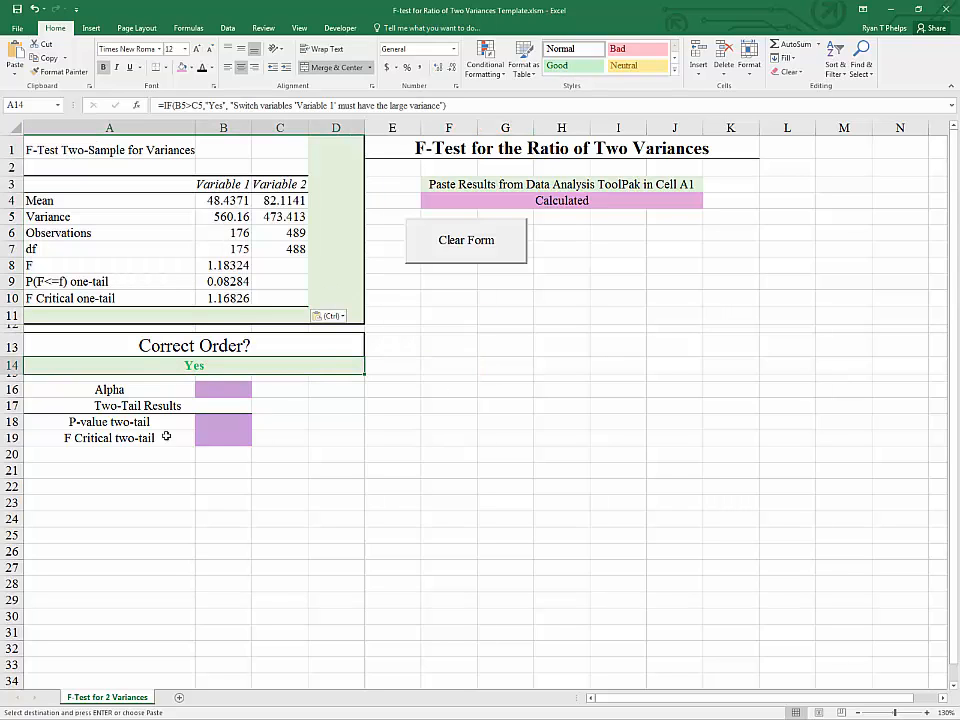
mouse_move(184, 498)
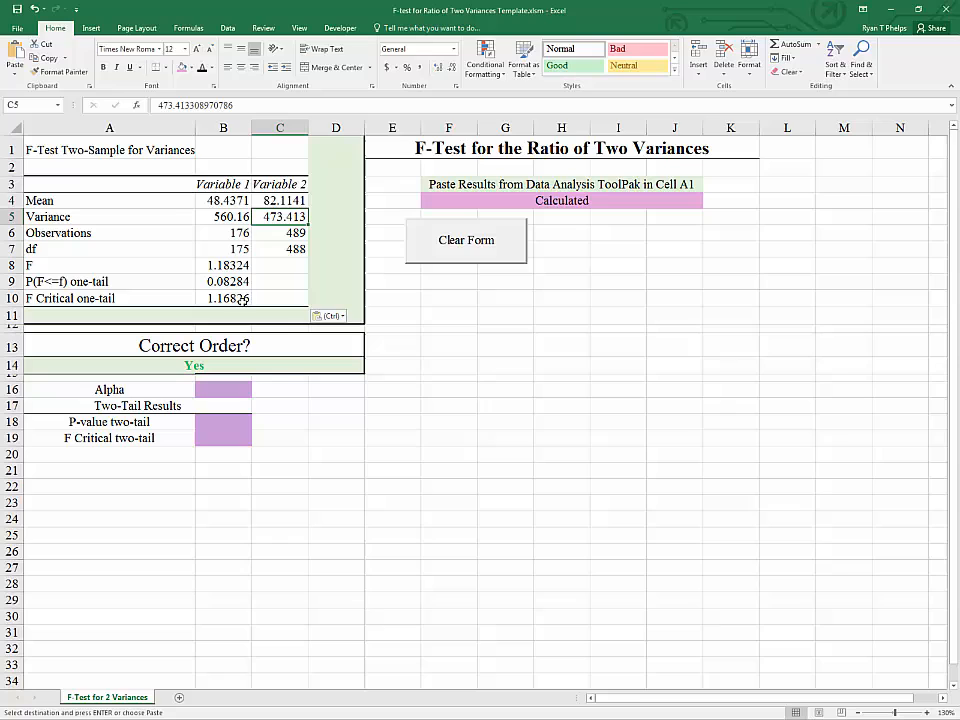
mouse_move(308, 468)
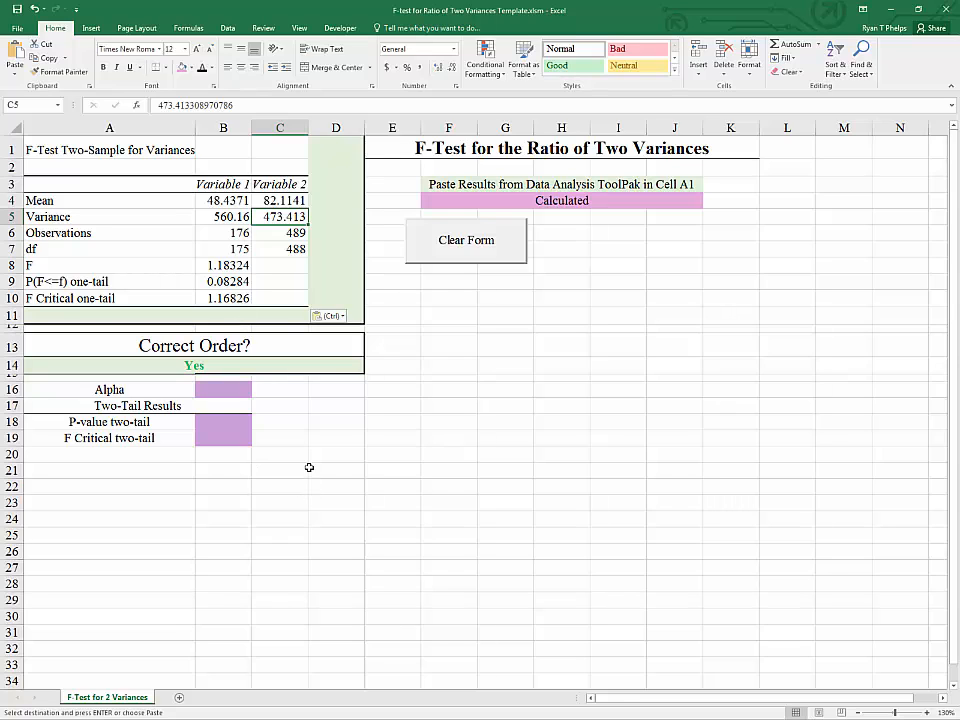
mouse_move(256, 420)
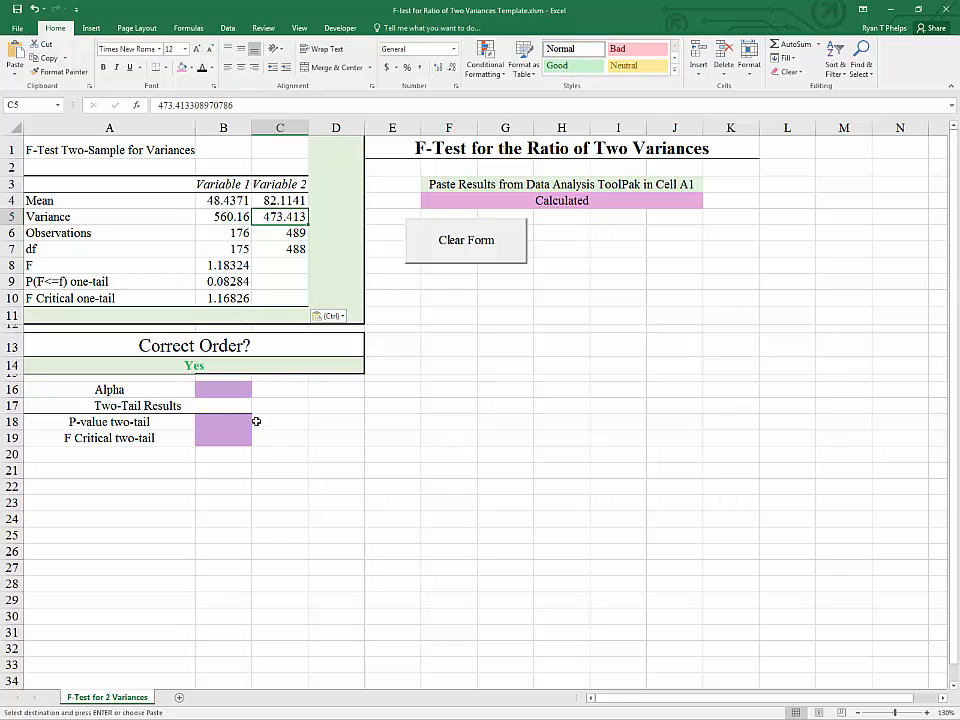
click(224, 388)
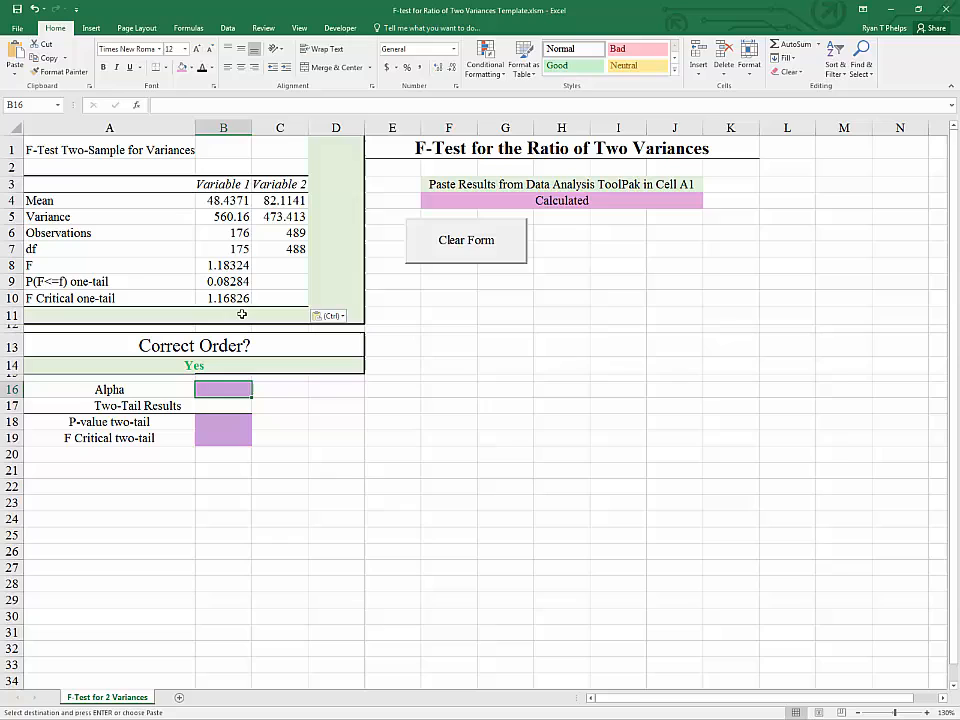
mouse_move(150, 292)
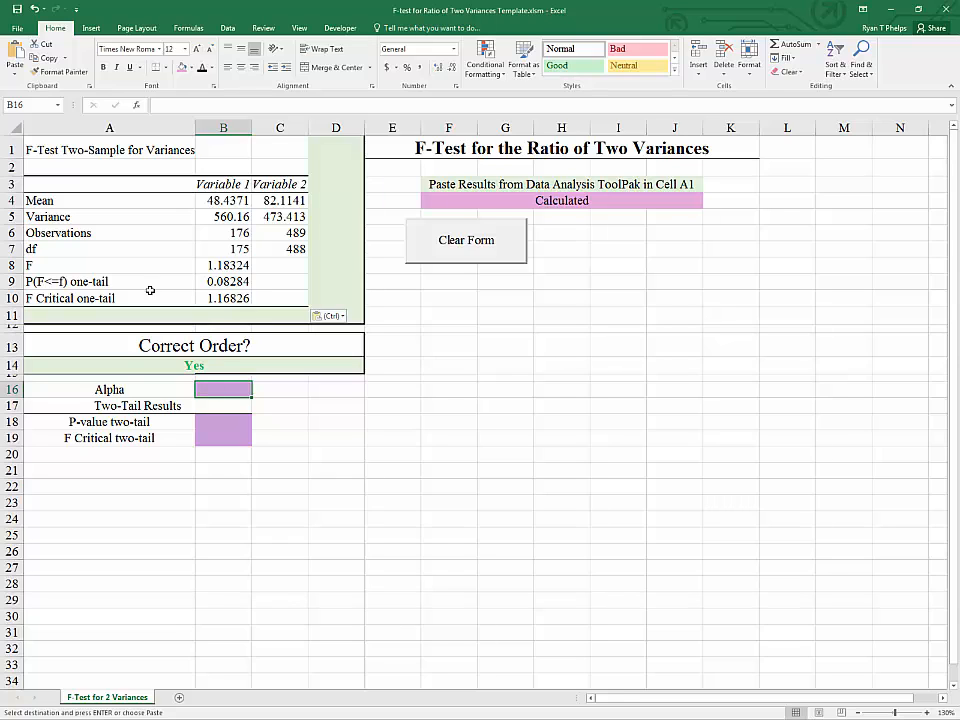
click(224, 298)
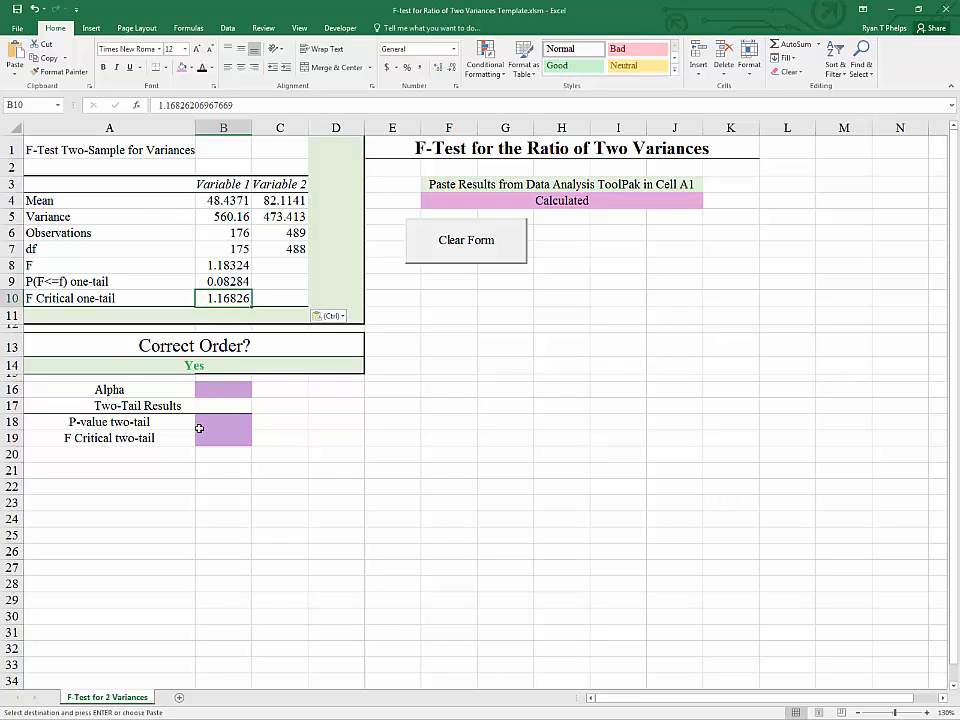
click(224, 388)
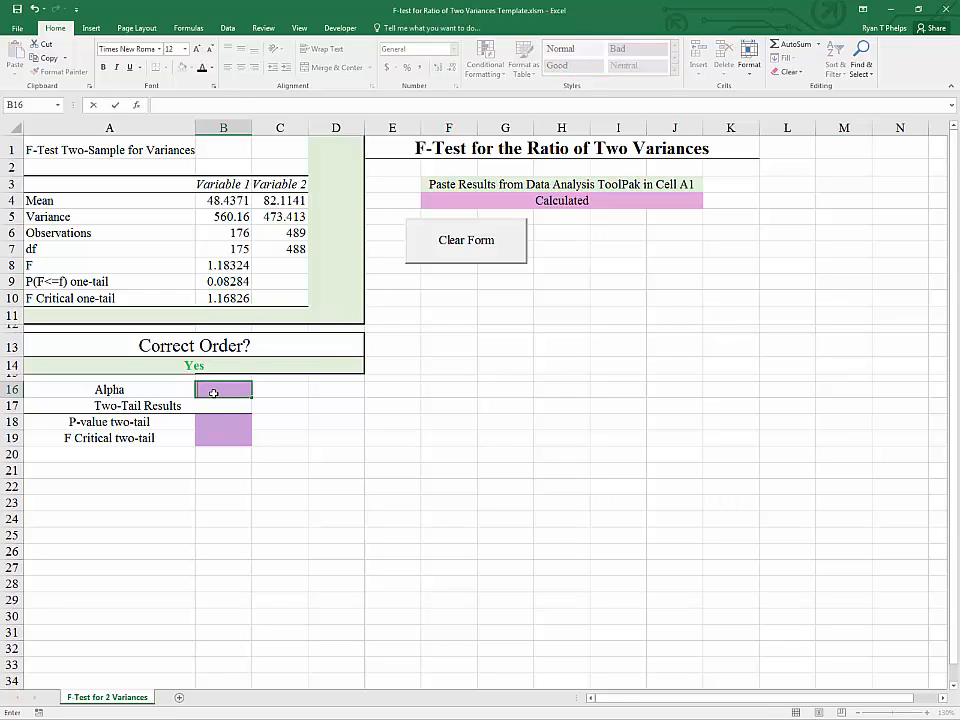
Make Alpha an F.DIST.RT of the one-tail F critical value with both dfs, giving 0.10.
text(=f)
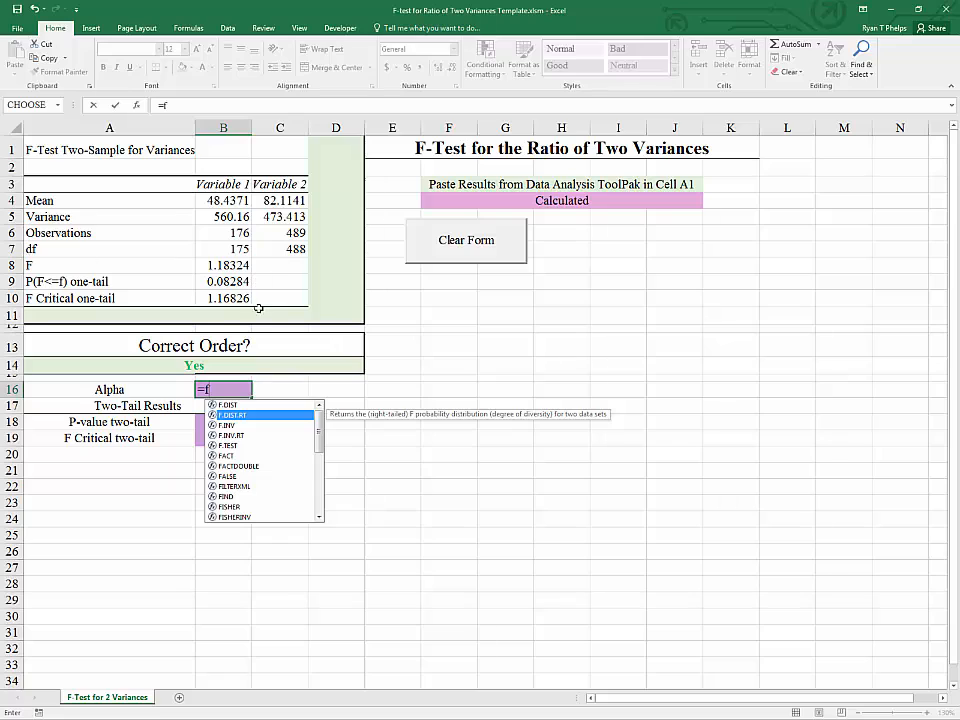
mouse_move(258, 338)
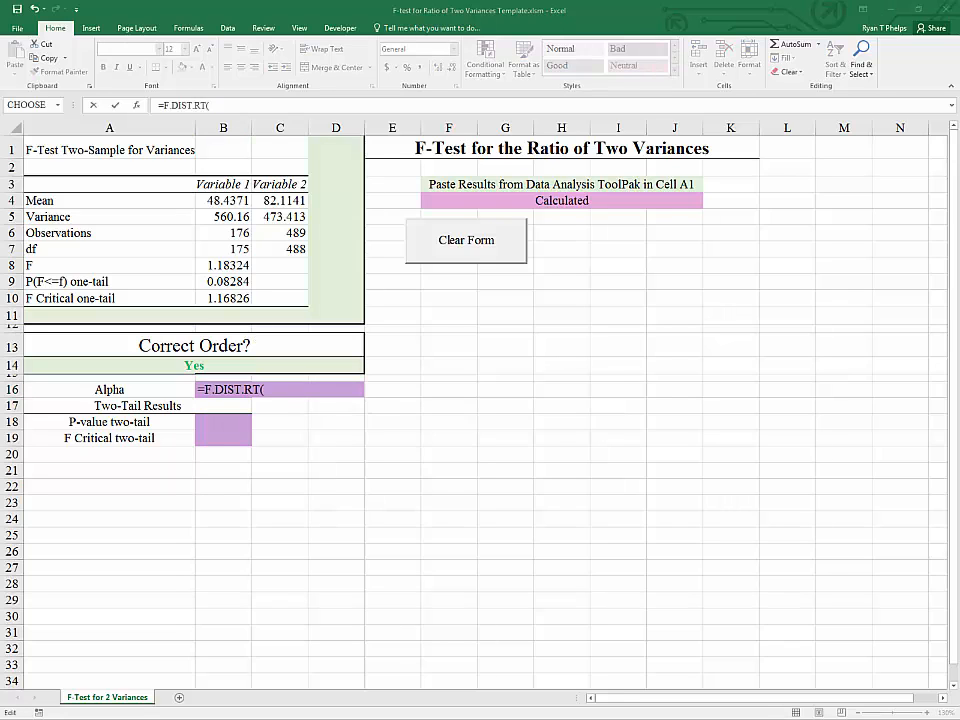
mouse_move(248, 490)
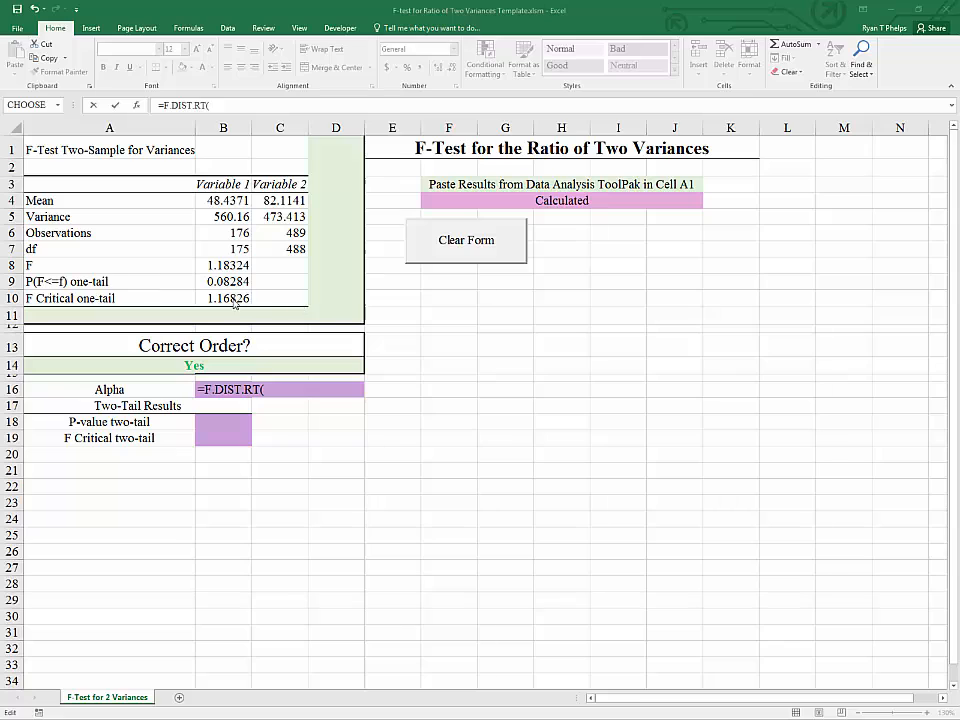
click(224, 298)
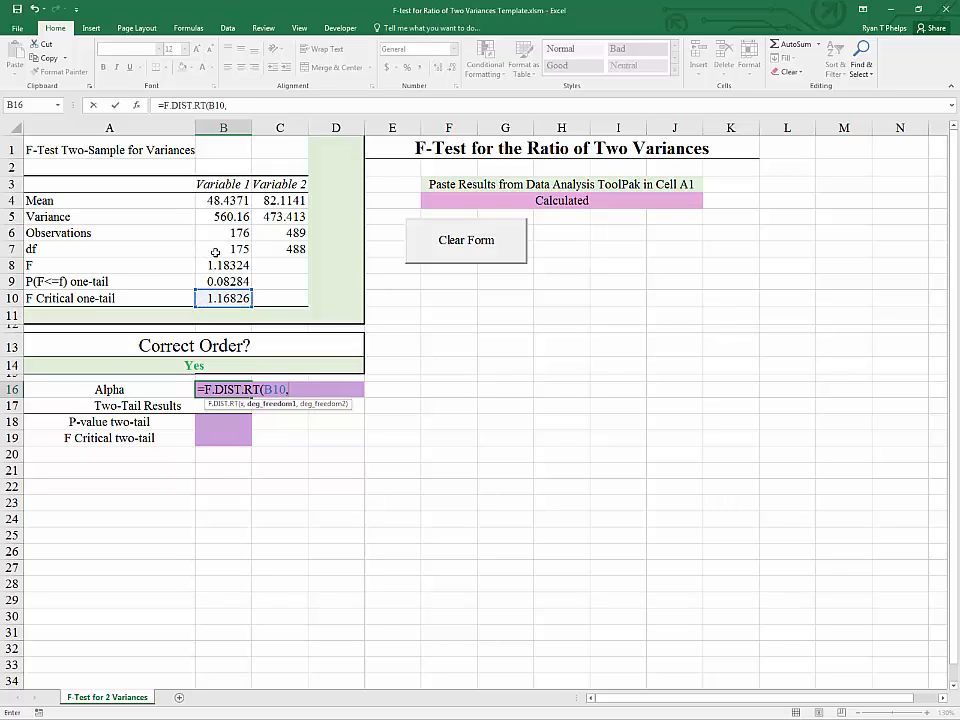
click(224, 248)
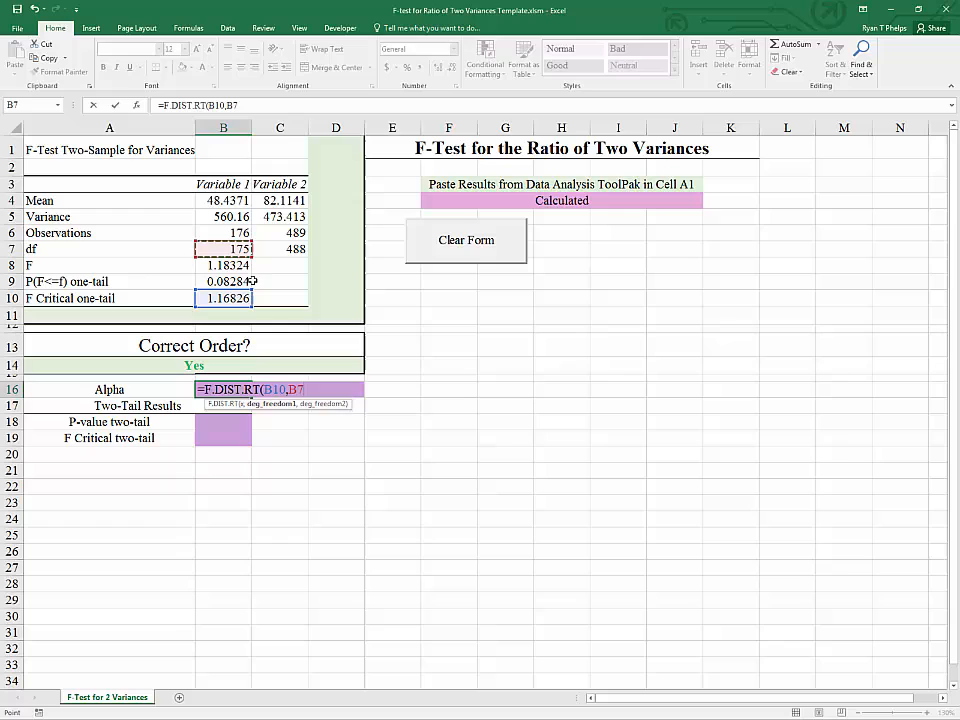
click(280, 248)
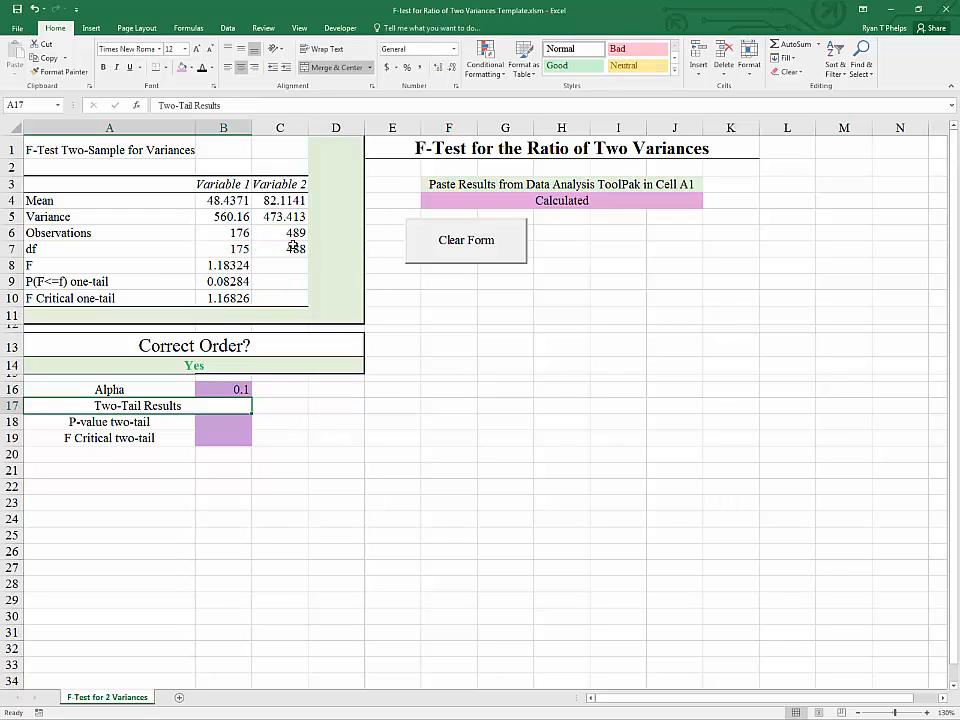
click(224, 388)
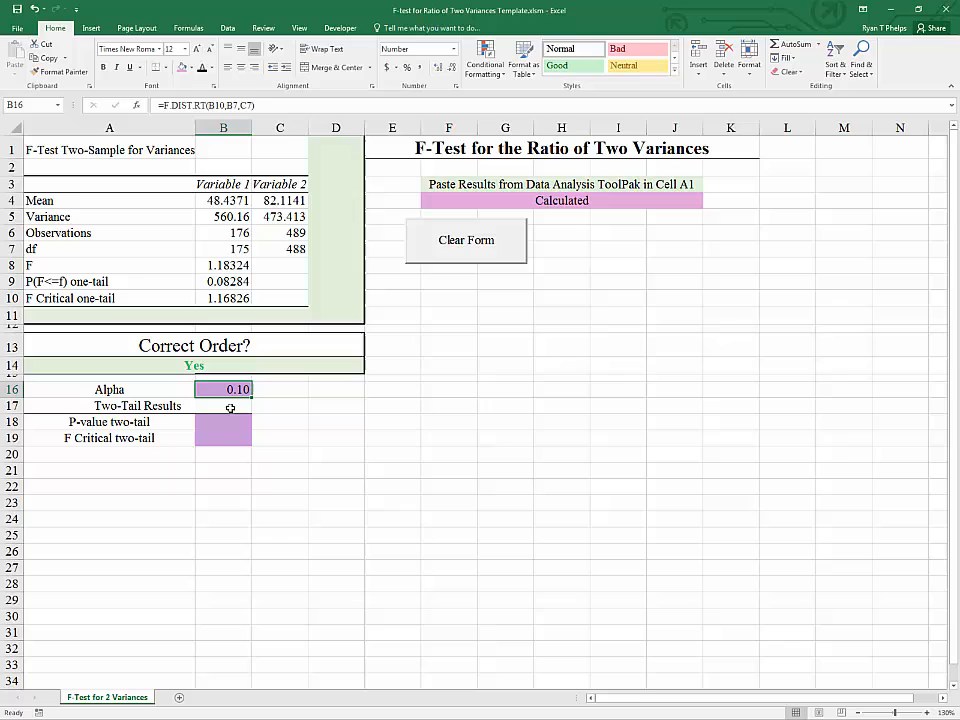
Enter the two-tail P-value in B18 as =B9*2, giving 0.16569.
click(224, 420)
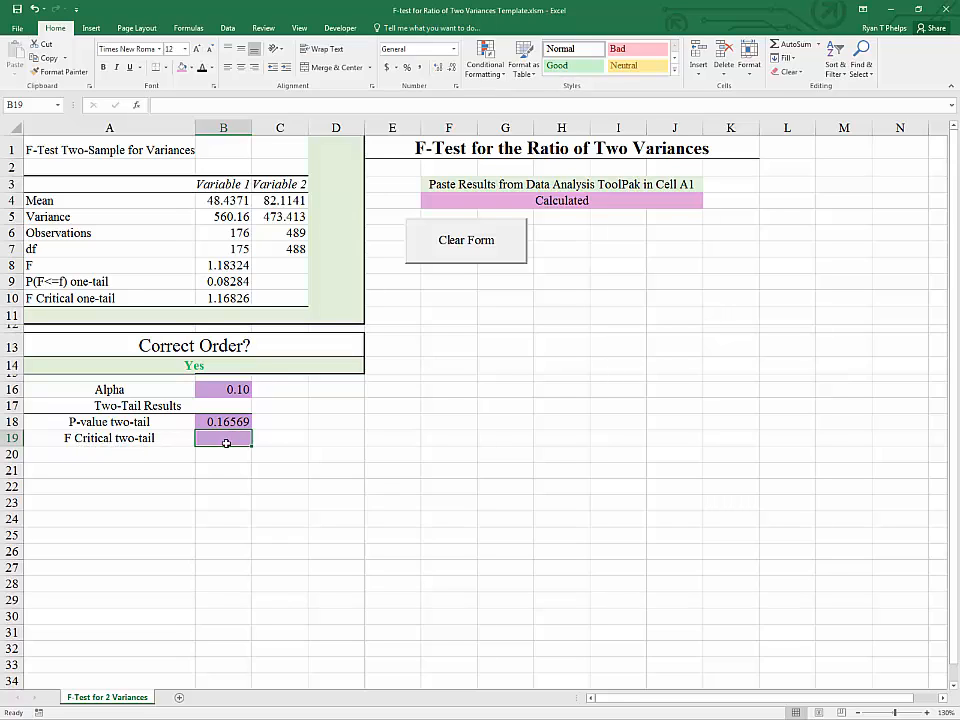
mouse_move(480, 458)
text(=)
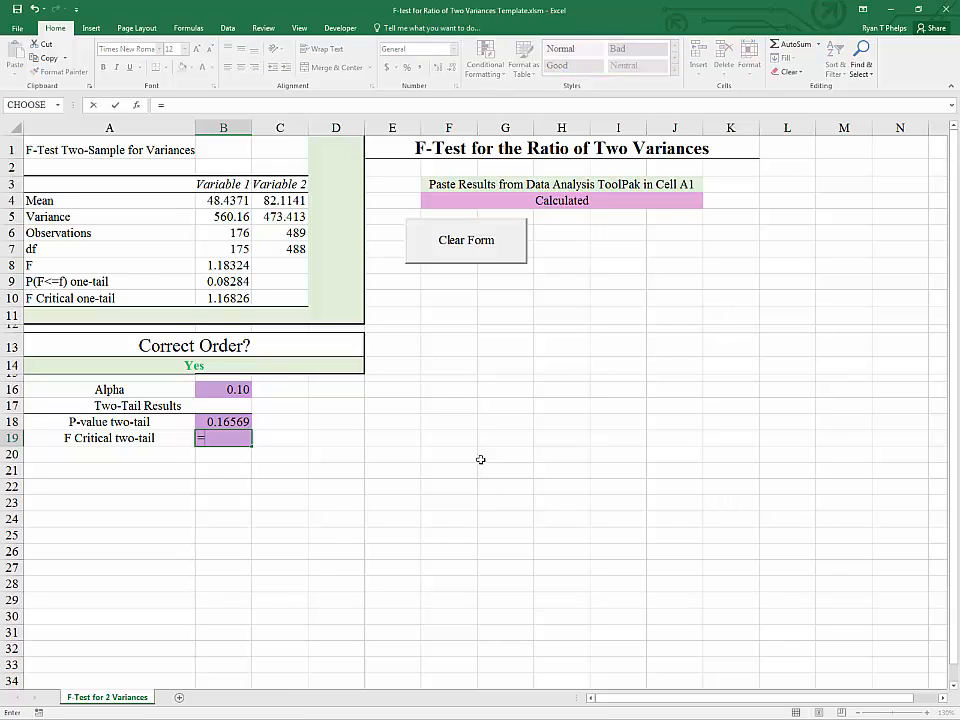
Enter =F.INV.RT( in B19 with Alpha/2, Variable 1 df and Variable 2 df as arguments.
text(f)
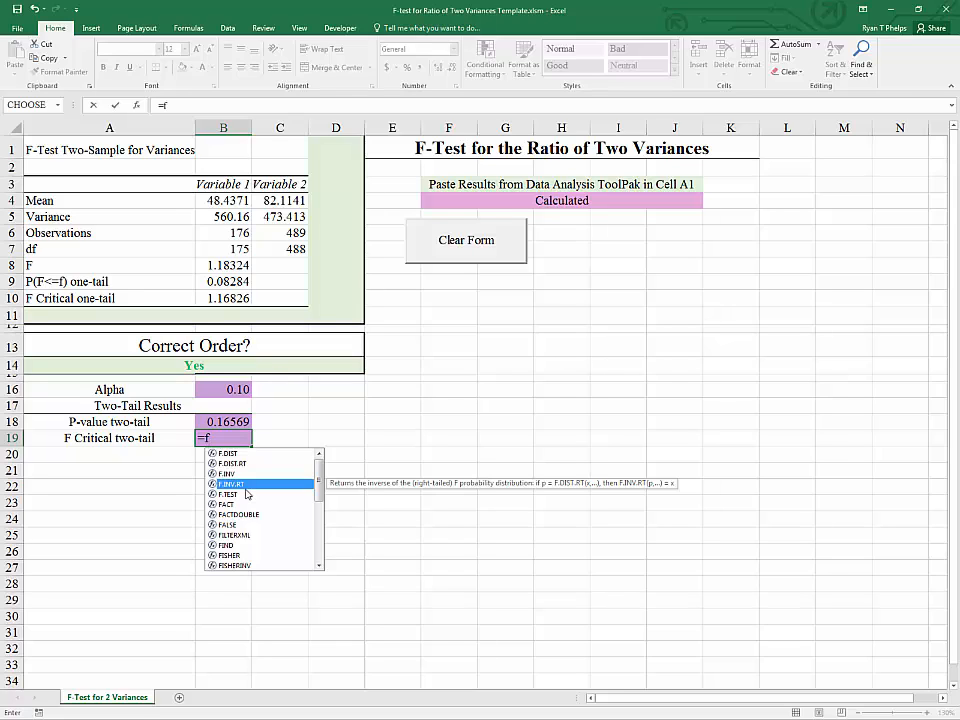
mouse_move(248, 496)
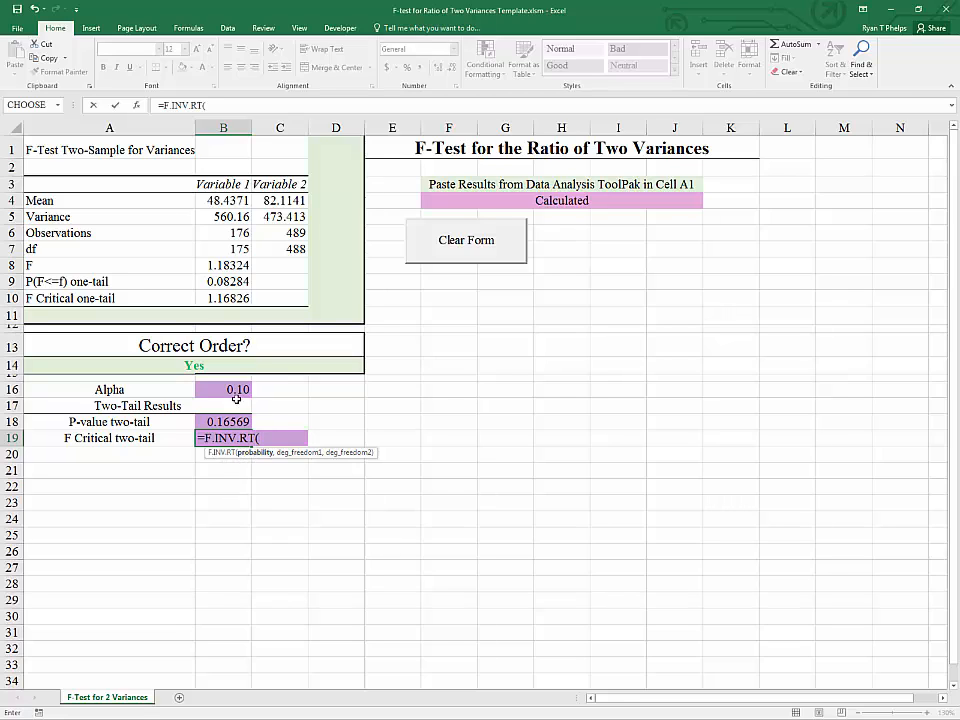
click(224, 388)
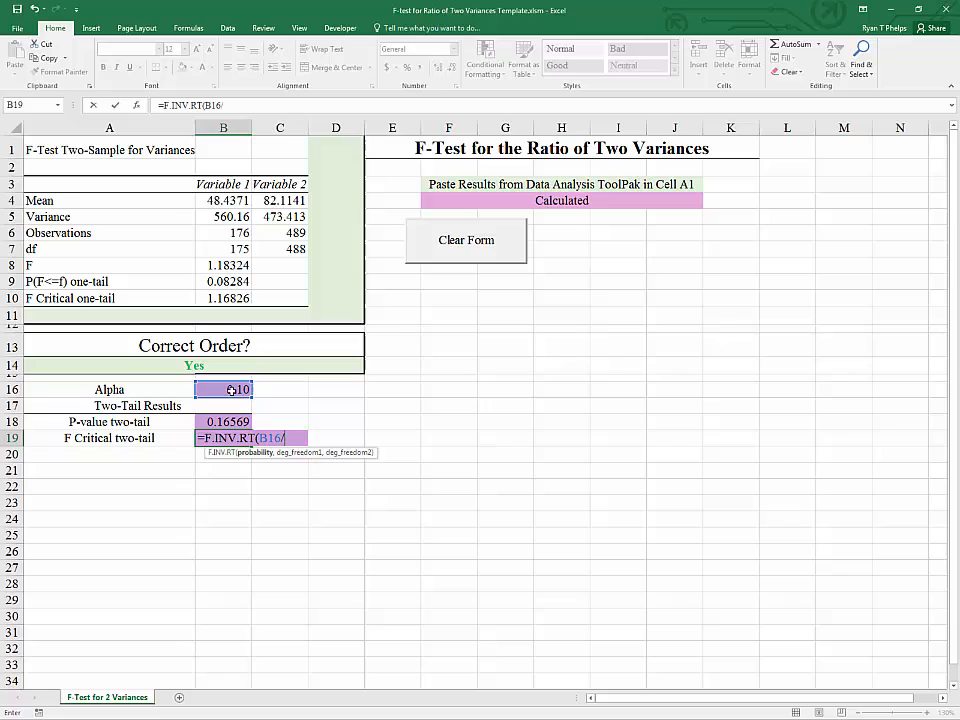
text(2)
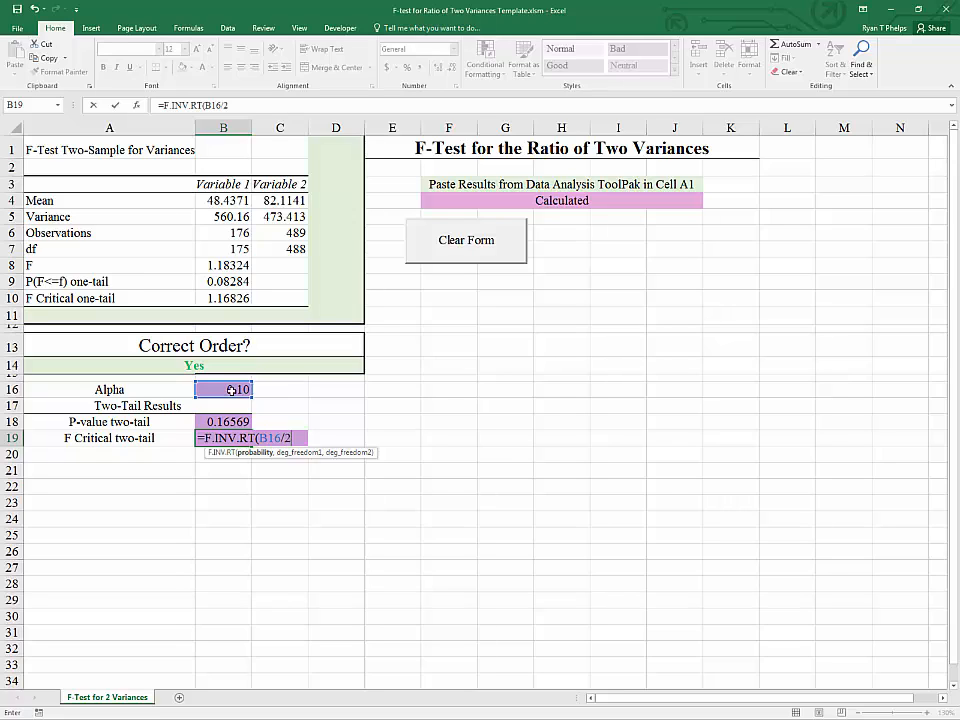
text(,)
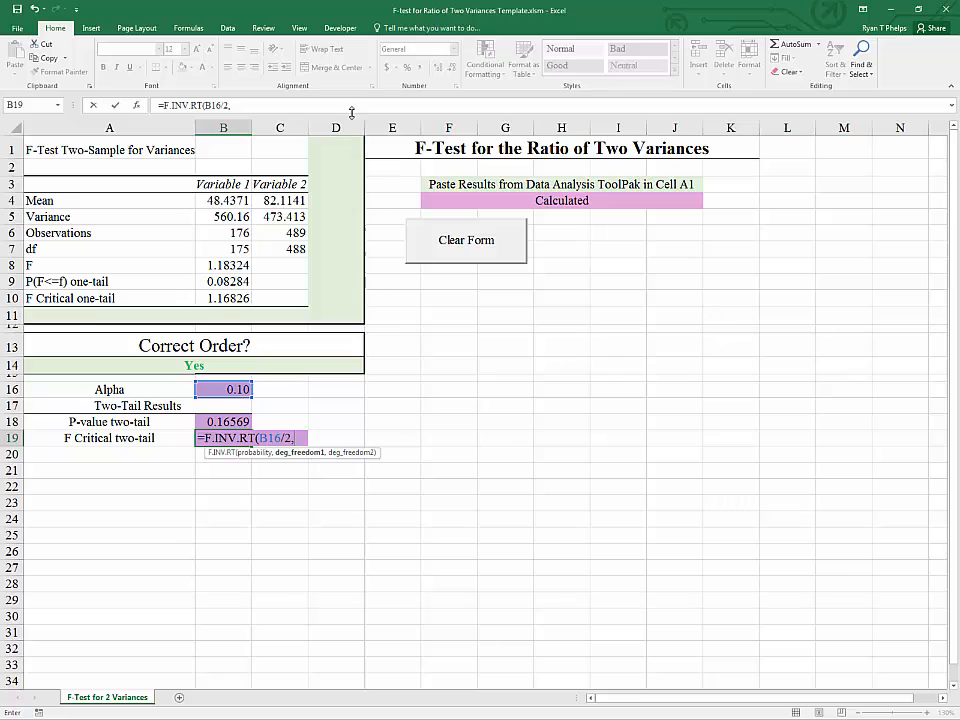
mouse_move(340, 568)
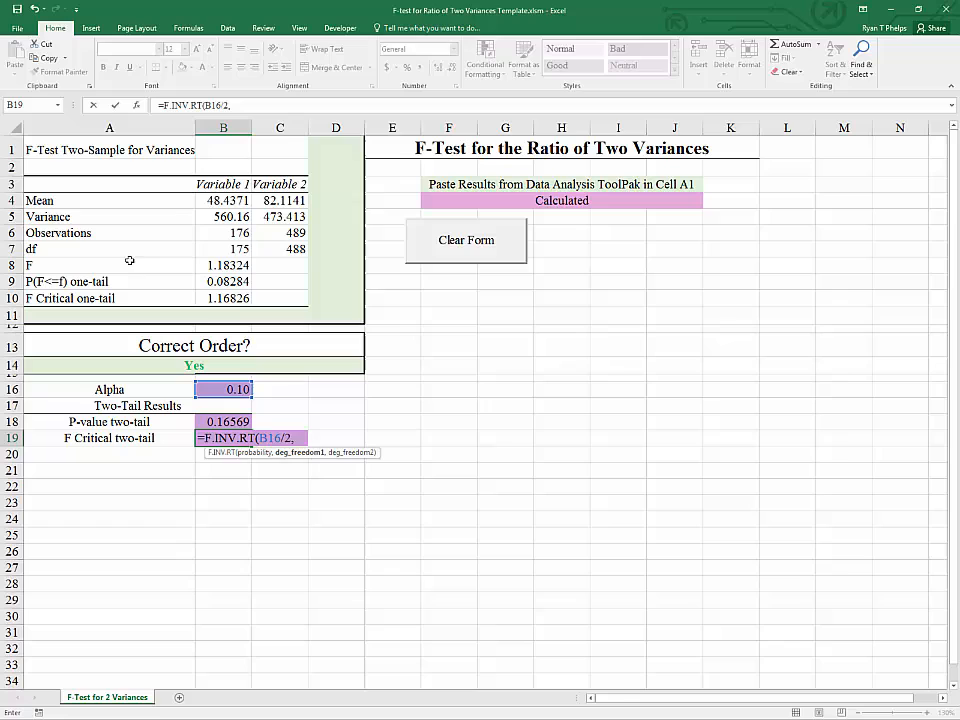
click(224, 248)
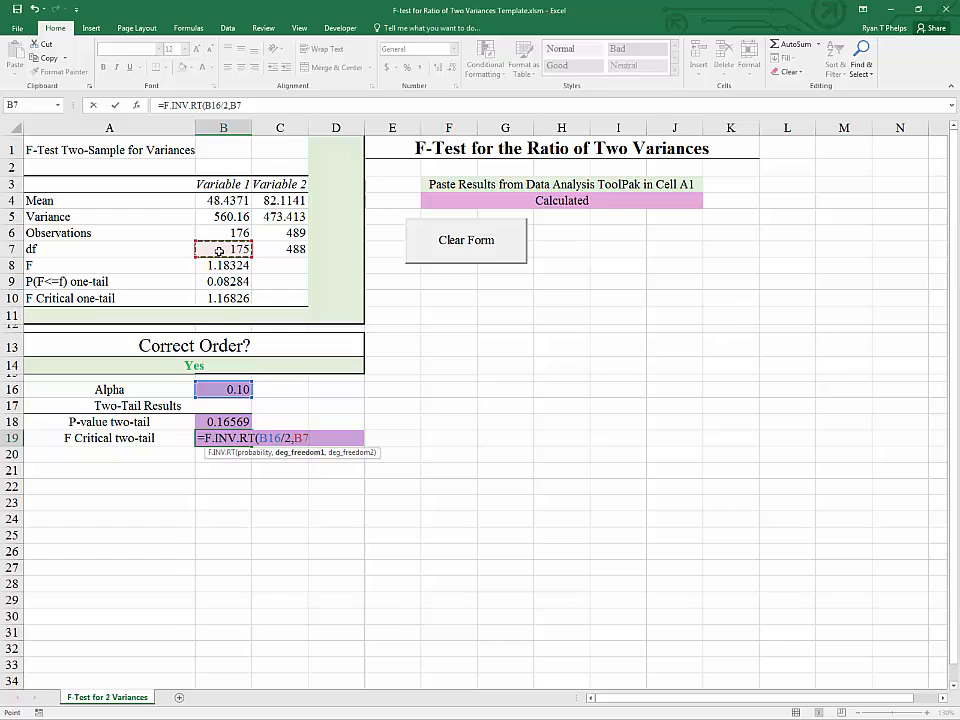
click(280, 248)
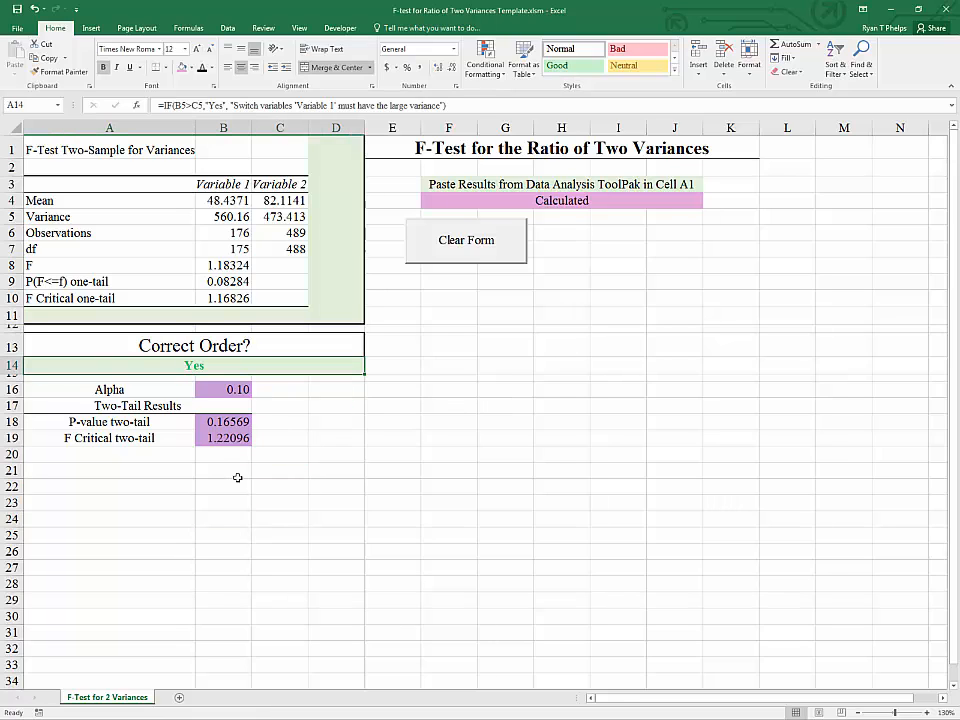
mouse_move(208, 260)
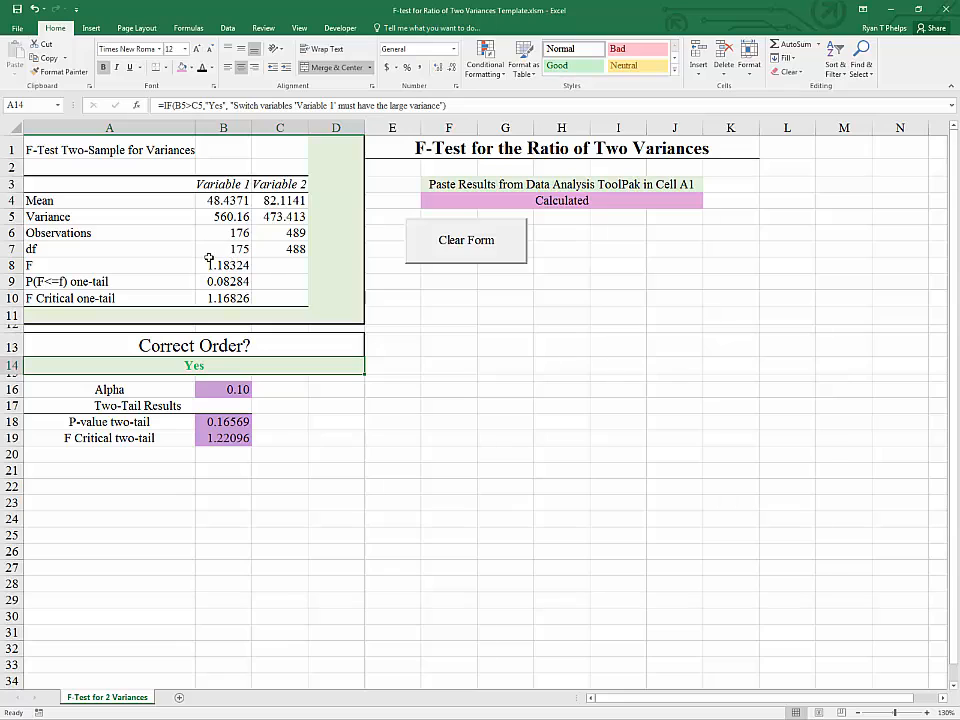
mouse_move(216, 296)
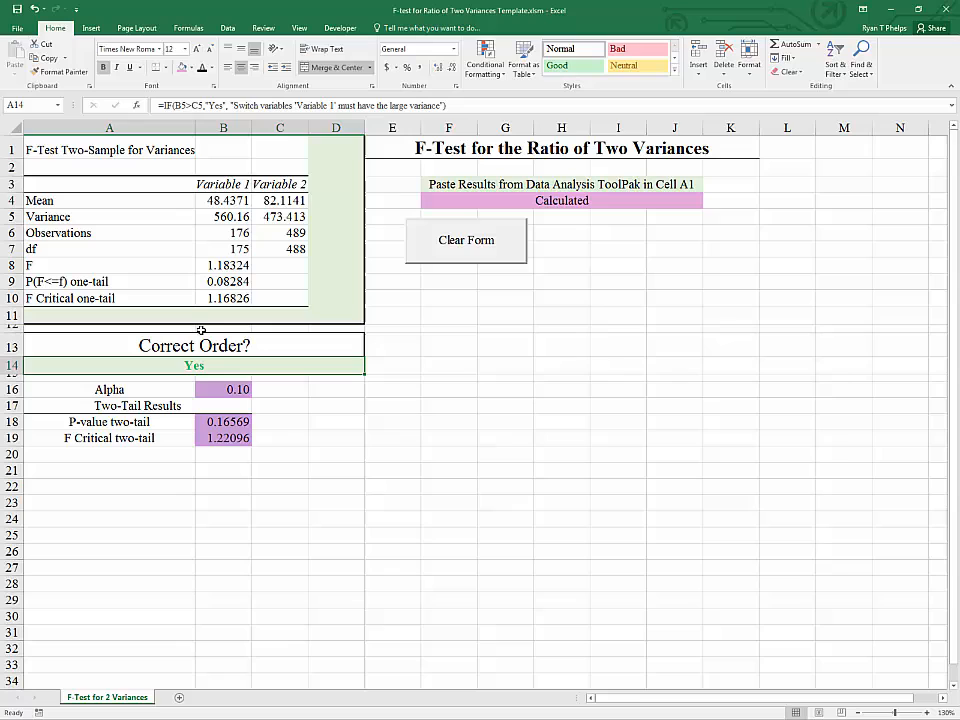
Review the Alpha, two-tail P-value 0.16569 and F critical 1.22096 formulas in the template.
click(224, 388)
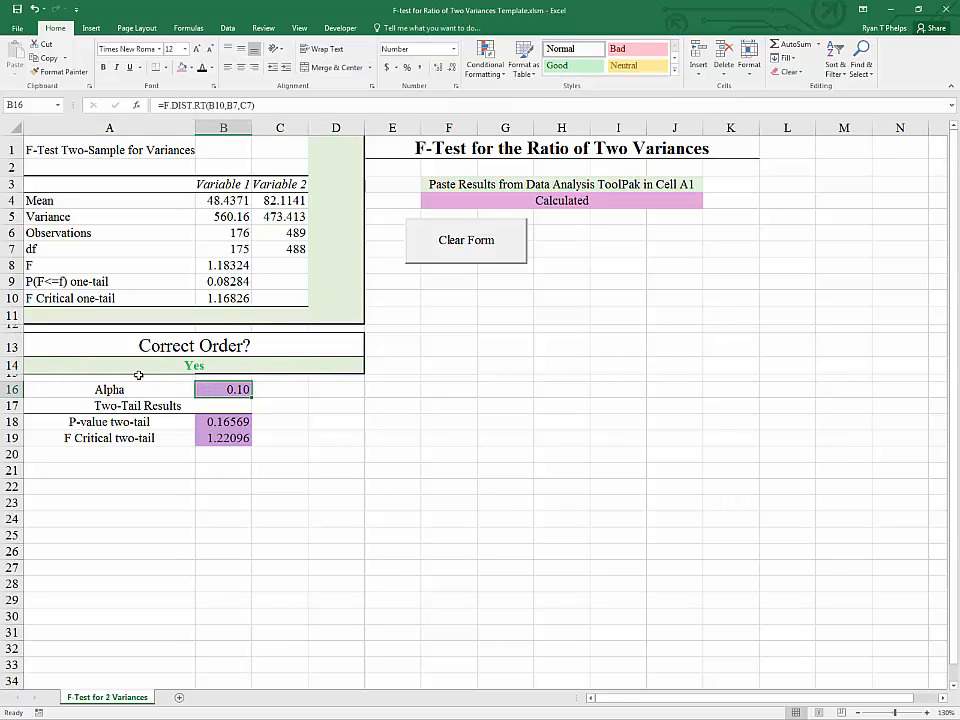
mouse_move(178, 260)
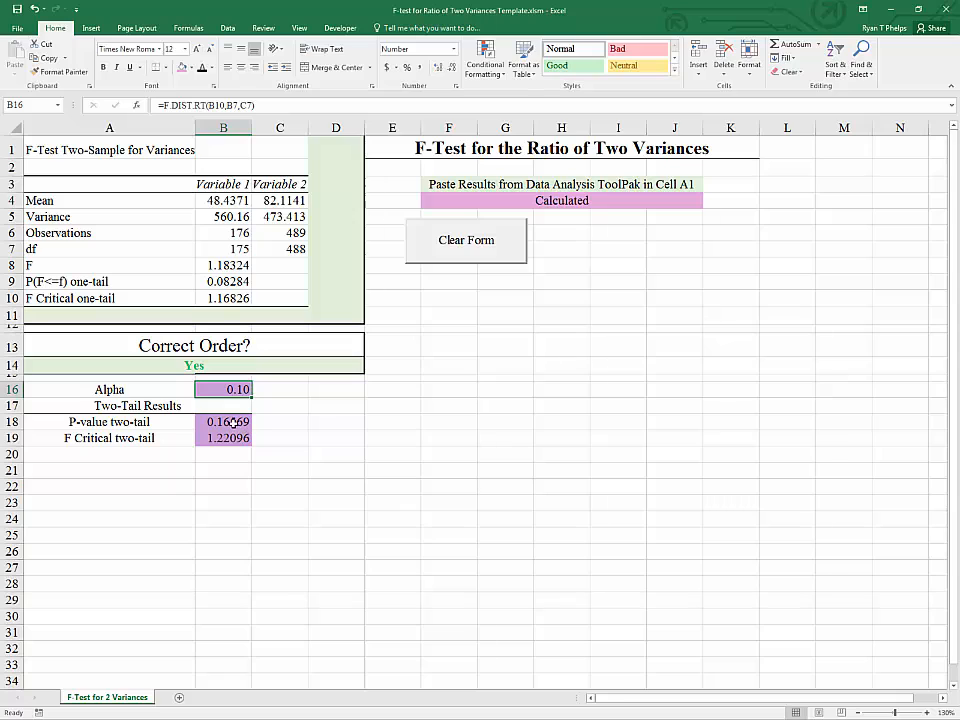
click(224, 420)
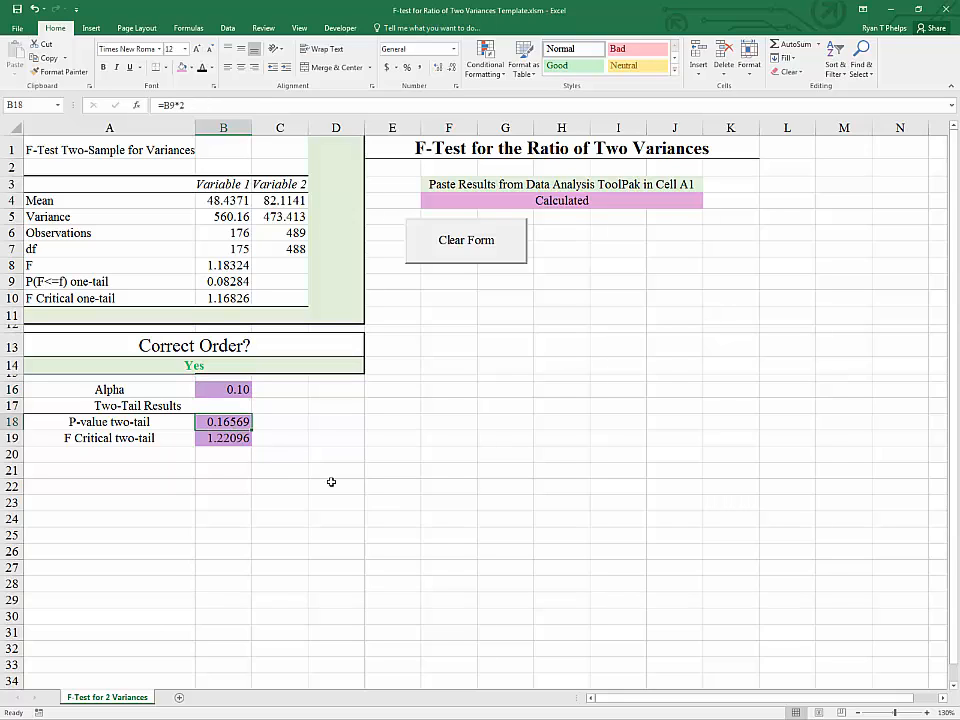
click(224, 438)
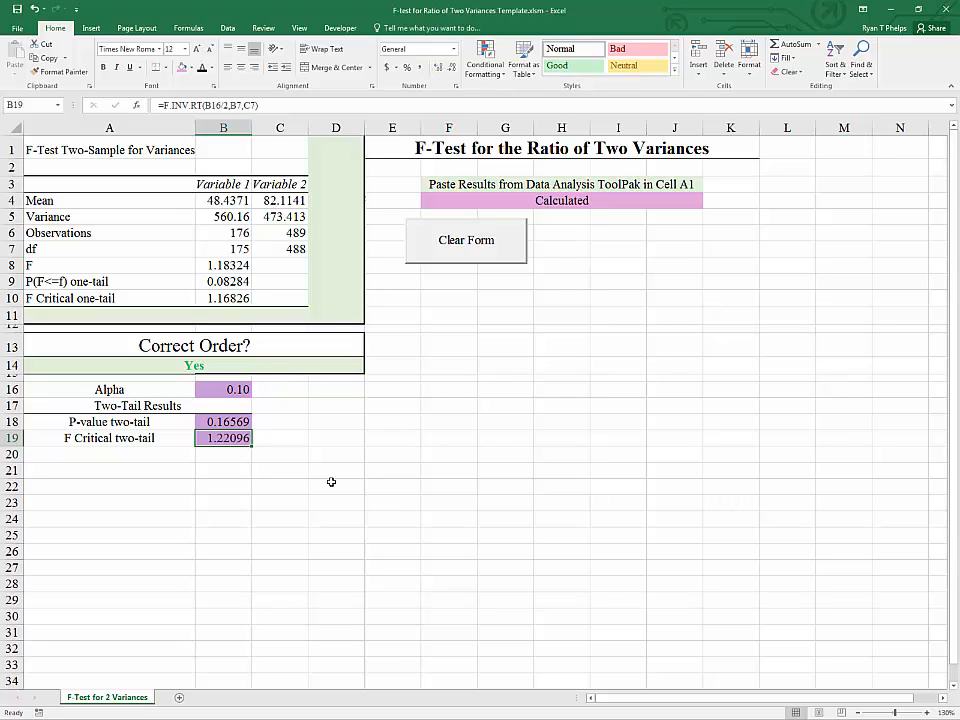
click(224, 420)
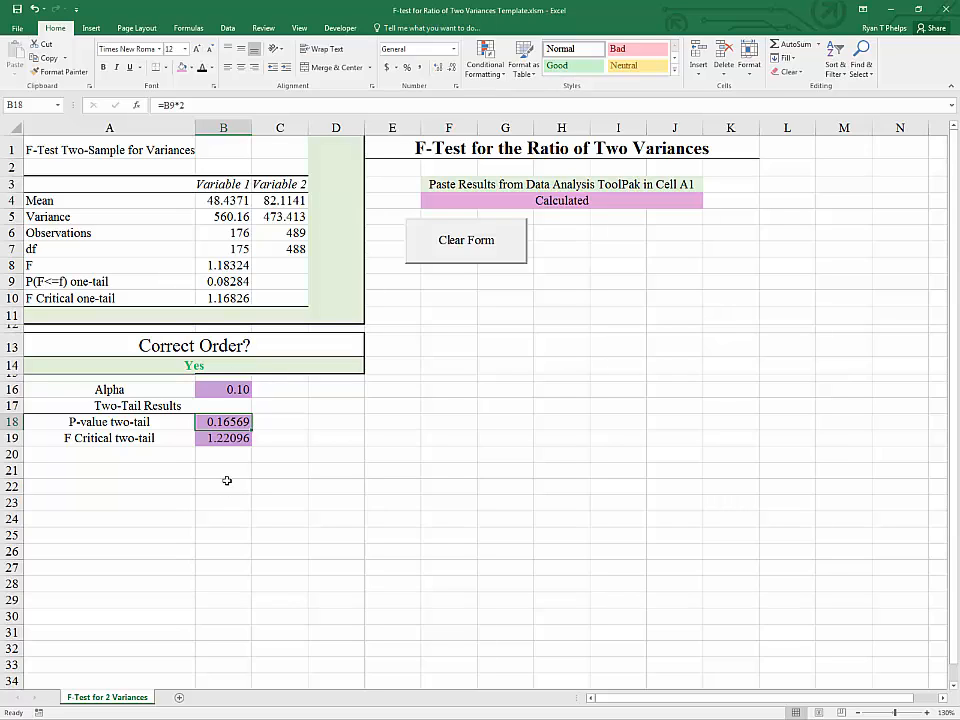
mouse_move(464, 242)
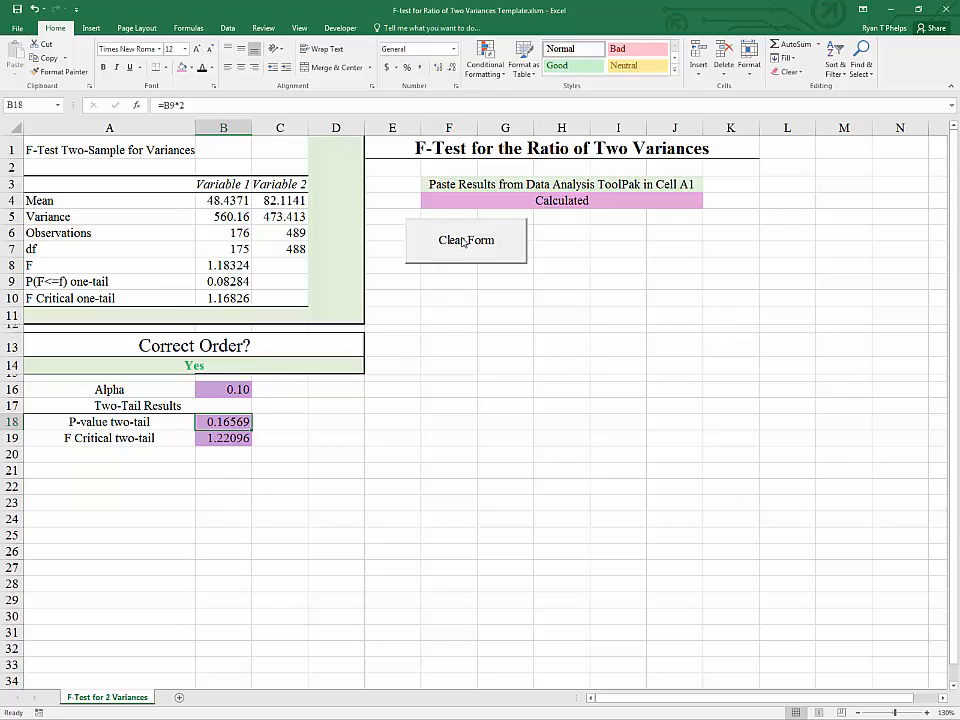
mouse_move(506, 242)
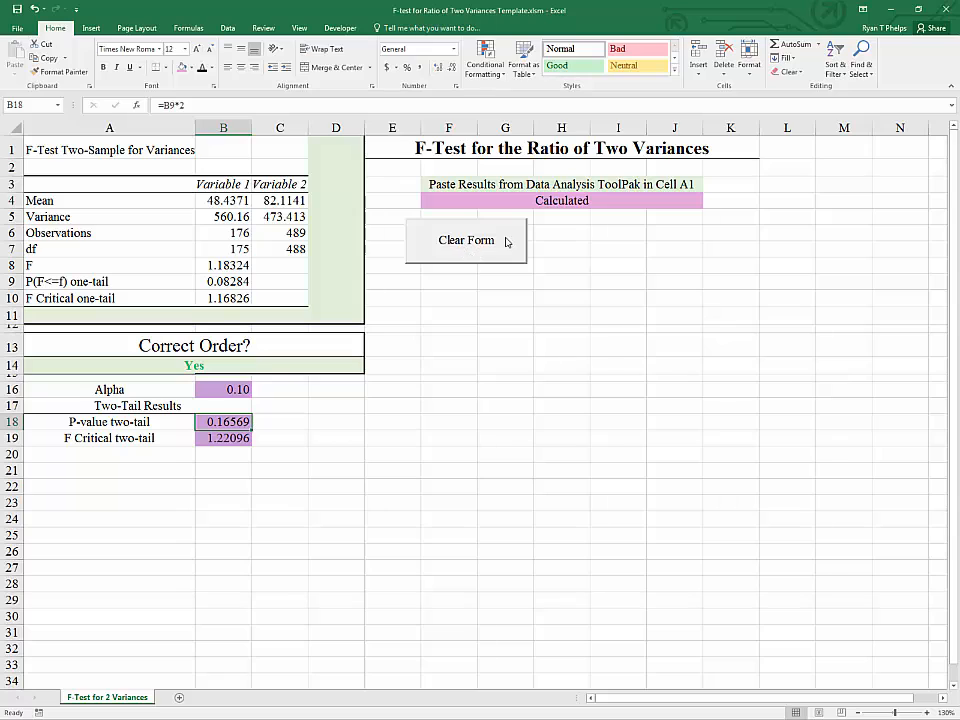
mouse_move(444, 264)
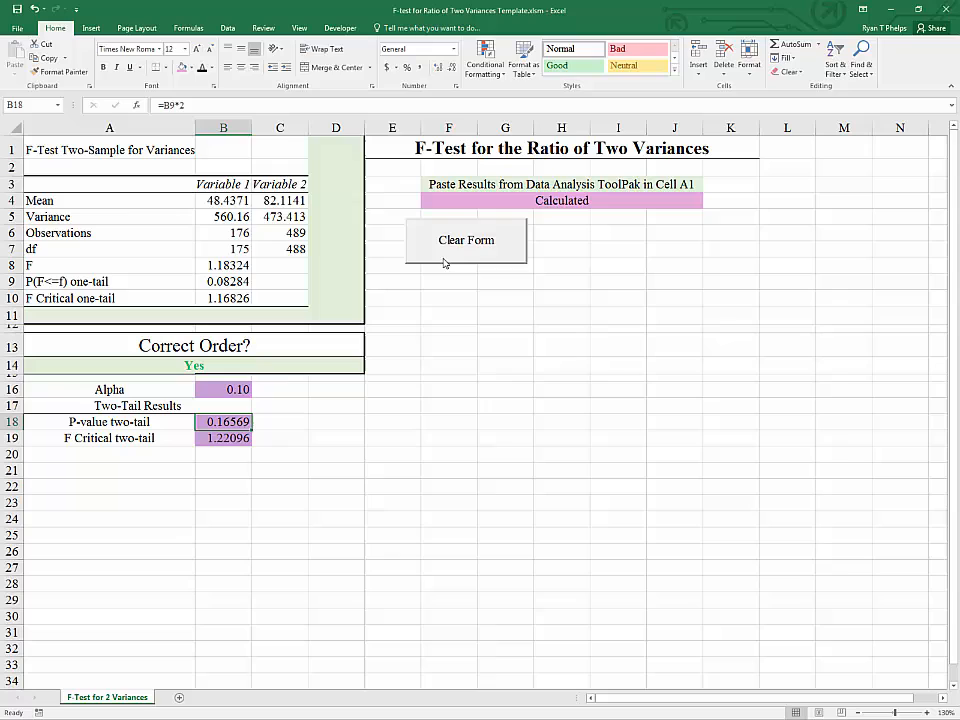
Clear the pasted results from the template with Clear Form and confirm the message.
click(466, 240)
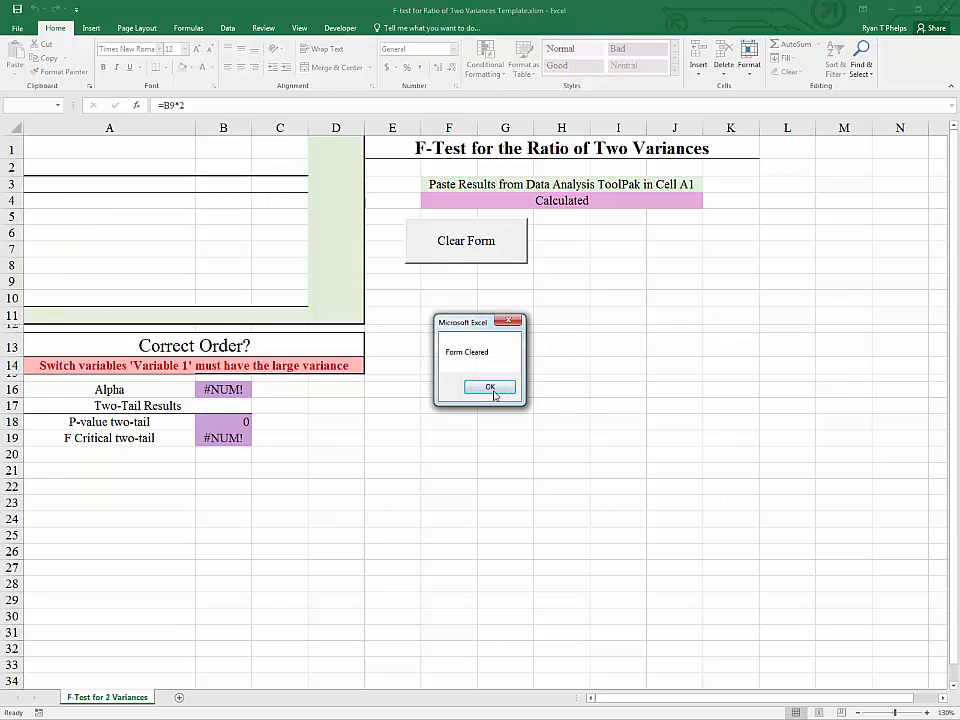
click(490, 388)
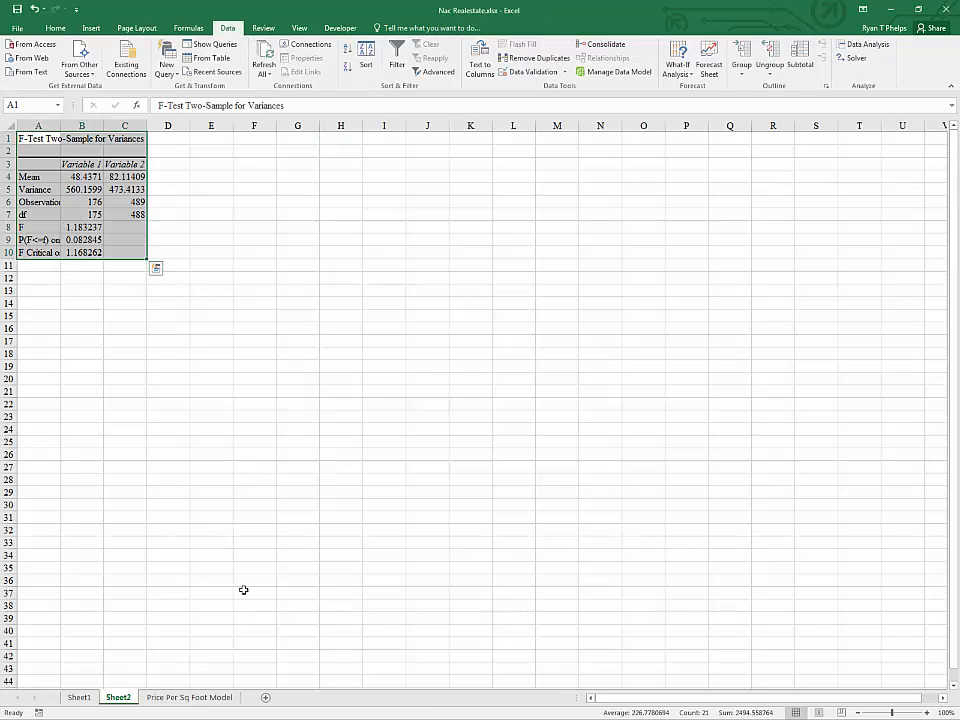
Return to the Price Per Sq Foot Model sheet and select empty cell F3 beside the data.
click(188, 696)
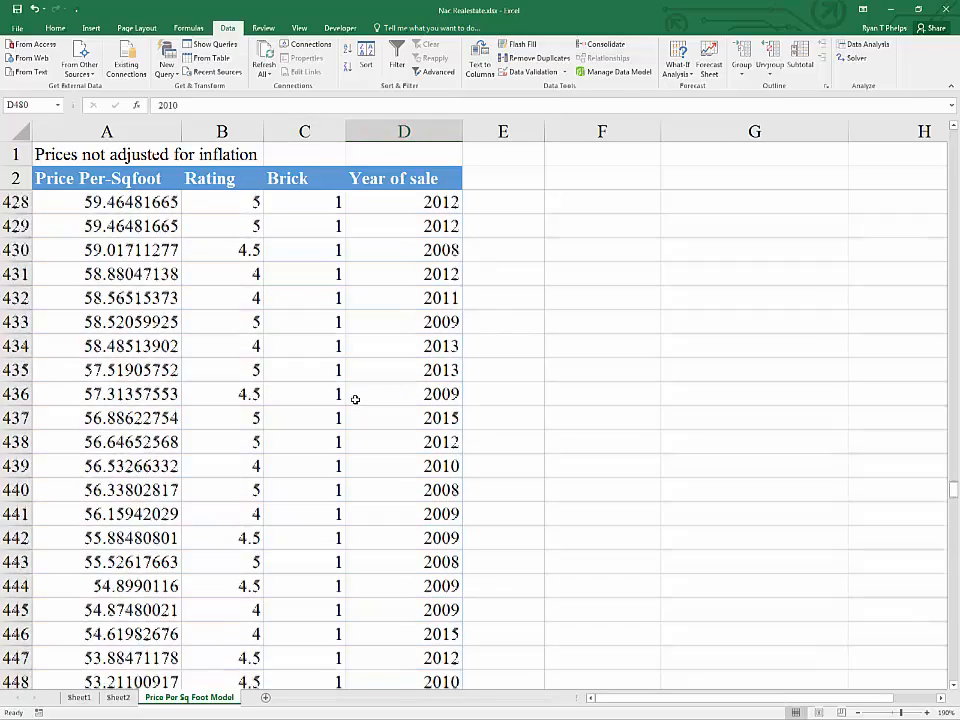
scroll(down, 3)
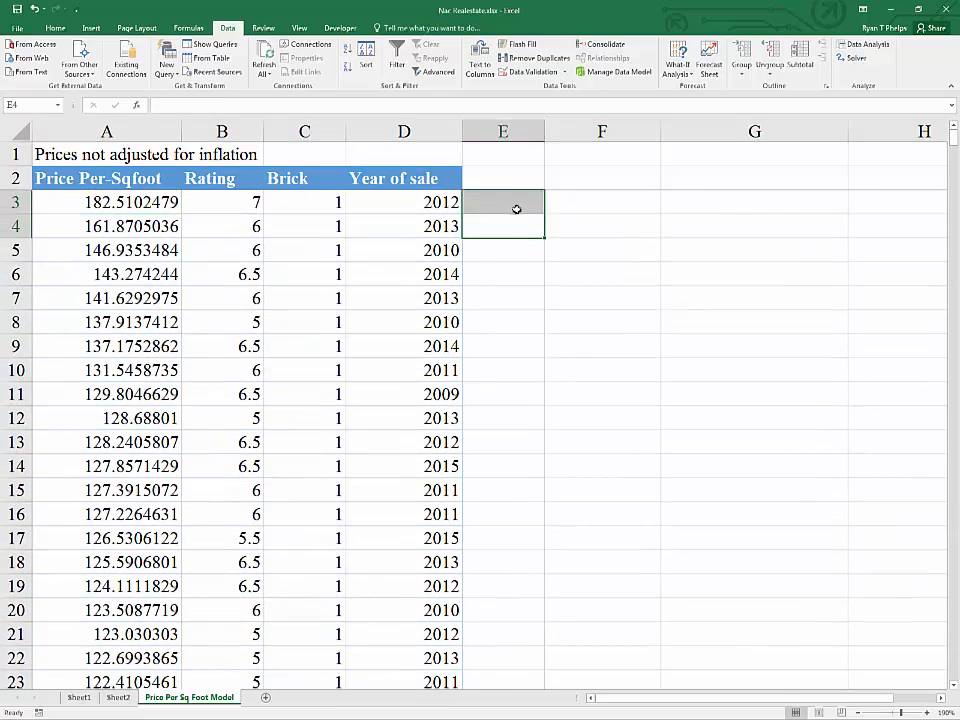
click(600, 202)
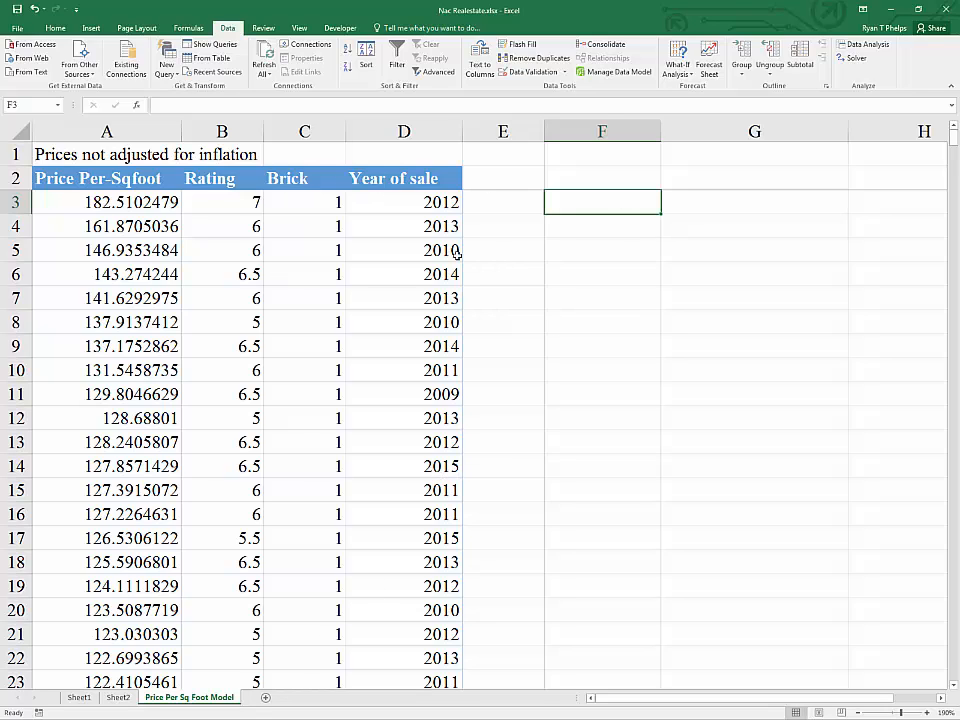
mouse_move(336, 440)
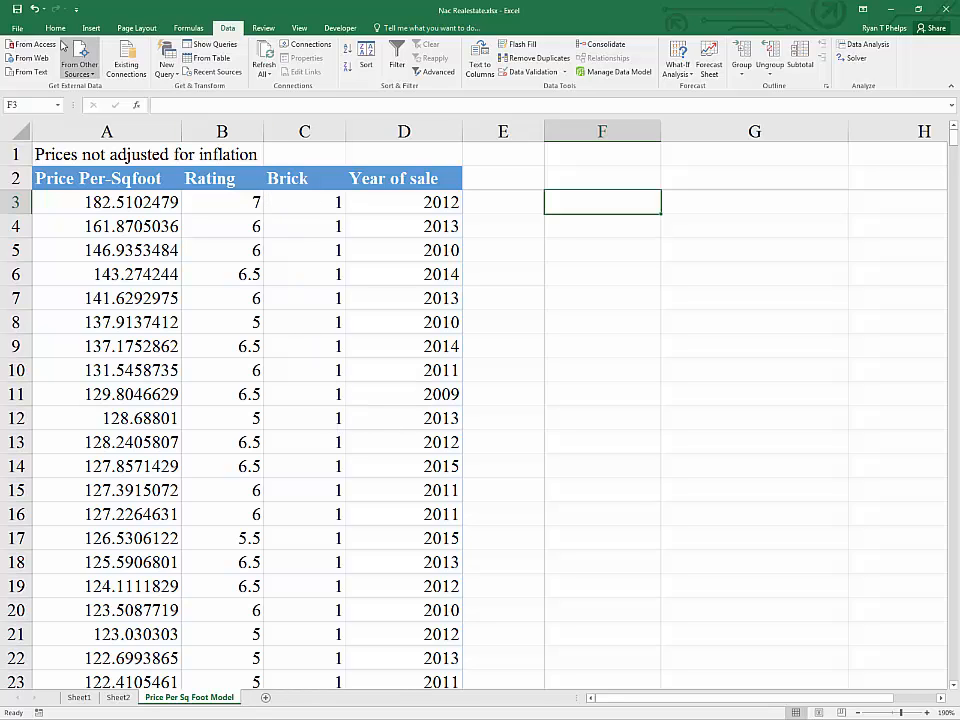
Insert a PivotTable from the house price data on the existing worksheet at F3.
click(18, 58)
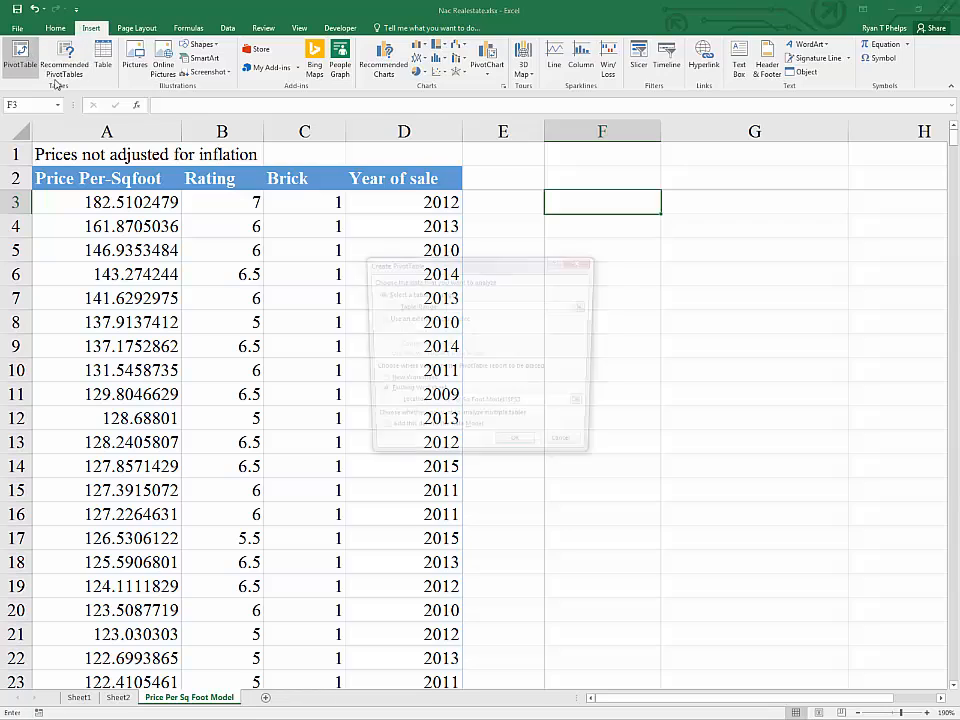
click(20, 58)
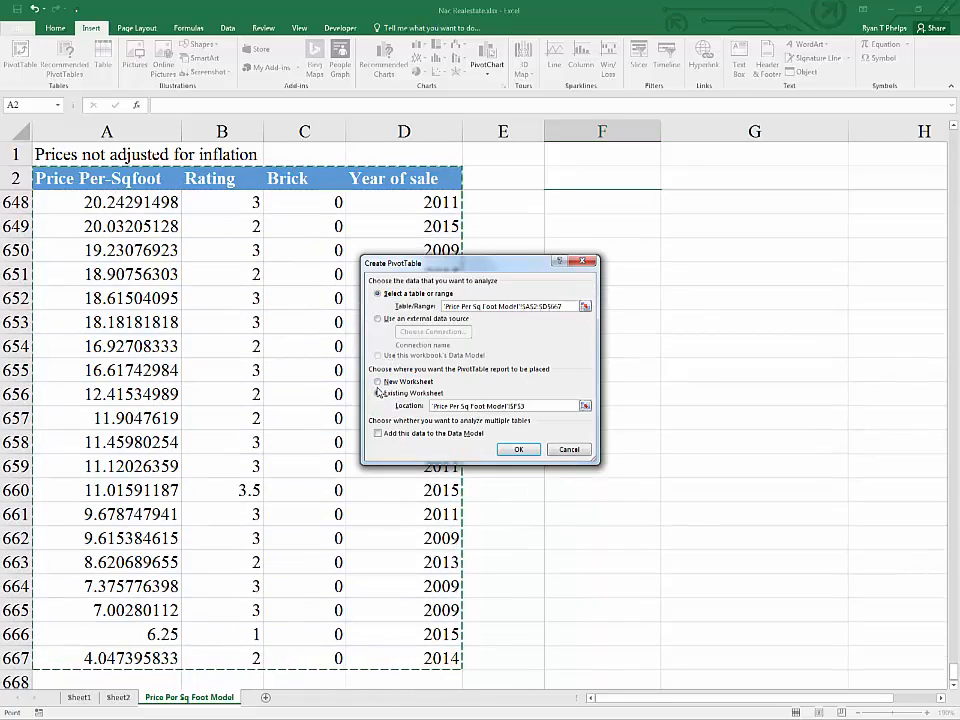
click(378, 392)
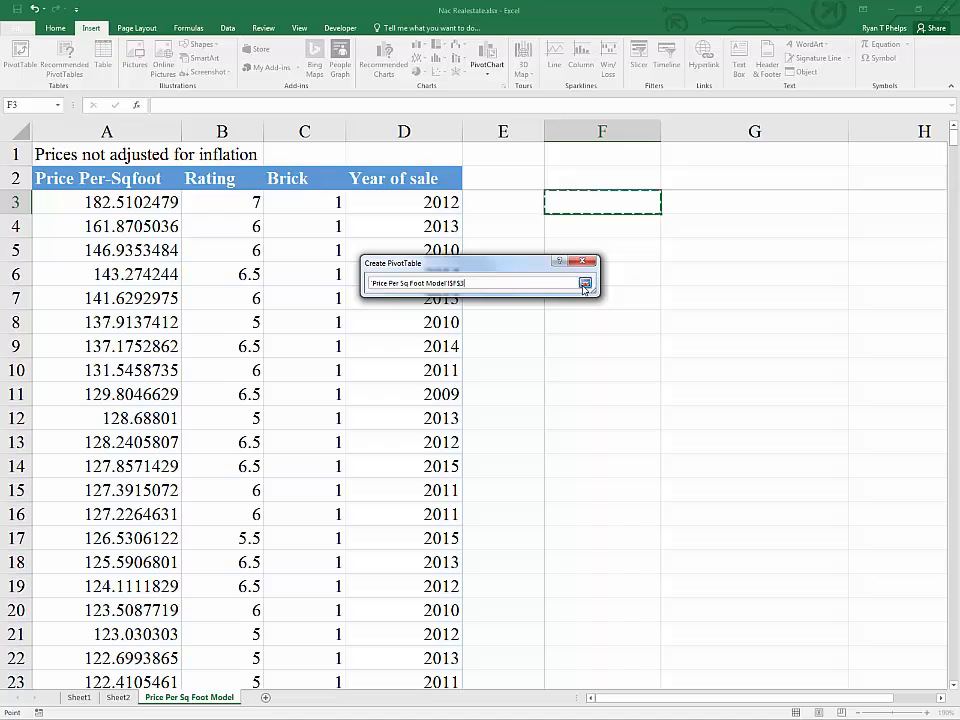
click(588, 284)
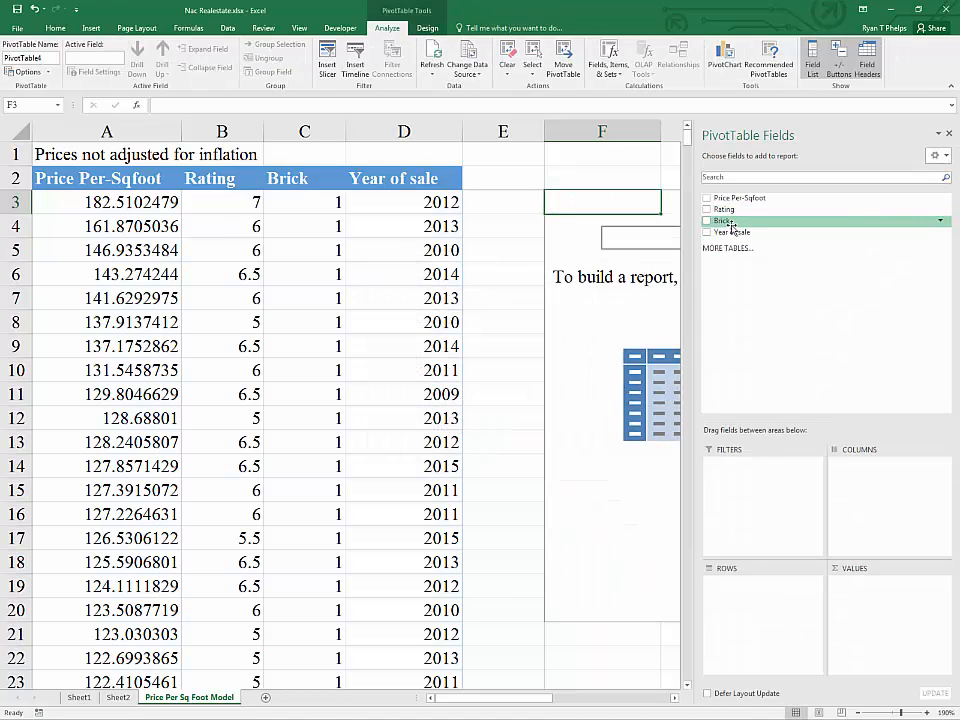
Add Brick as pivot rows and Price Per-Sqfoot as the value field.
click(708, 220)
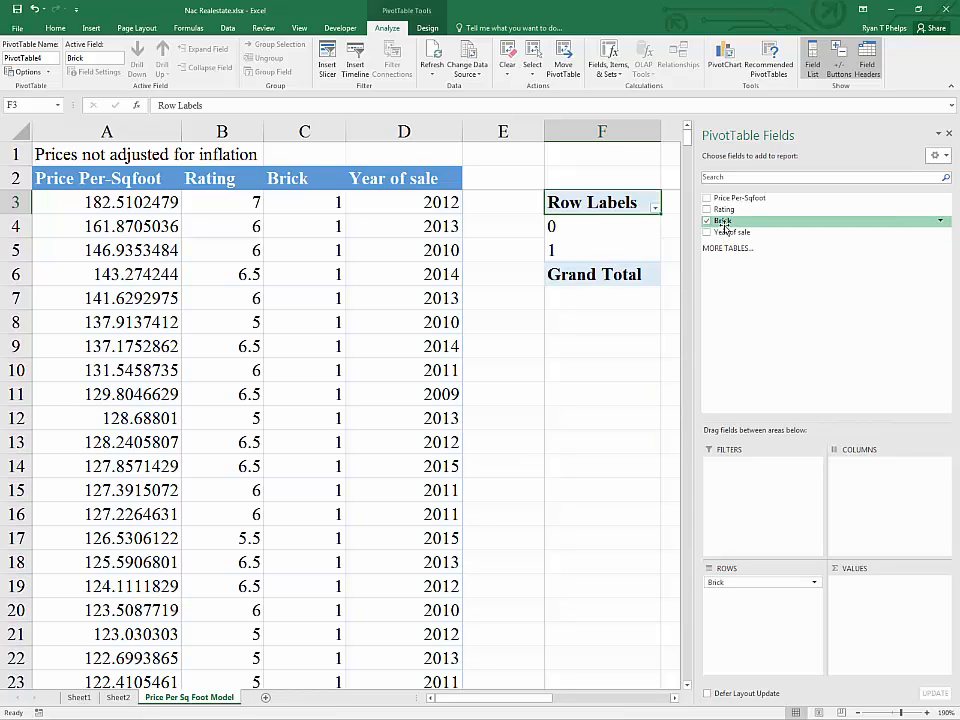
click(708, 198)
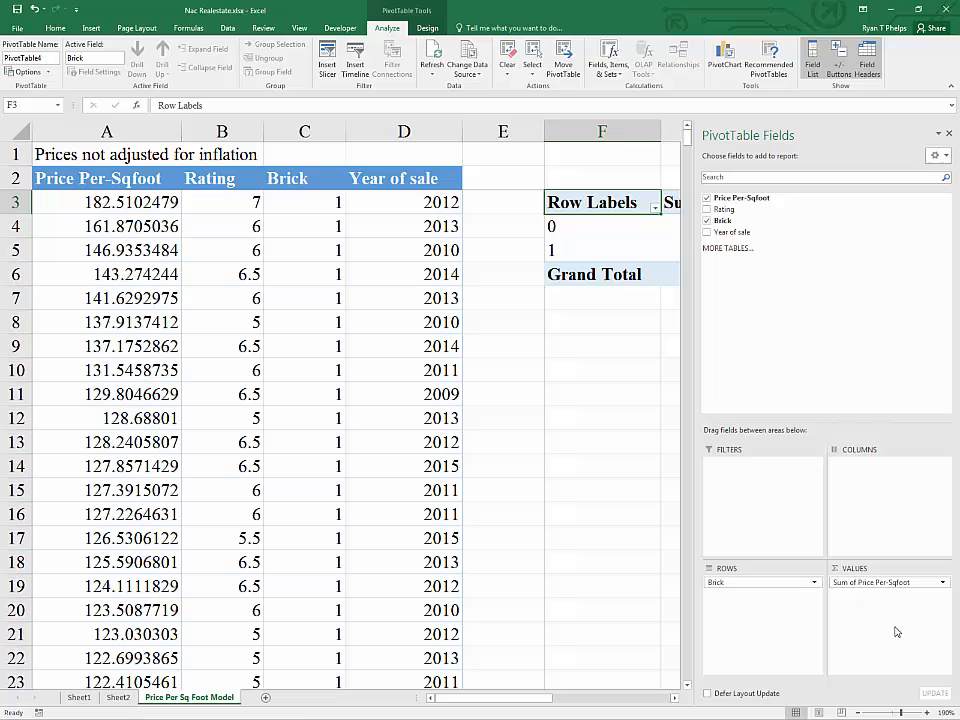
click(884, 582)
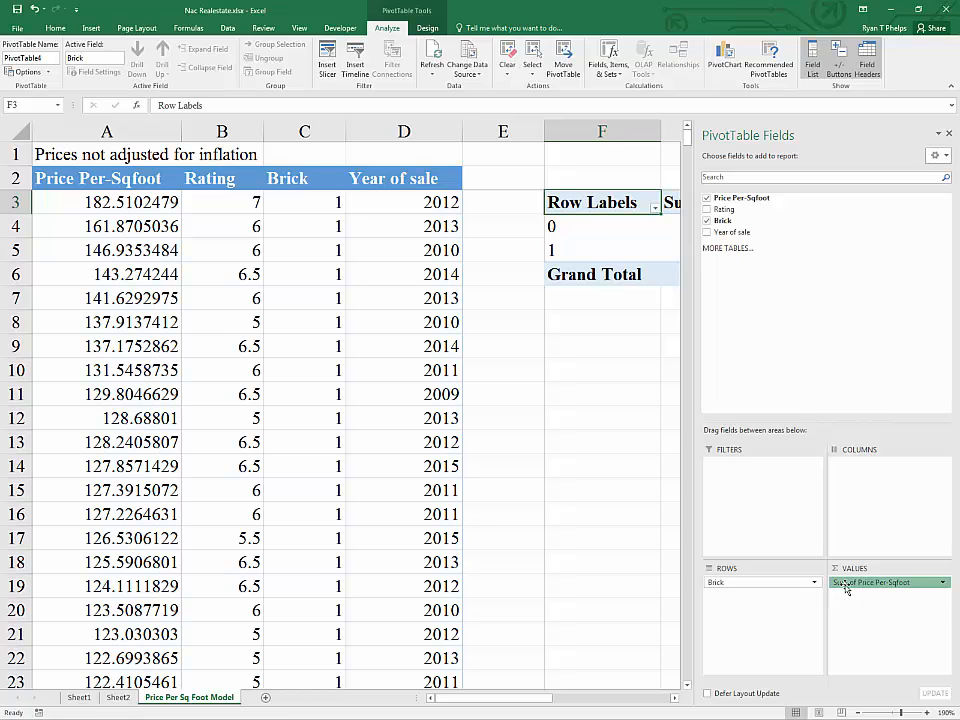
click(890, 582)
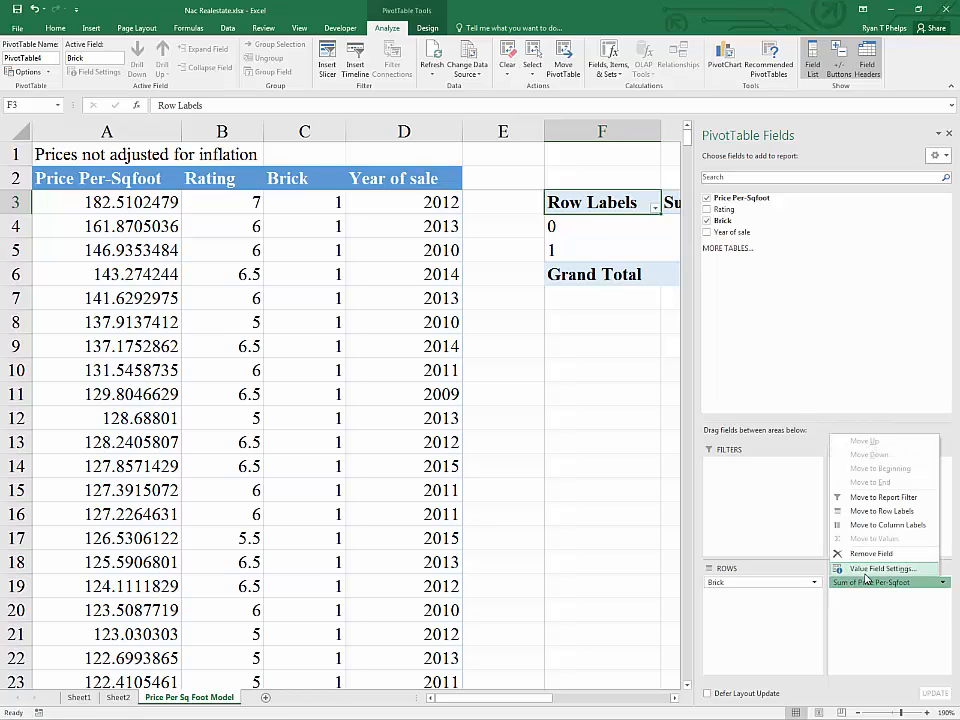
Summarize the price value by Var, showing 560.16 for Brick 0 and 473.41 for Brick 1.
click(884, 568)
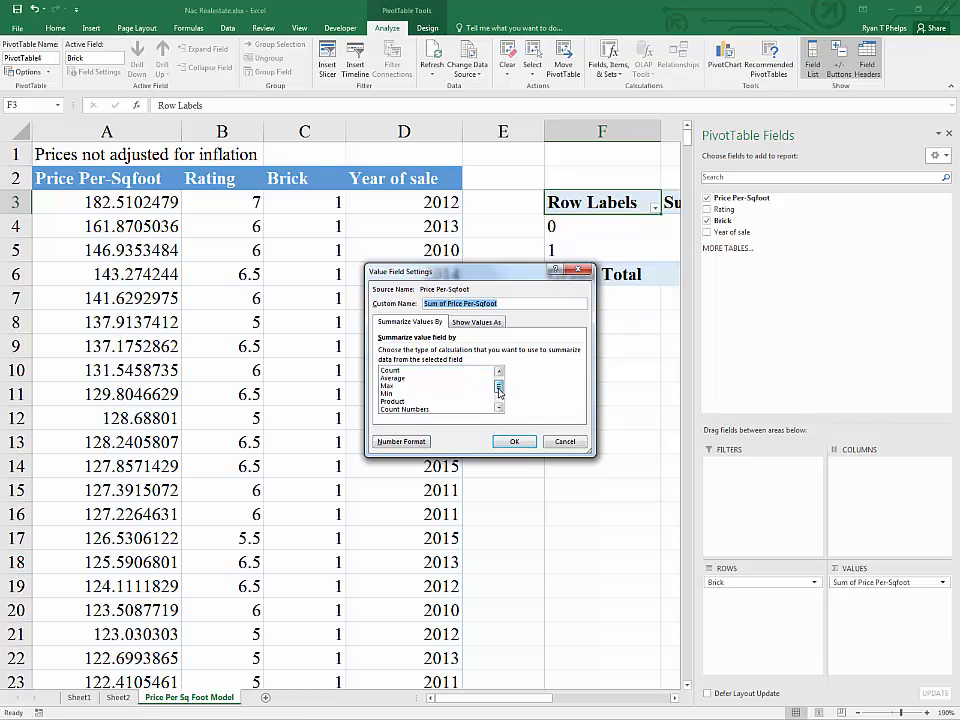
click(390, 400)
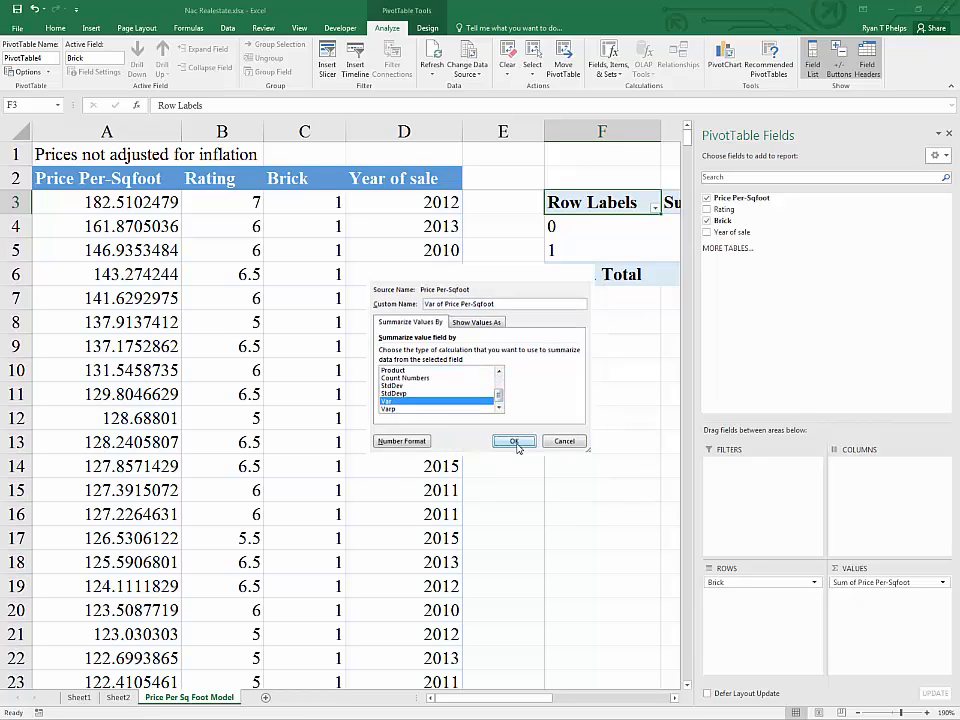
click(512, 442)
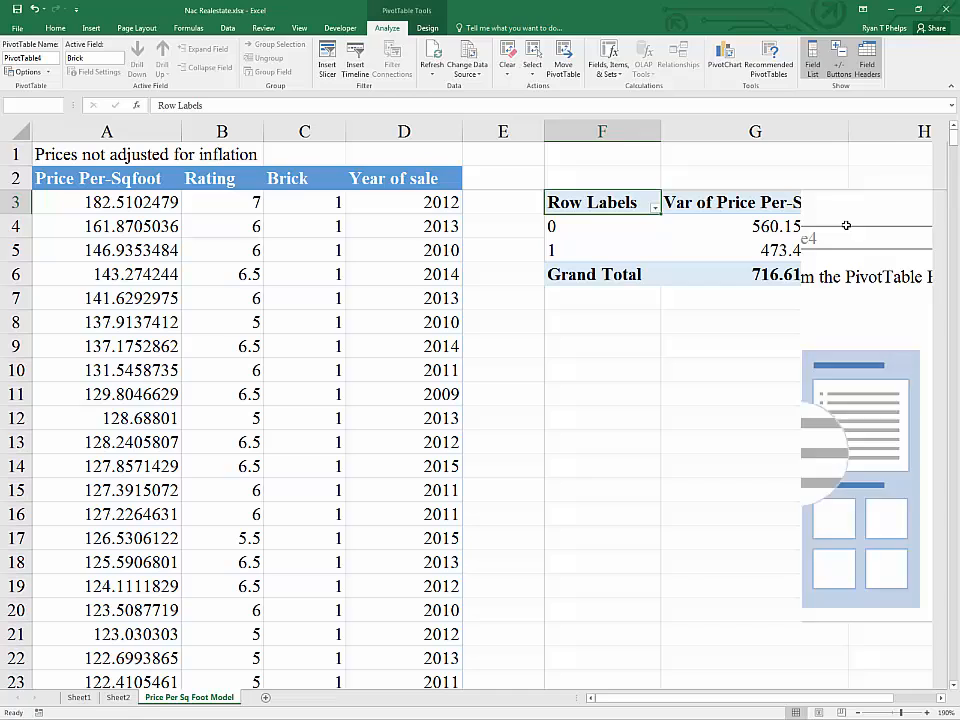
click(756, 250)
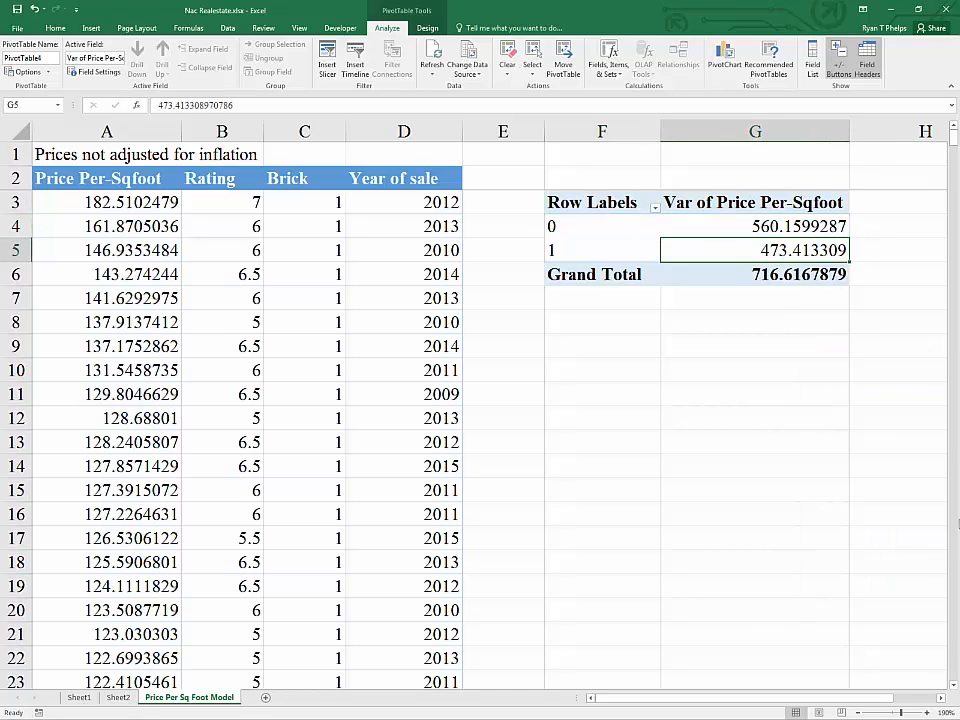
click(592, 202)
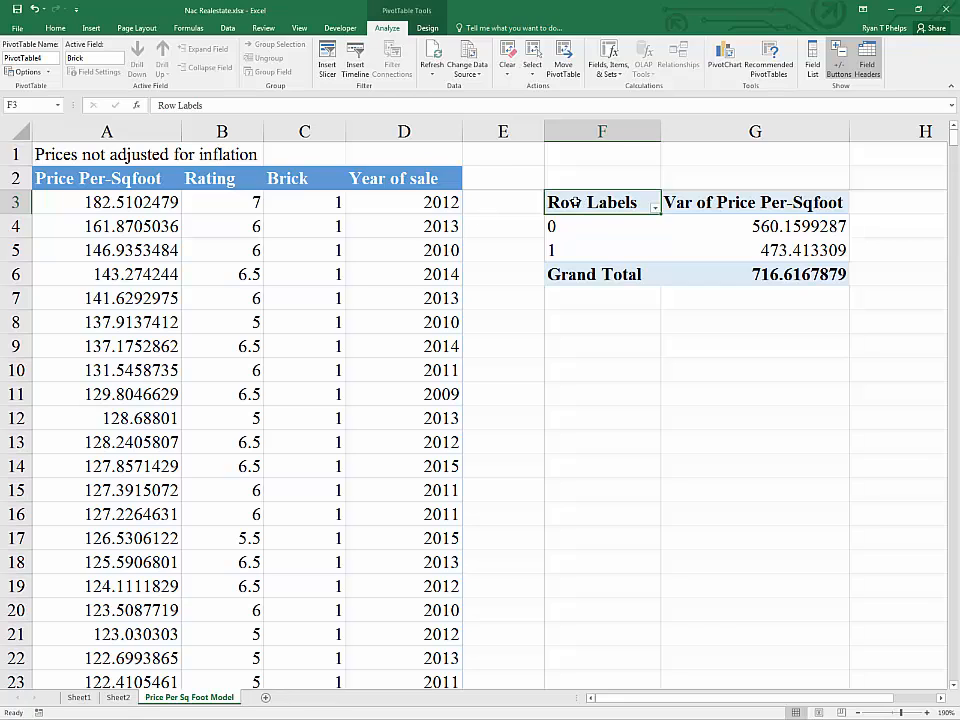
Set the pivot's Report Layout to Show in Tabular Form so the header reads Brick.
click(428, 28)
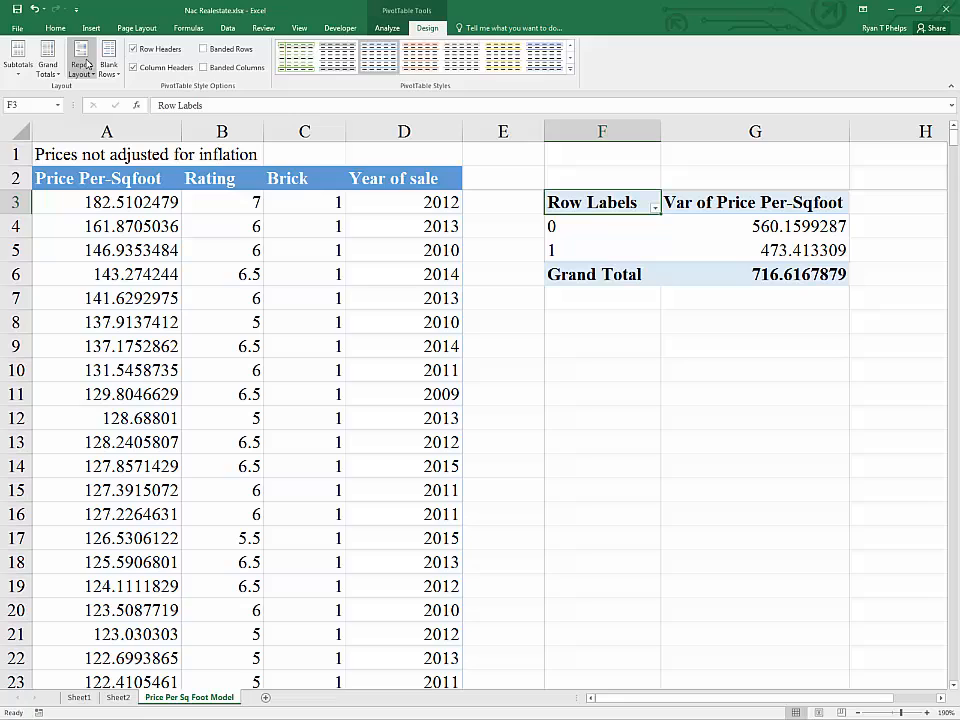
click(80, 60)
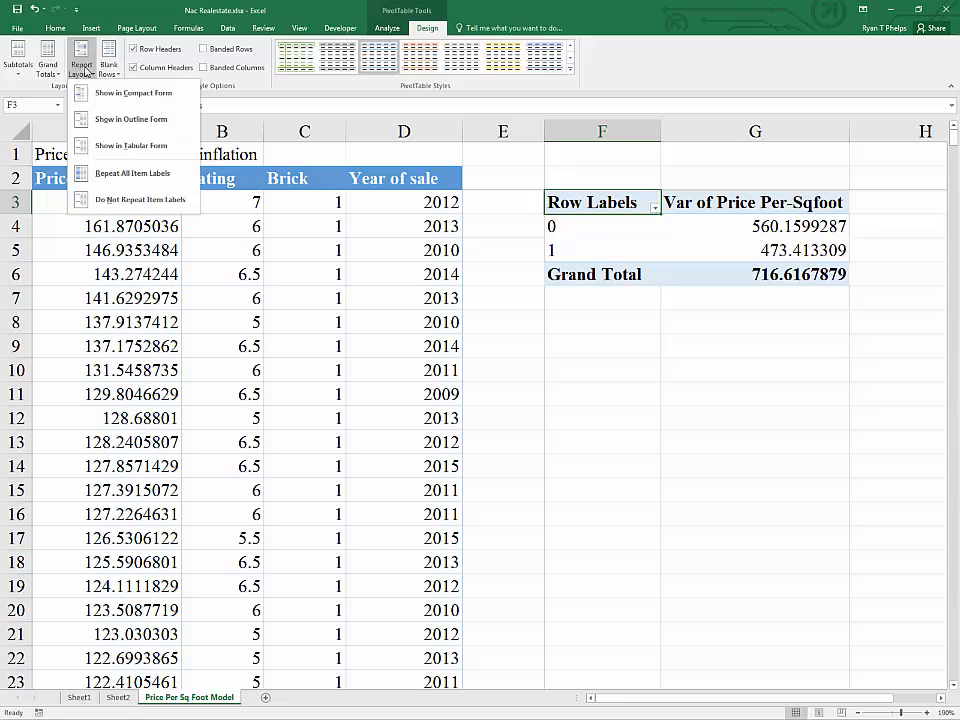
click(132, 144)
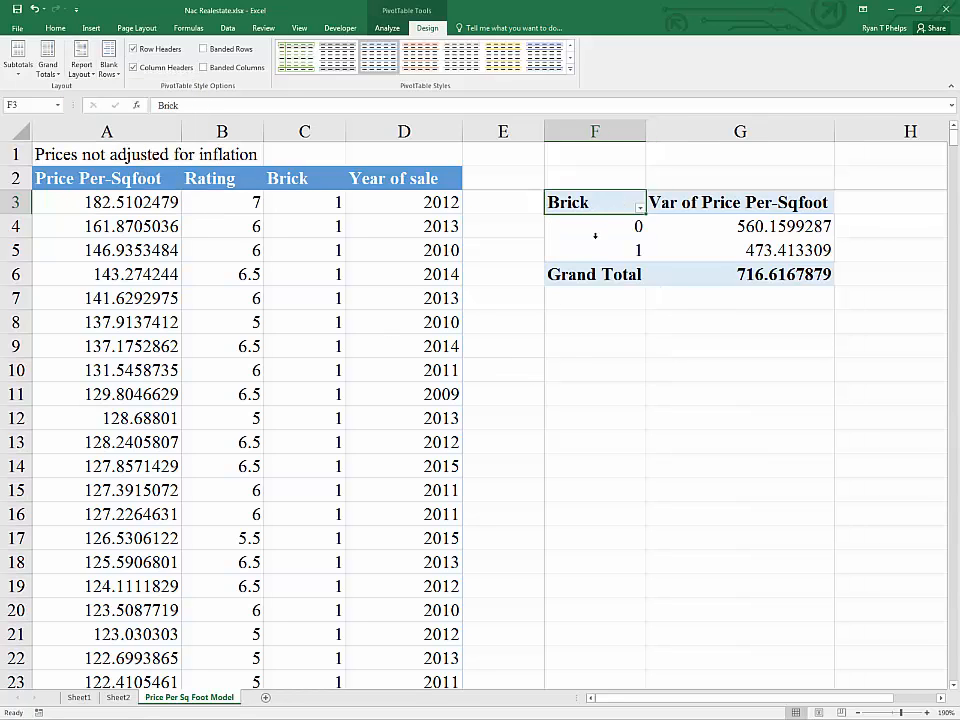
click(740, 226)
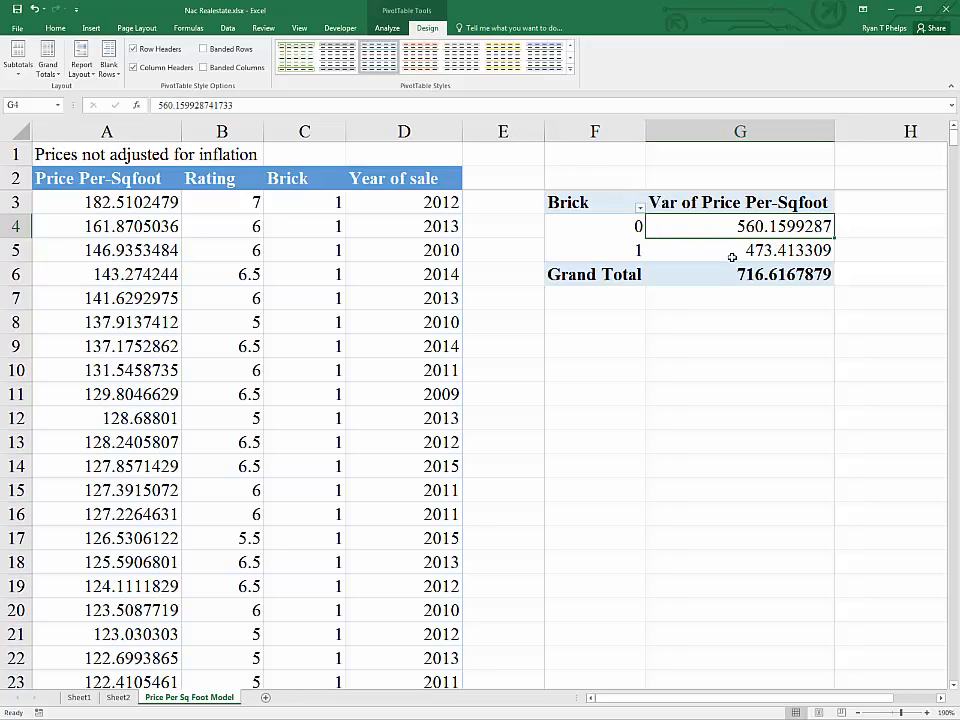
click(740, 250)
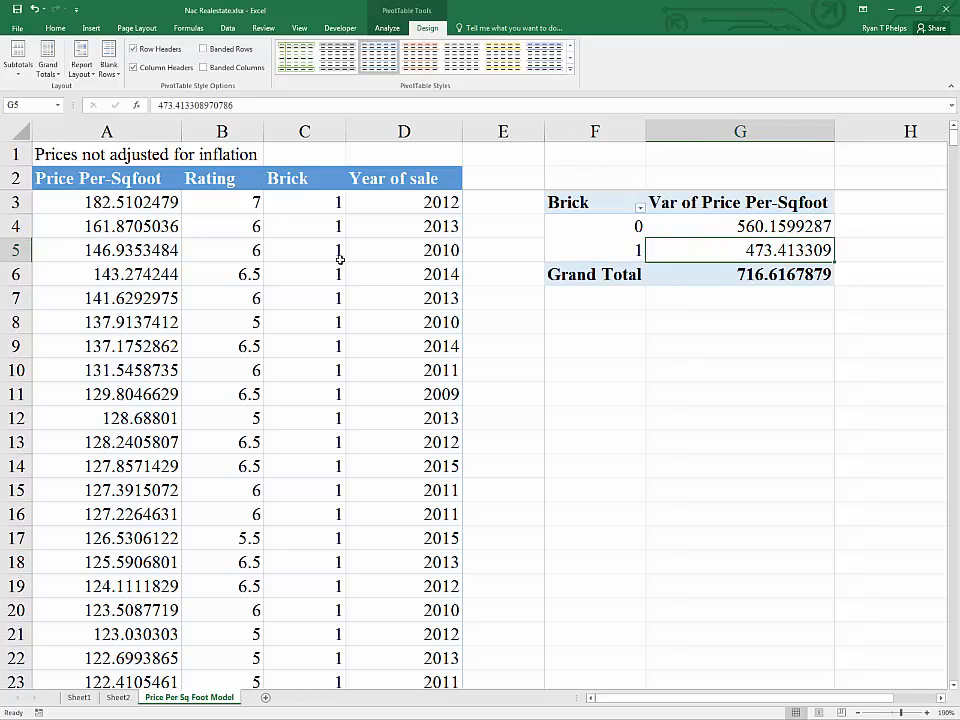
mouse_move(516, 360)
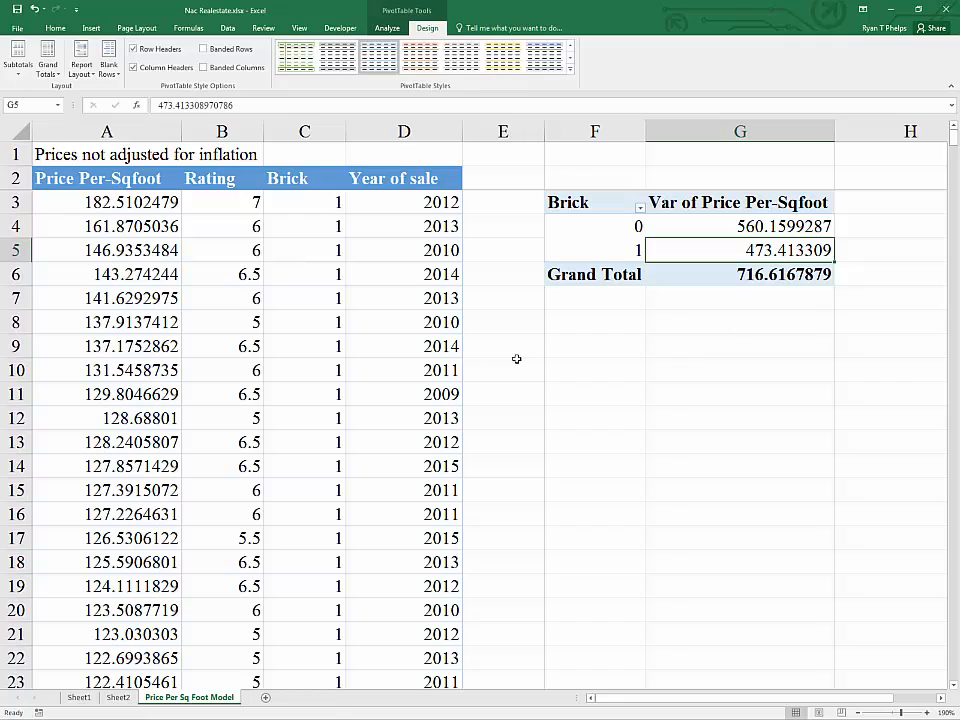
mouse_move(712, 268)
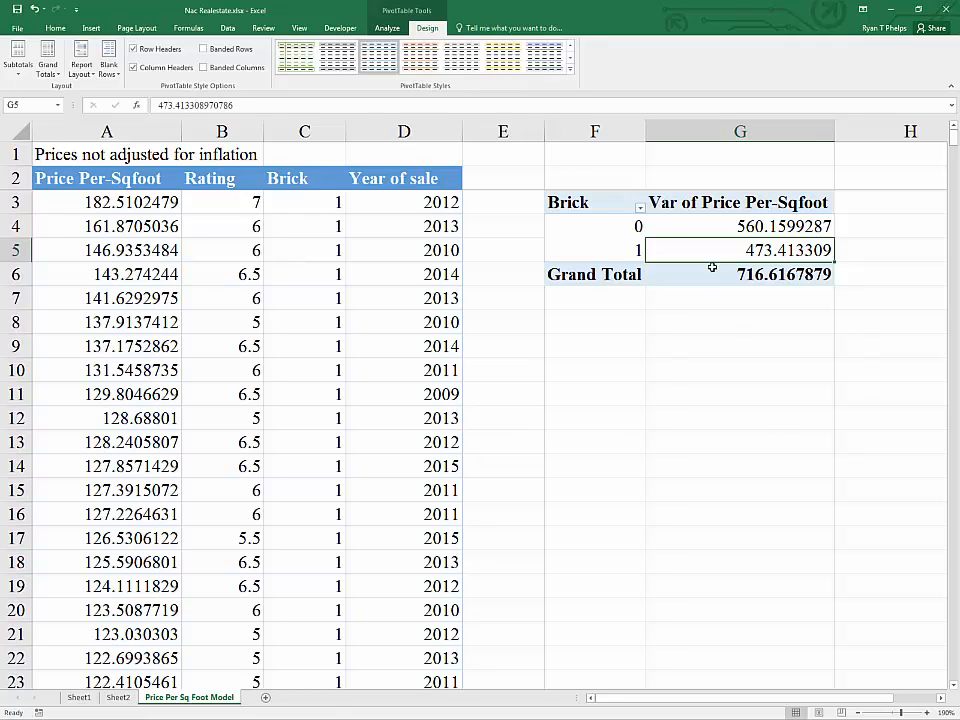
click(740, 226)
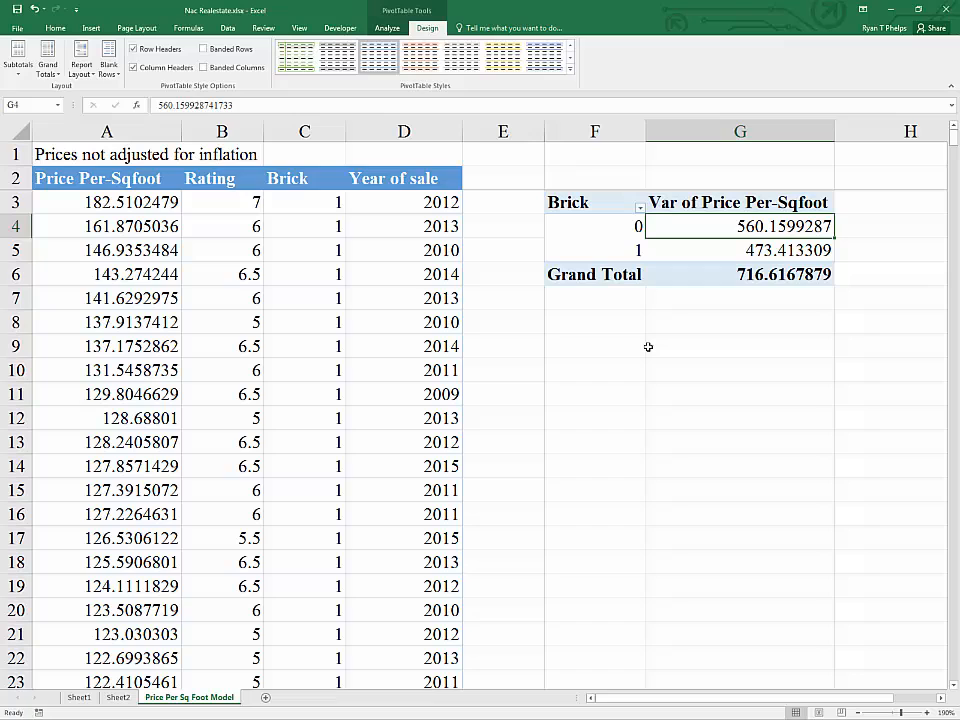